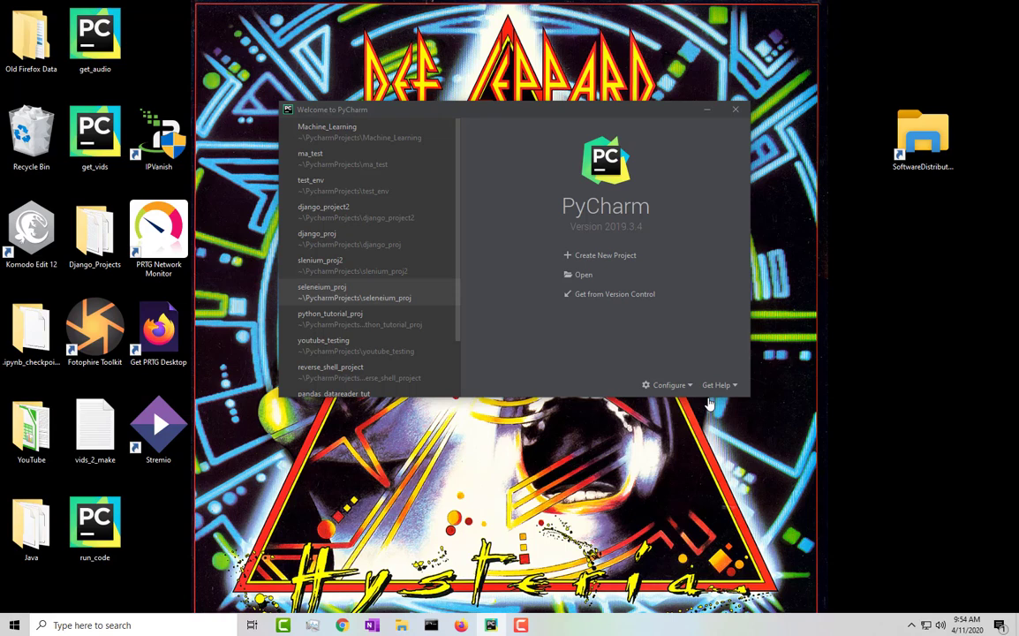
# Browse the Editor category of the default settings for new projects, then close them.
pyautogui.click(669, 384)
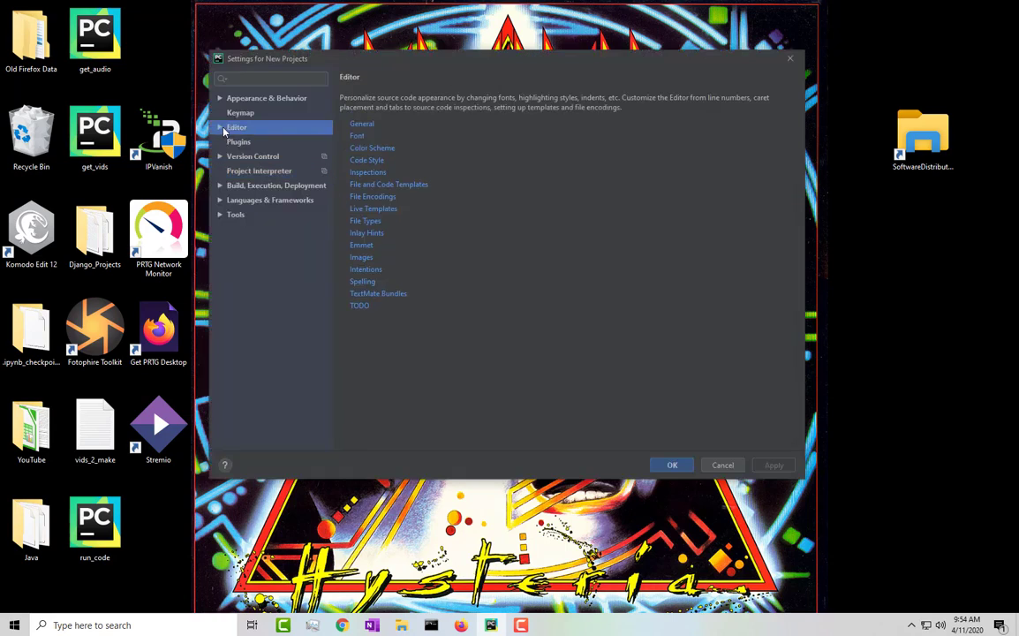
pyautogui.click(220, 127)
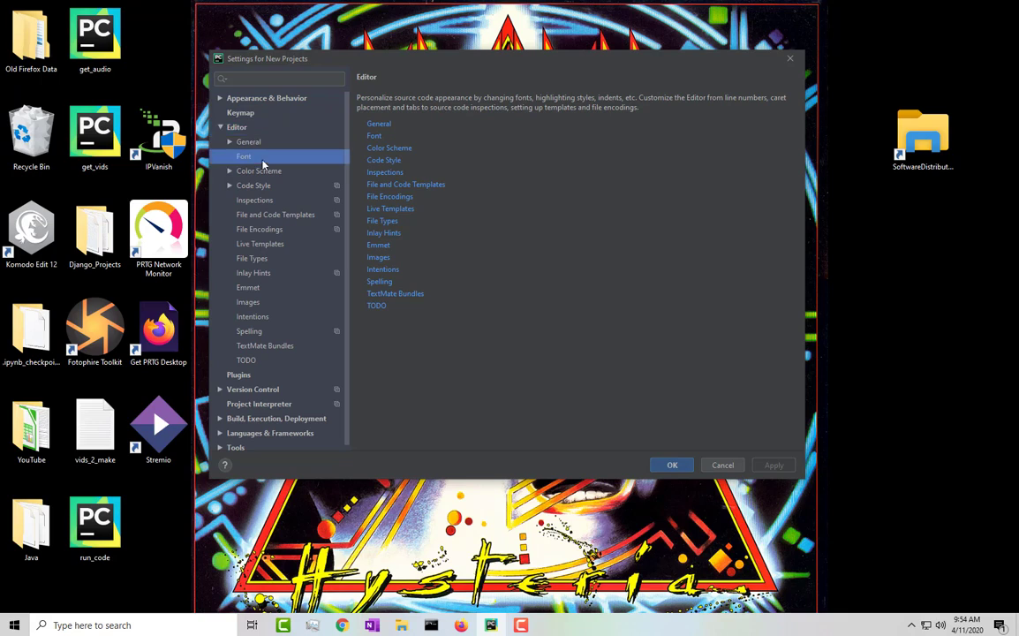
pyautogui.click(244, 157)
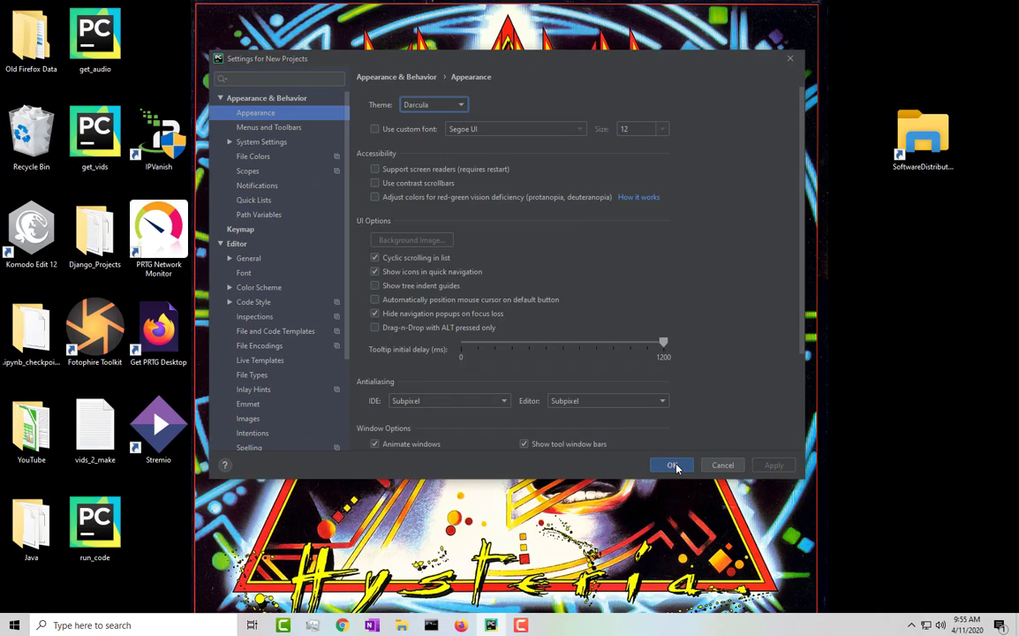
pyautogui.click(672, 465)
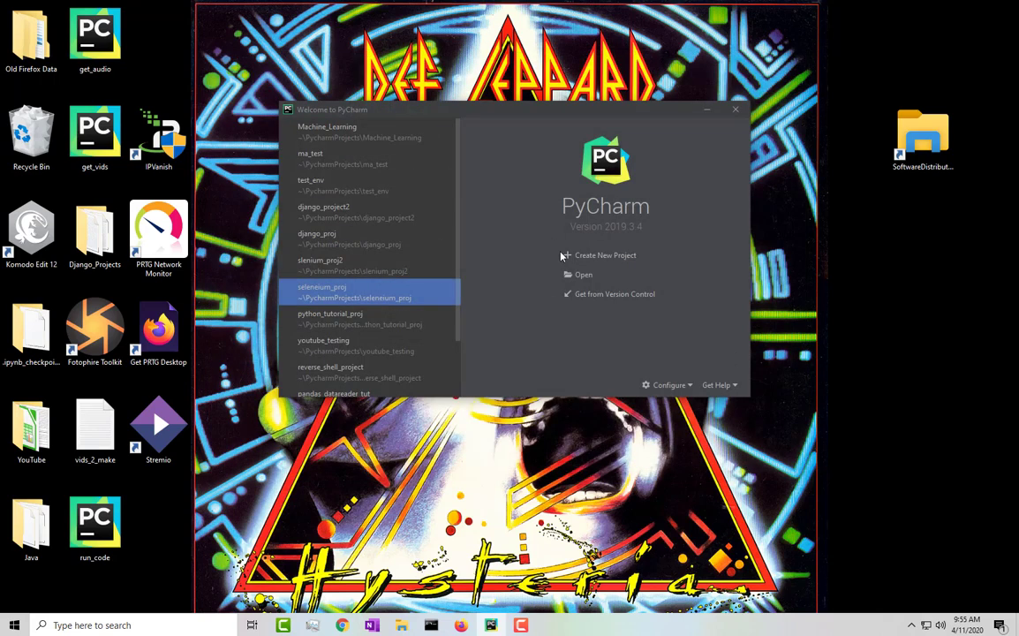
# Start a new project at pandas_data_analysis and reveal its interpreter options.
pyautogui.click(605, 255)
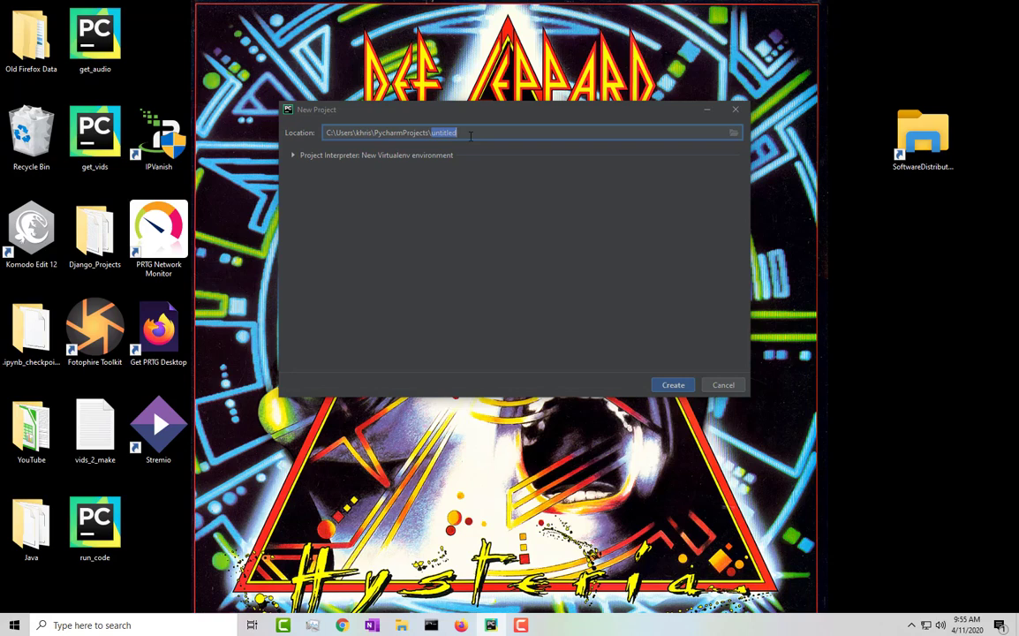
pyautogui.write('pan')
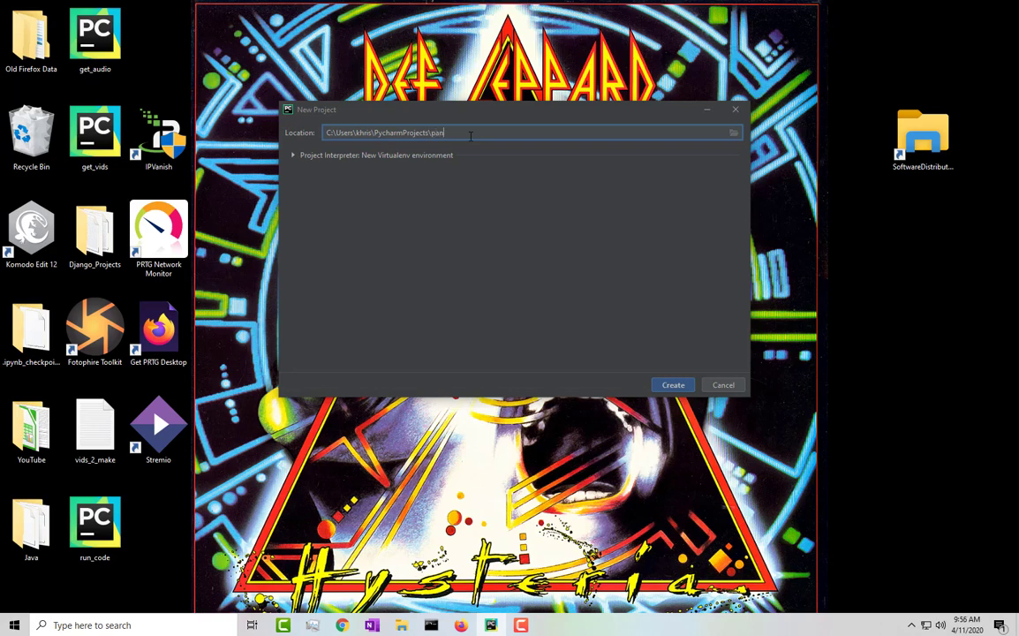
pyautogui.write('das')
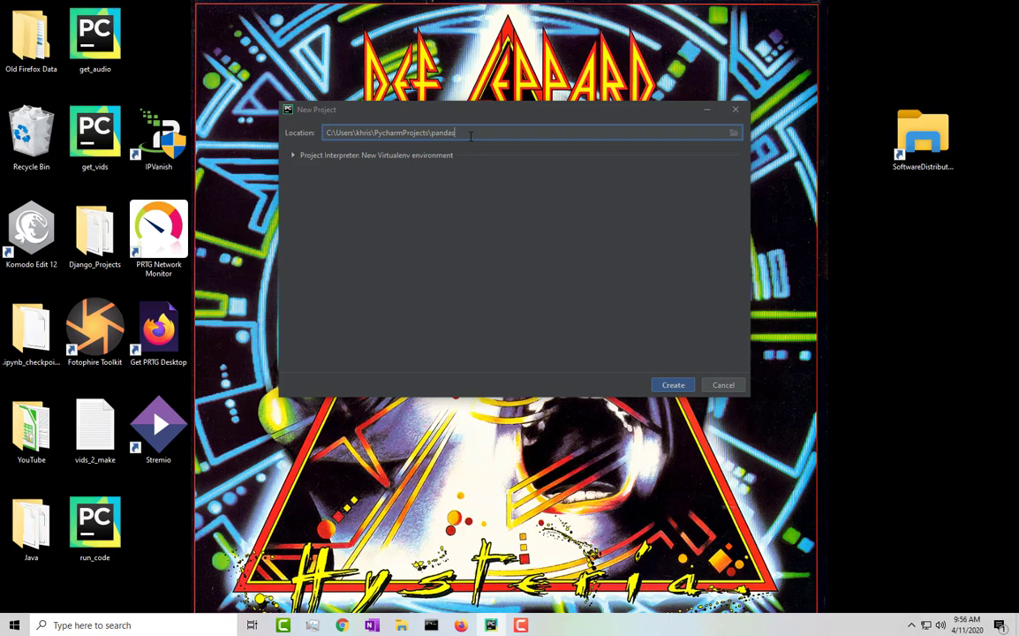
pyautogui.write('_data')
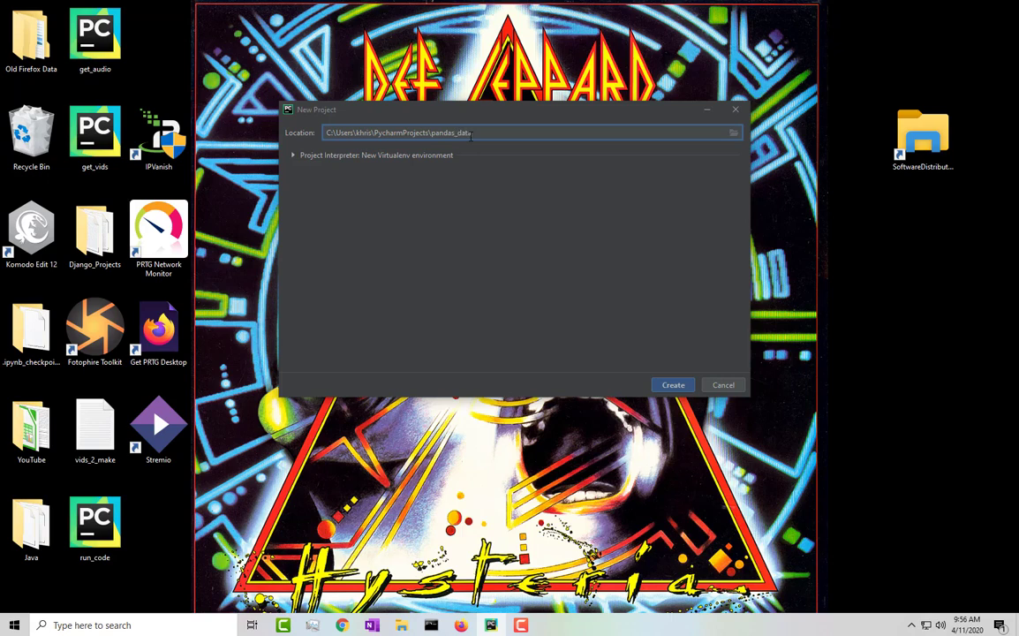
pyautogui.write('_naa')
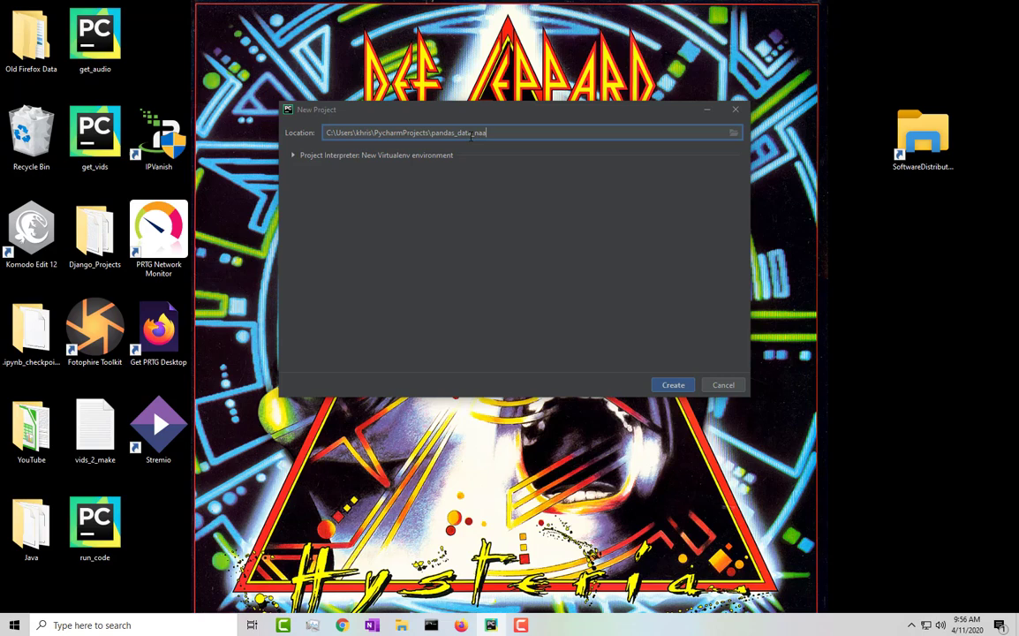
pyautogui.click(292, 155)
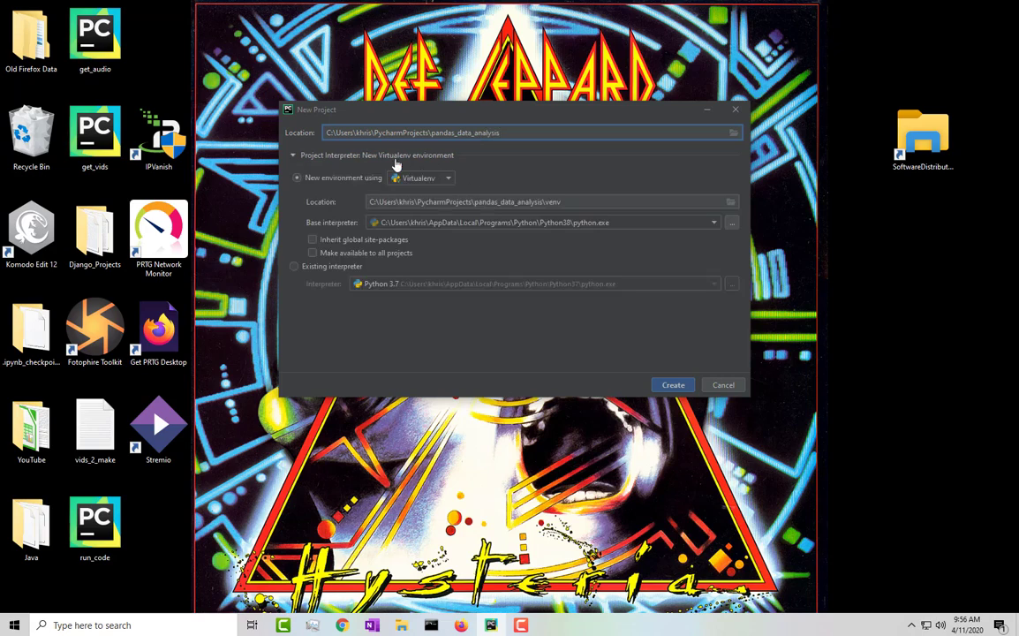
pyautogui.moveTo(426, 174)
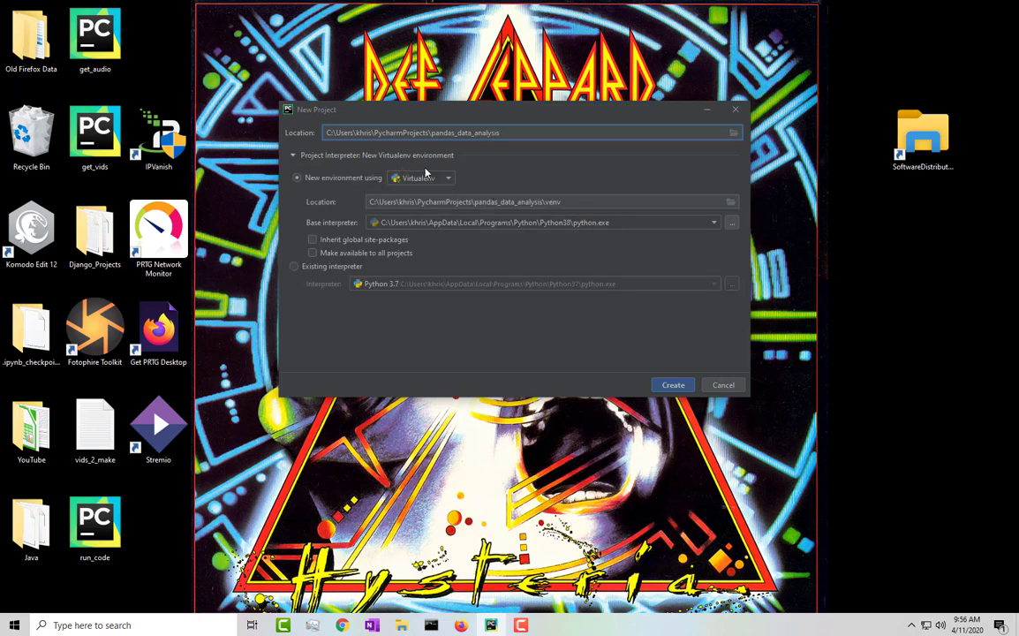
pyautogui.moveTo(621, 228)
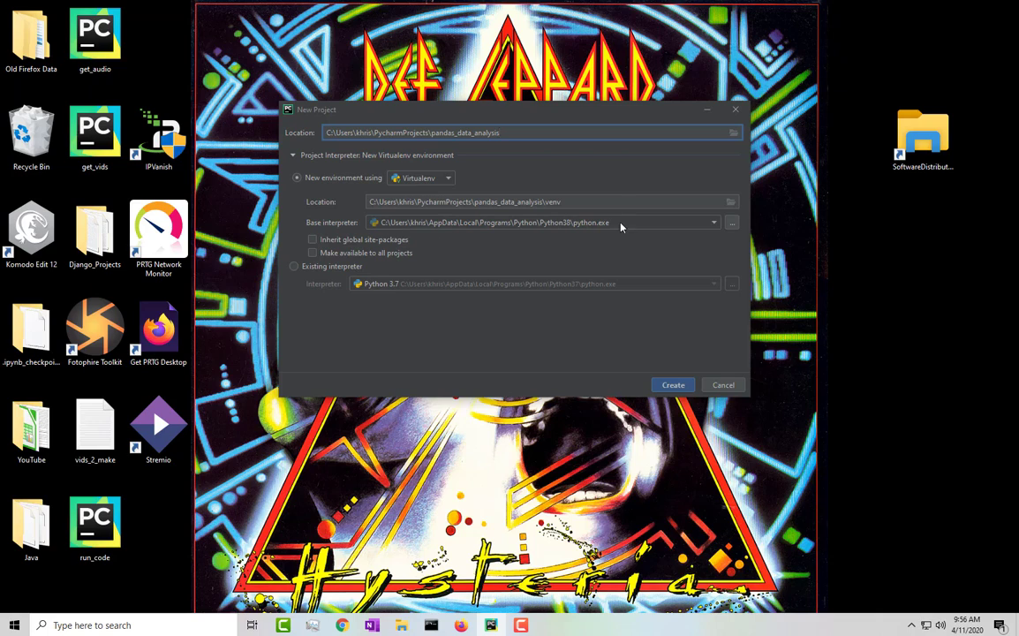
pyautogui.moveTo(630, 230)
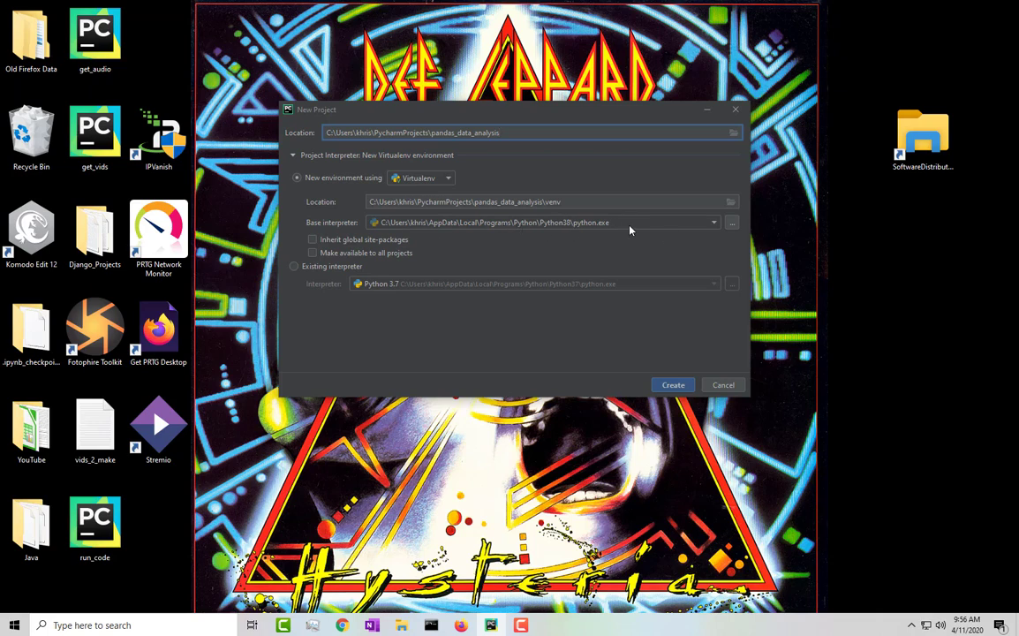
pyautogui.moveTo(584, 228)
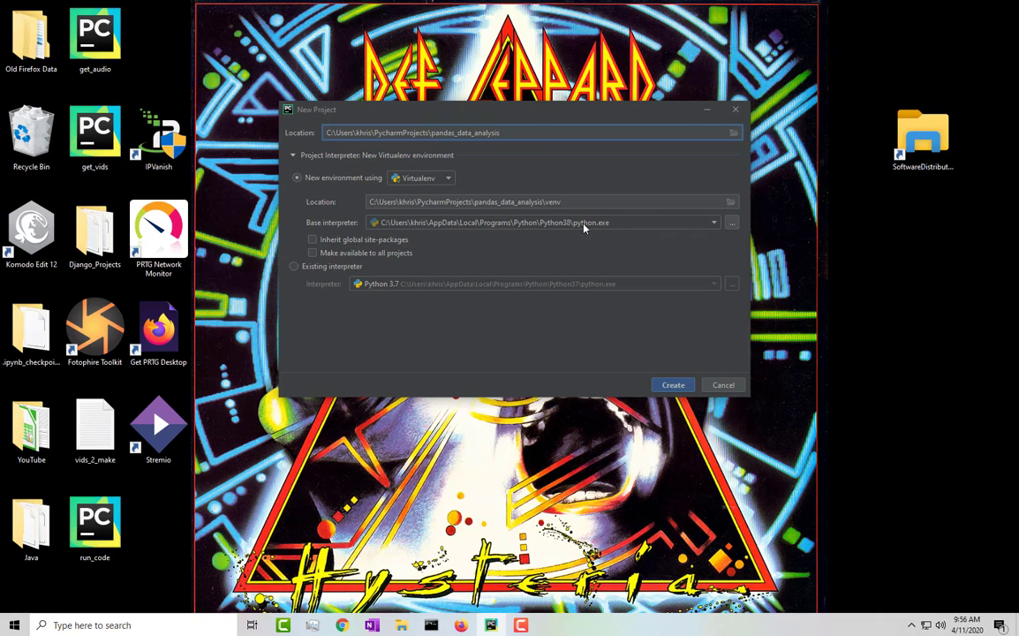
pyautogui.moveTo(383, 224)
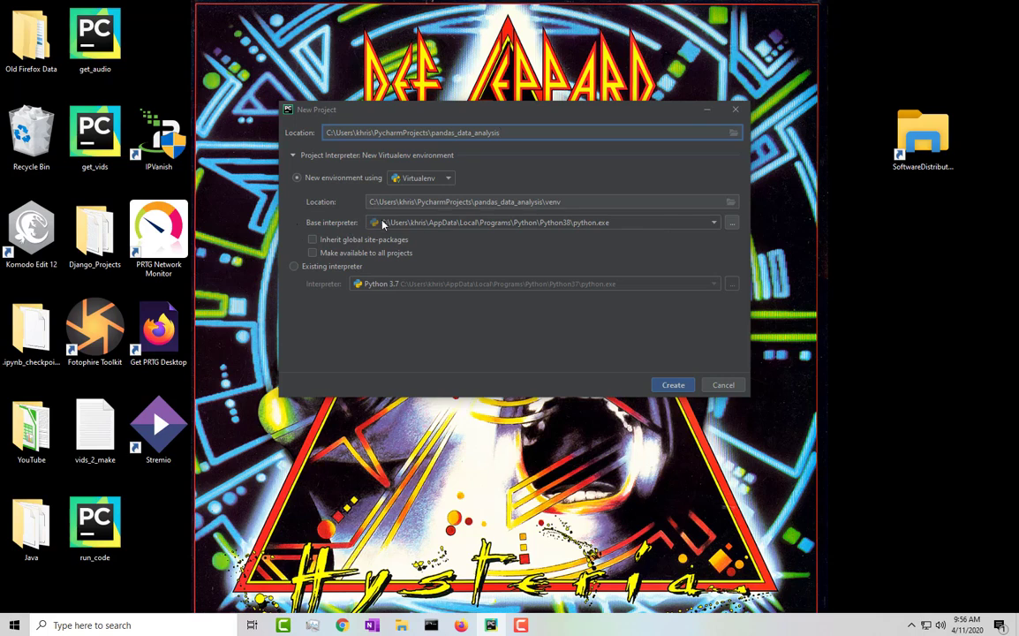
pyautogui.moveTo(737, 227)
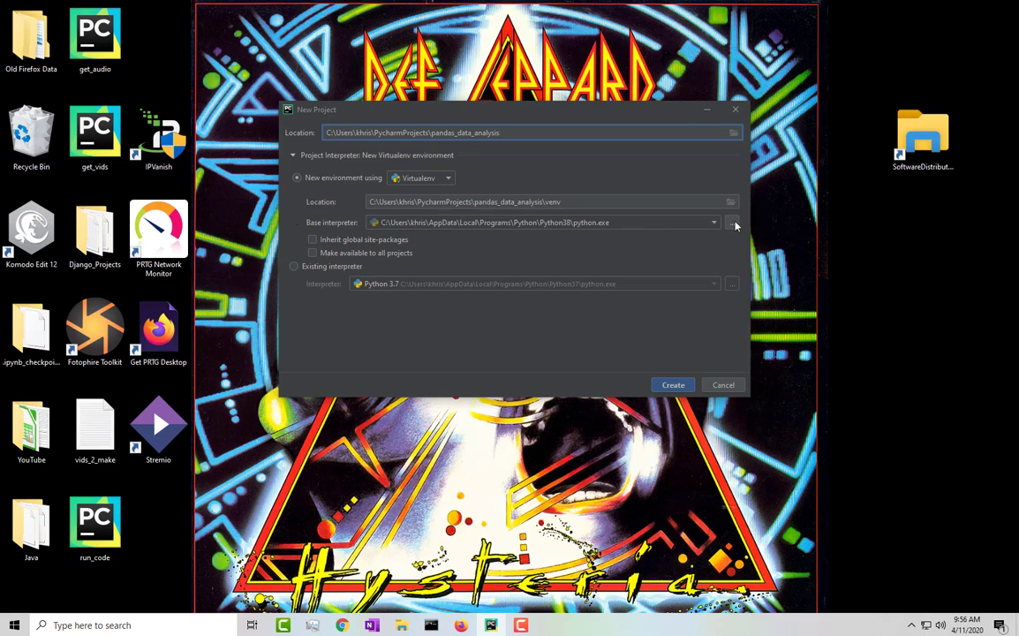
# In File Explorer, browse Local Disk (C:) into Users and the personal user folder.
pyautogui.click(733, 222)
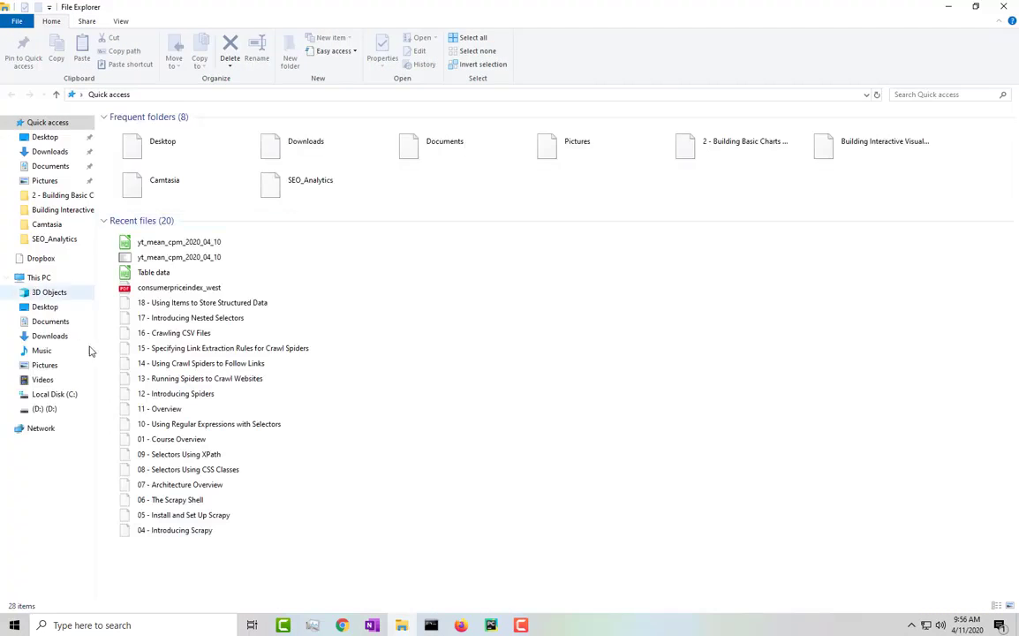
pyautogui.click(55, 394)
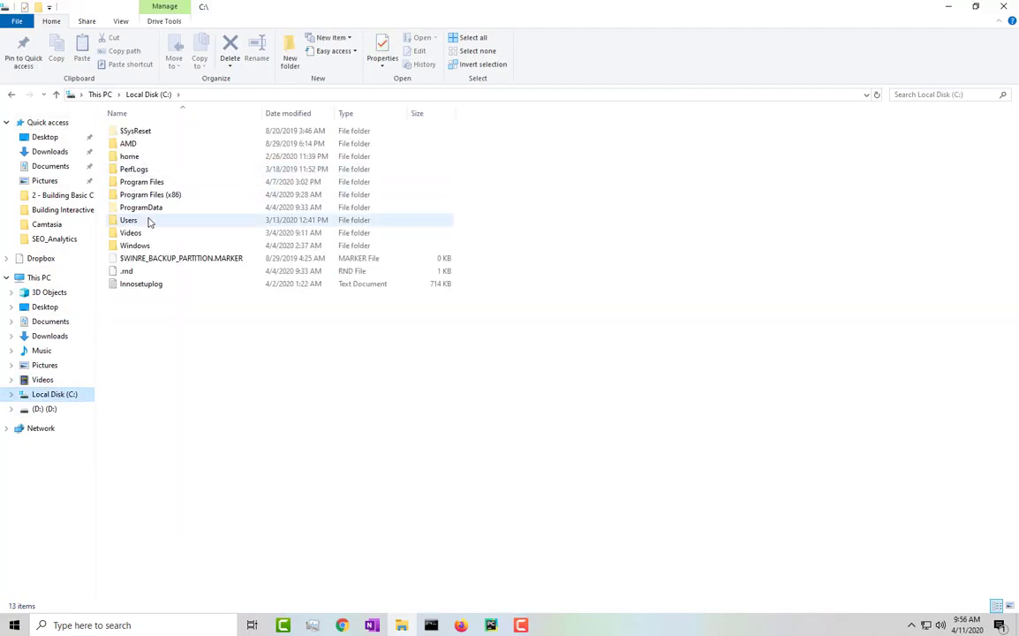
pyautogui.doubleClick(128, 220)
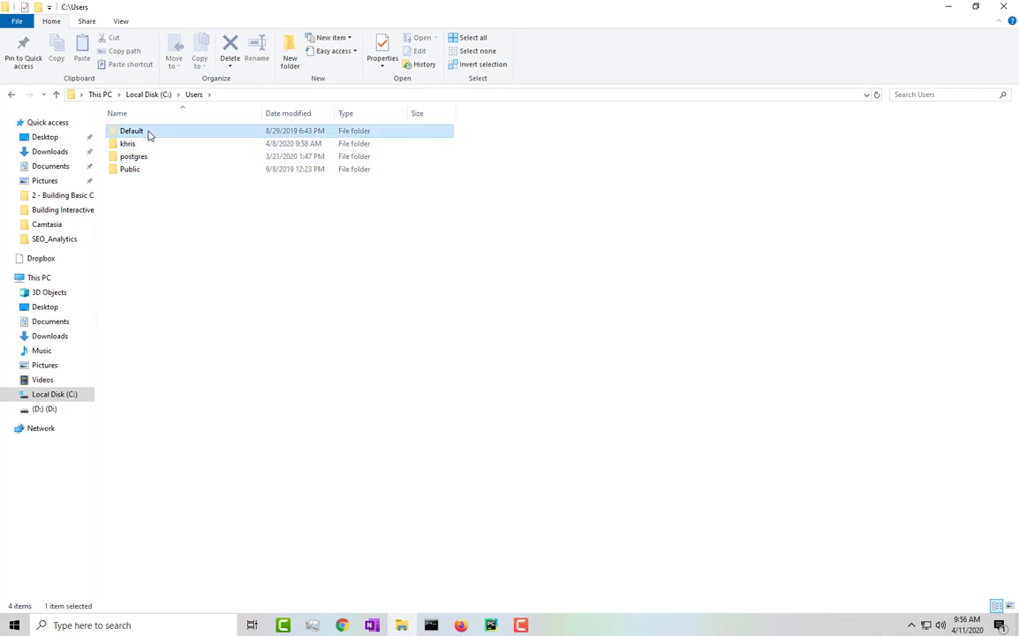
pyautogui.doubleClick(127, 143)
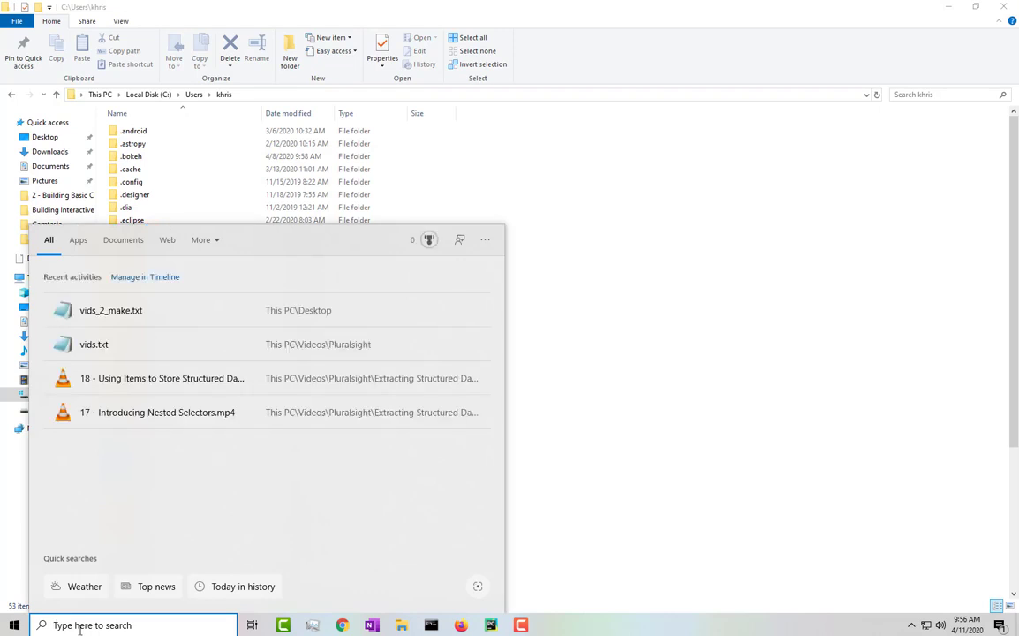
# Type the path to reach C:\Users\khris\AppData\Local.
pyautogui.write('Calculator')
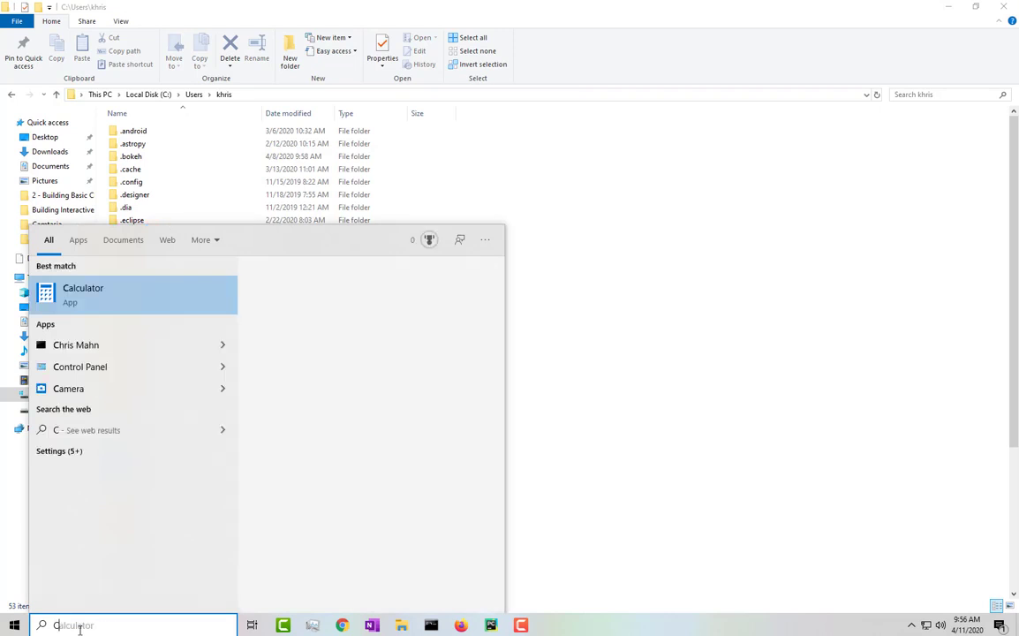
pyautogui.write('C\\')
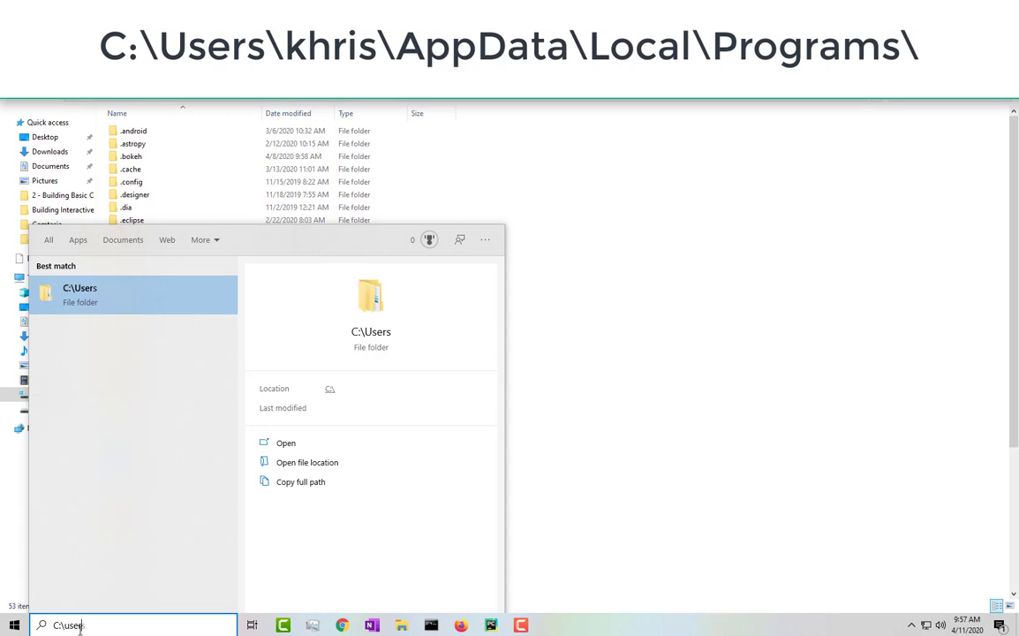
pyautogui.moveTo(286, 442)
pyautogui.write('\\khris')
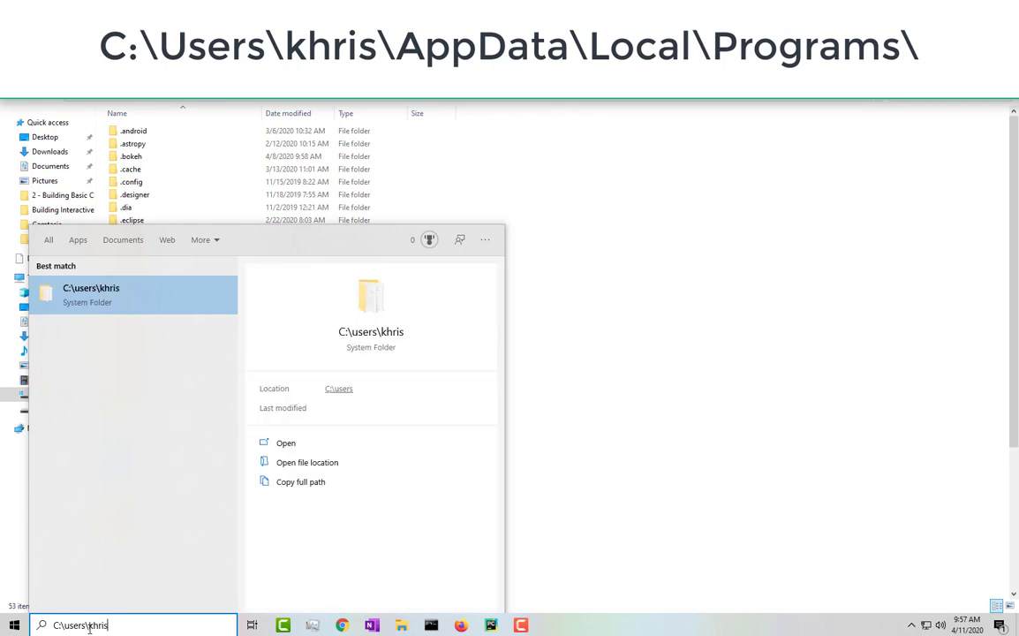
pyautogui.write('\\')
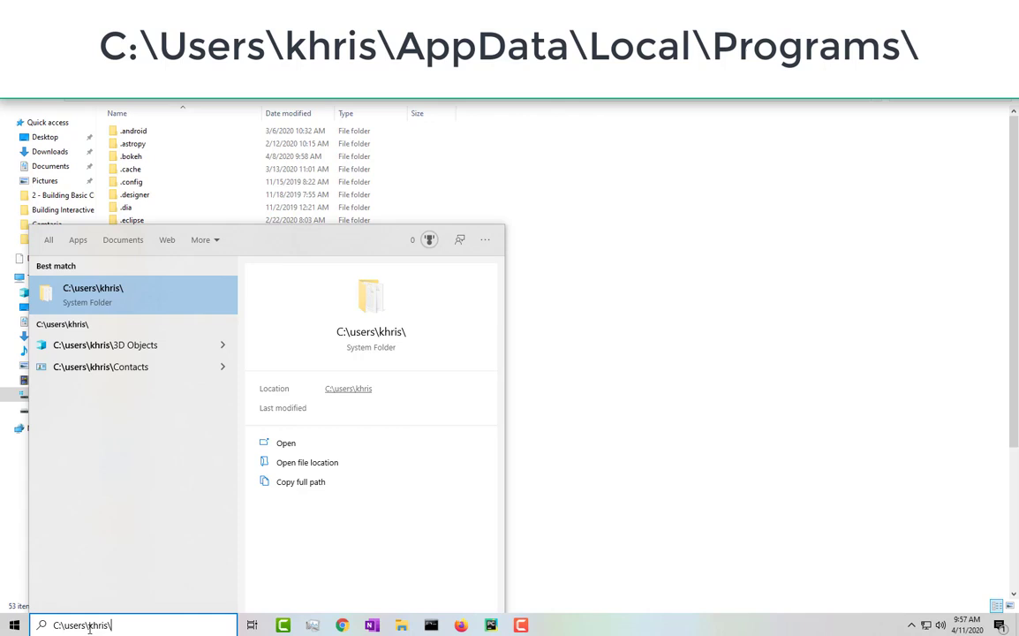
pyautogui.write('app')
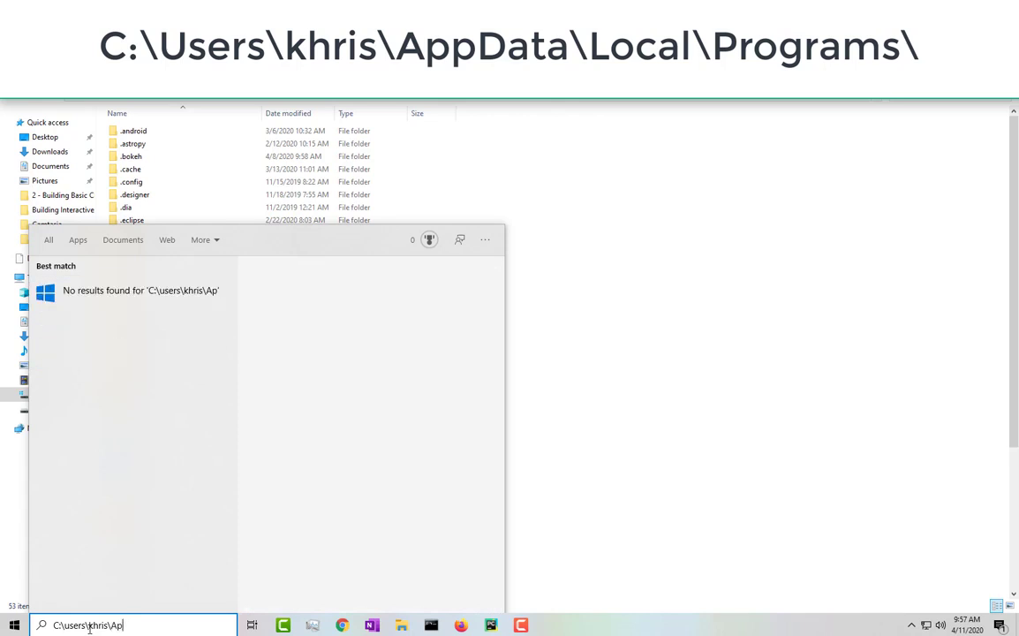
pyautogui.write('pData')
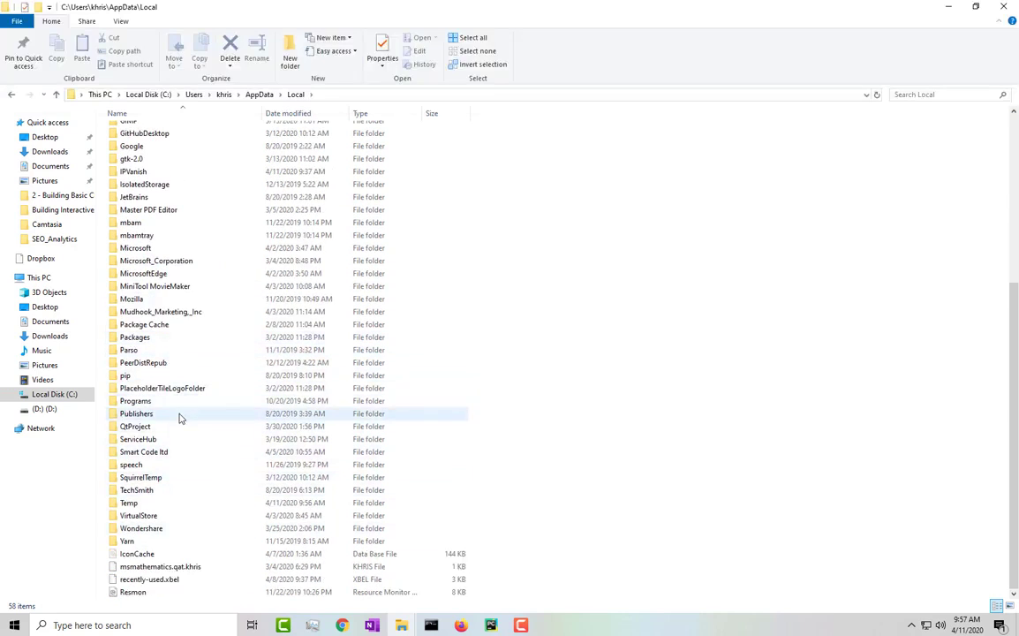
# Open Programs\Python\Python38 and view python.exe's properties.
pyautogui.doubleClick(136, 400)
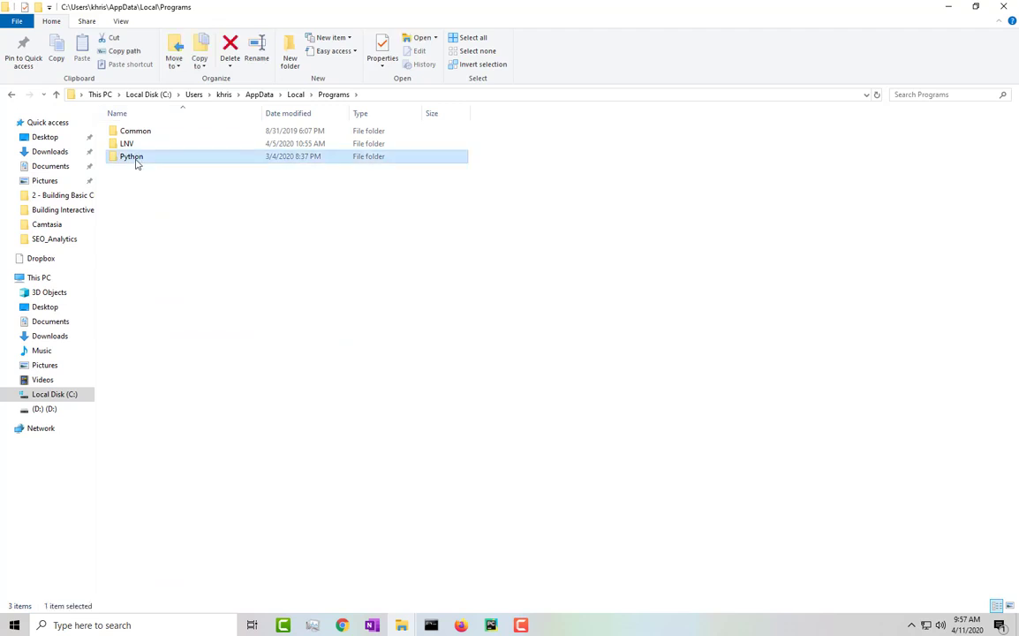
pyautogui.doubleClick(131, 156)
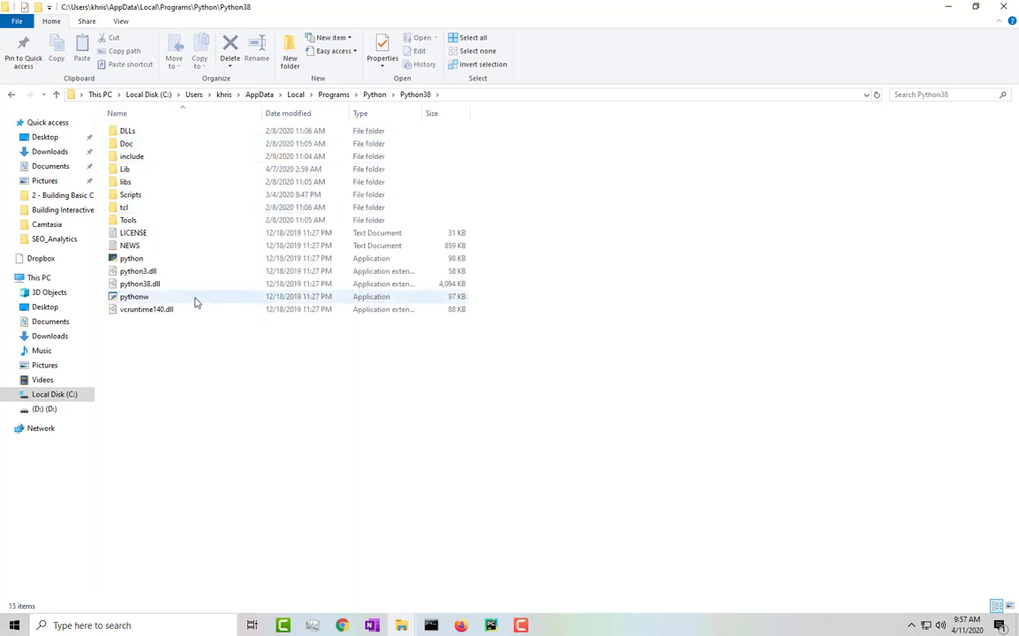
pyautogui.click(130, 258)
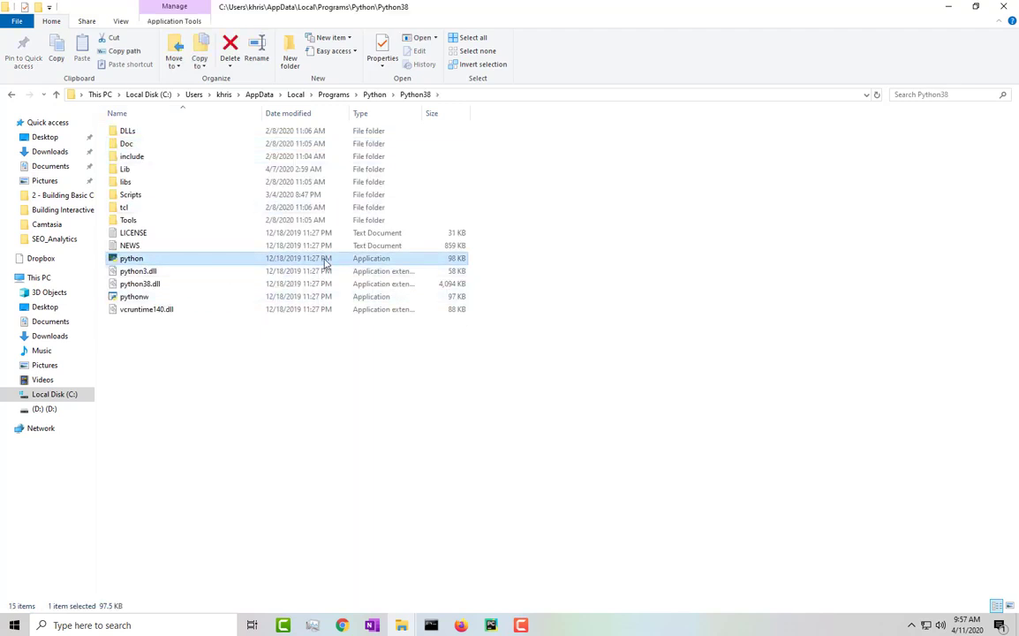
pyautogui.click(381, 50)
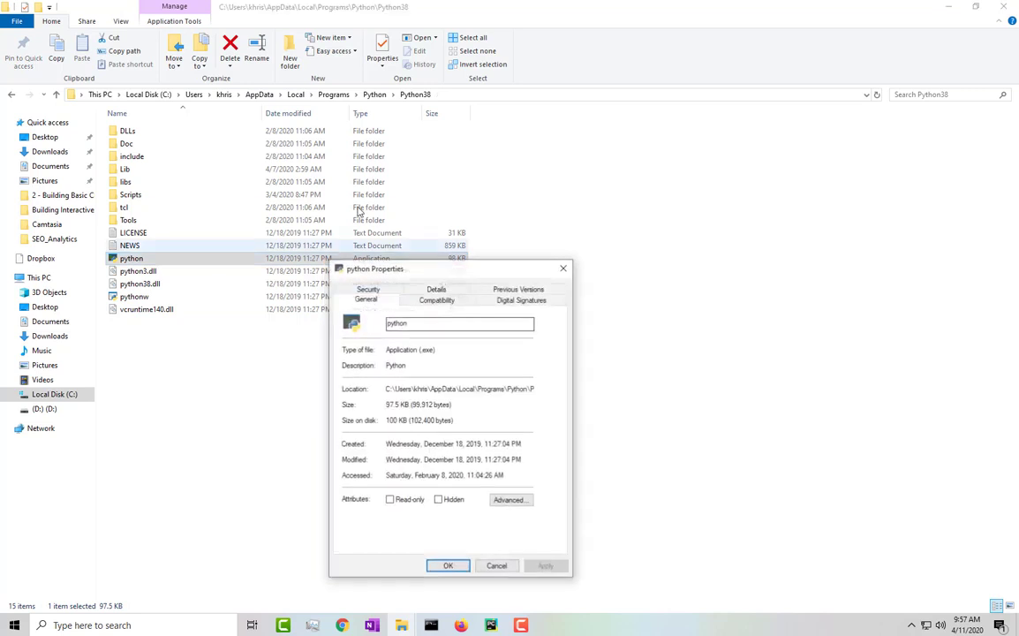
pyautogui.click(367, 299)
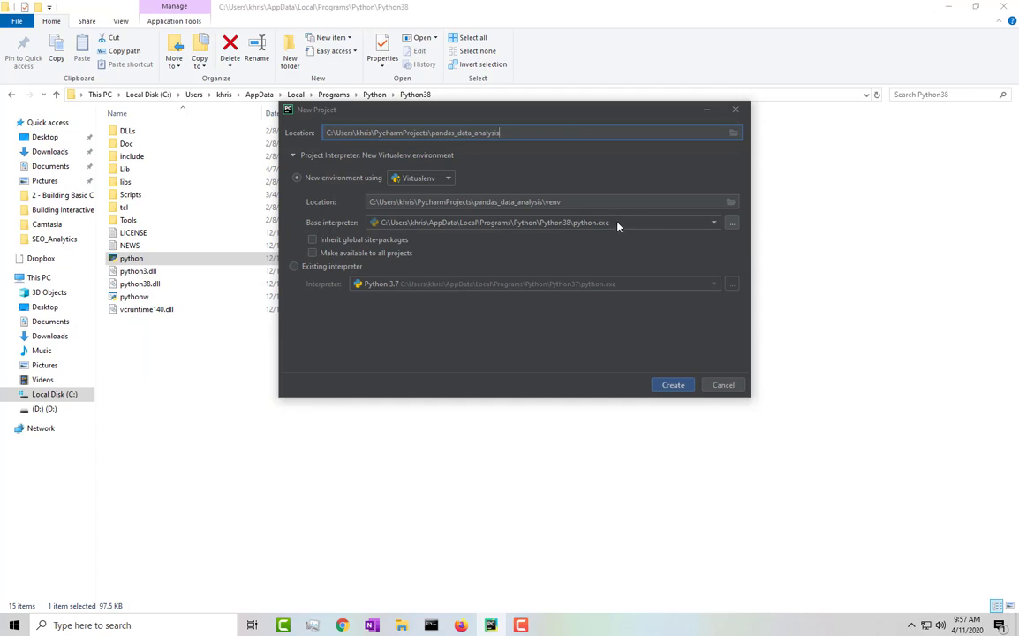
pyautogui.click(714, 221)
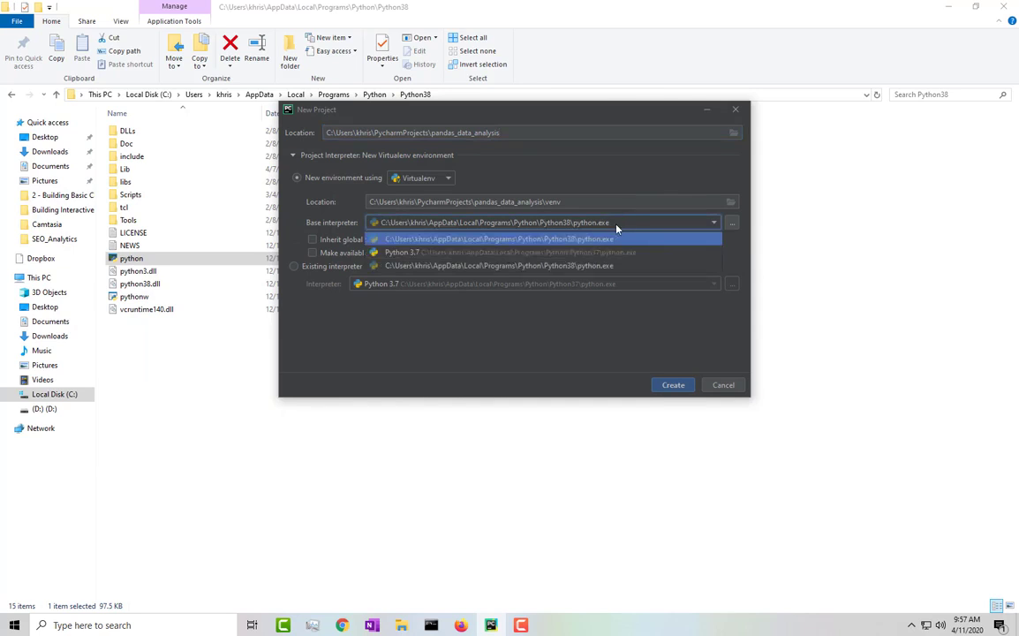
pyautogui.click(495, 239)
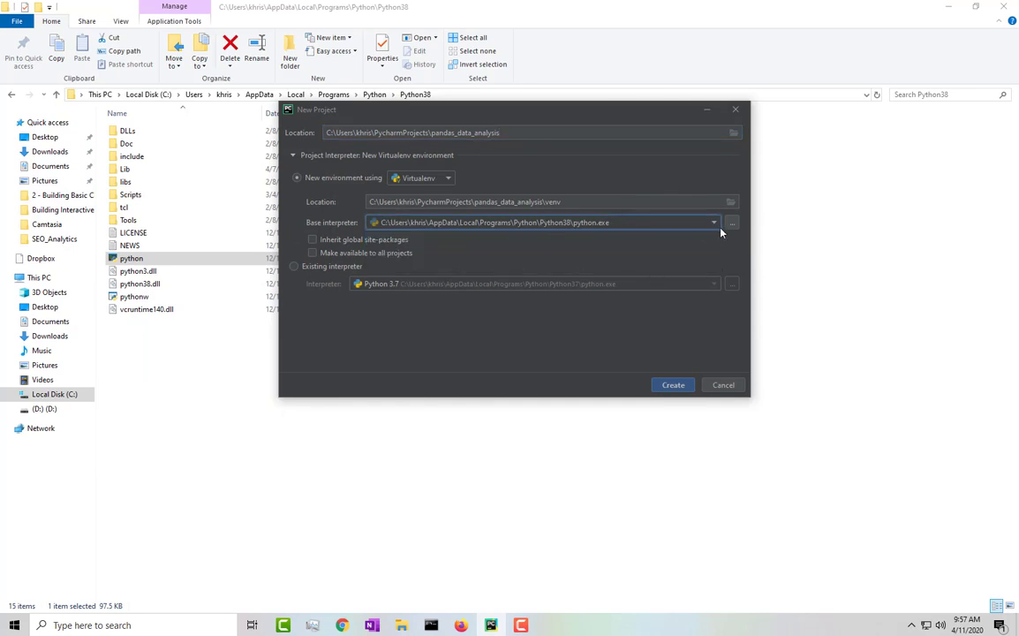
pyautogui.click(731, 222)
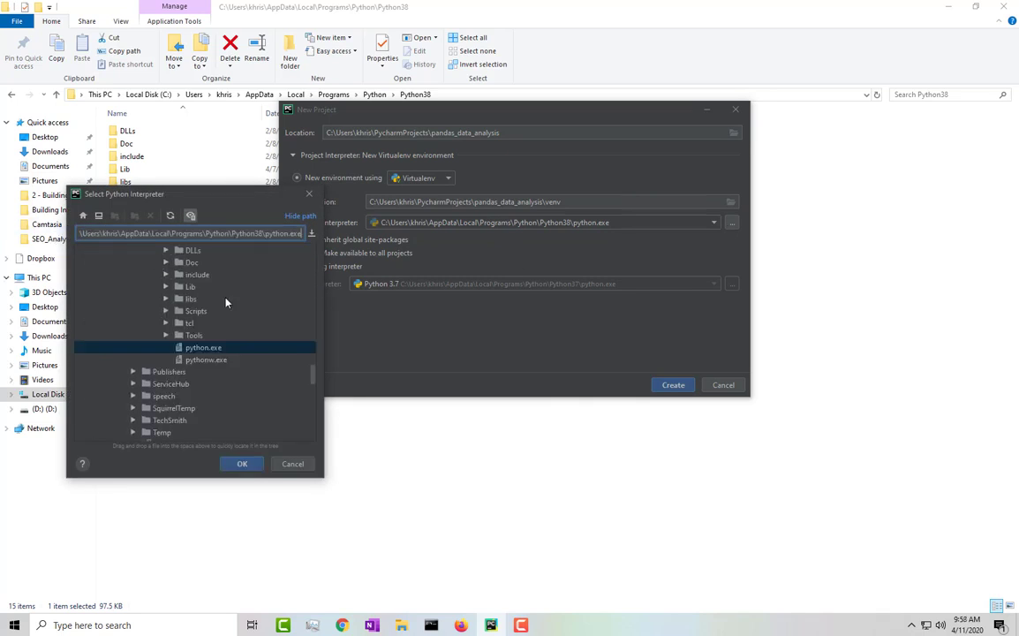
pyautogui.click(242, 464)
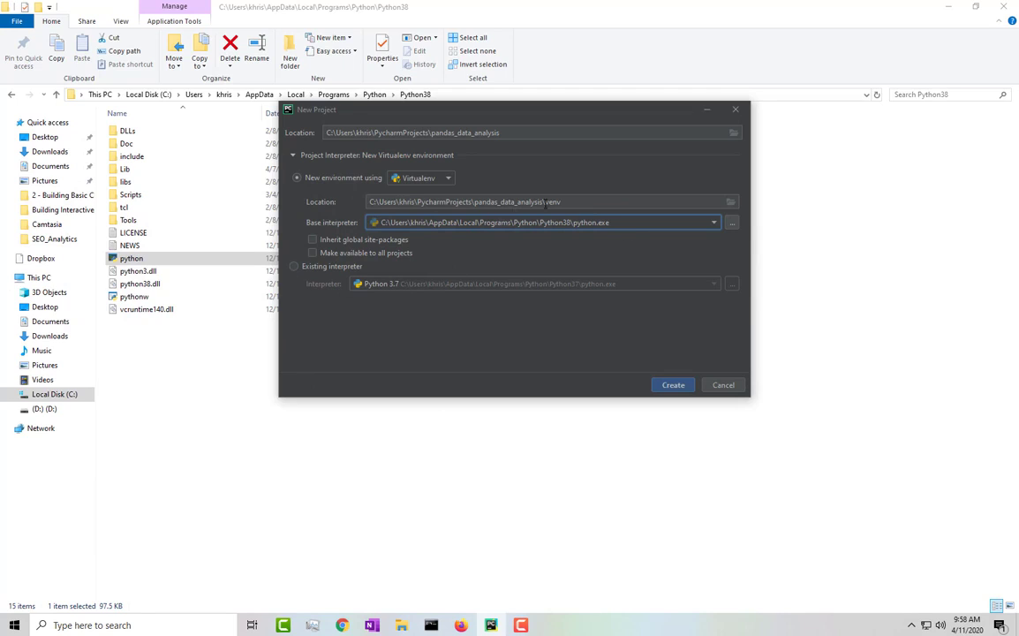
pyautogui.moveTo(437, 174)
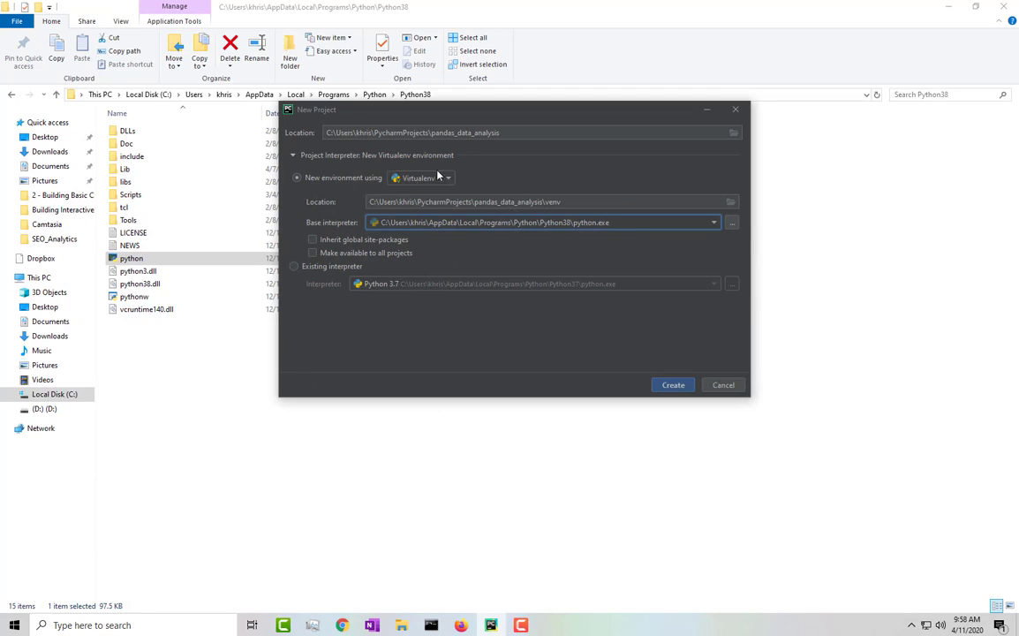
pyautogui.moveTo(656, 409)
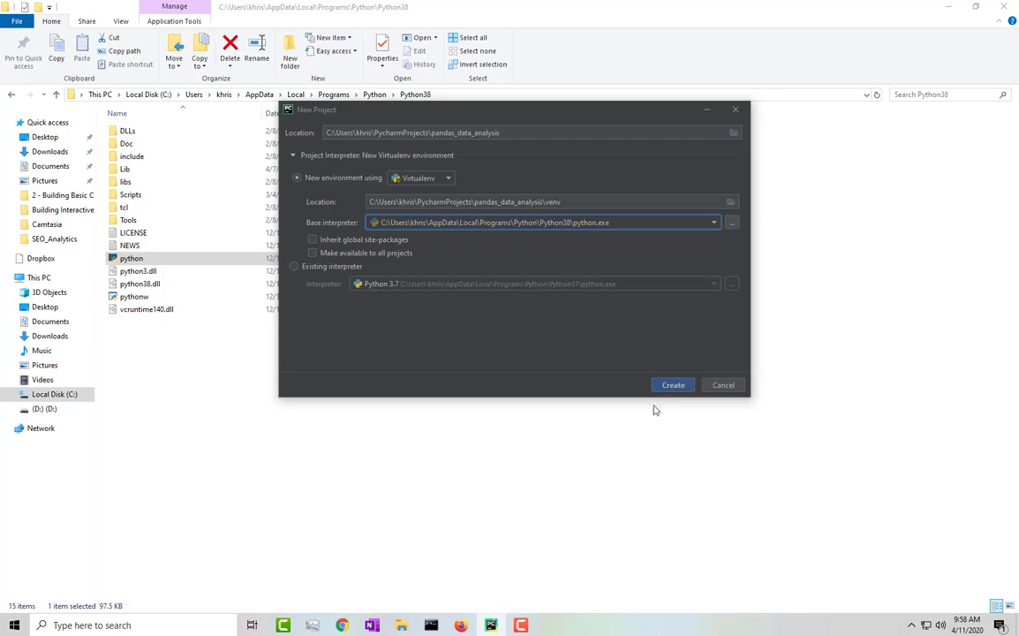
# Create the project, then add a new Python file named main to the project root.
pyautogui.click(673, 384)
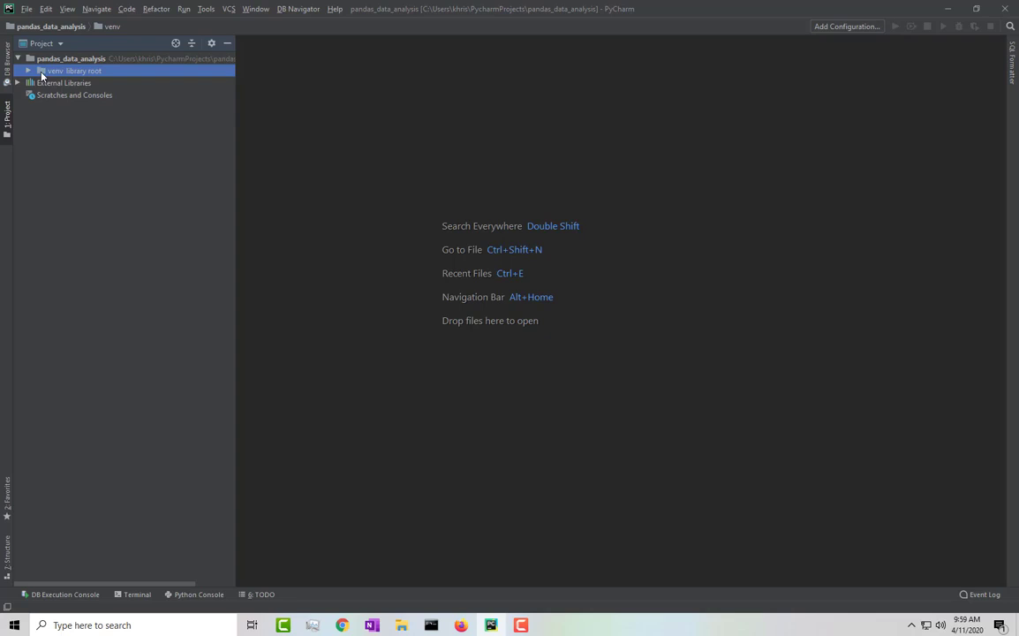
pyautogui.click(29, 71)
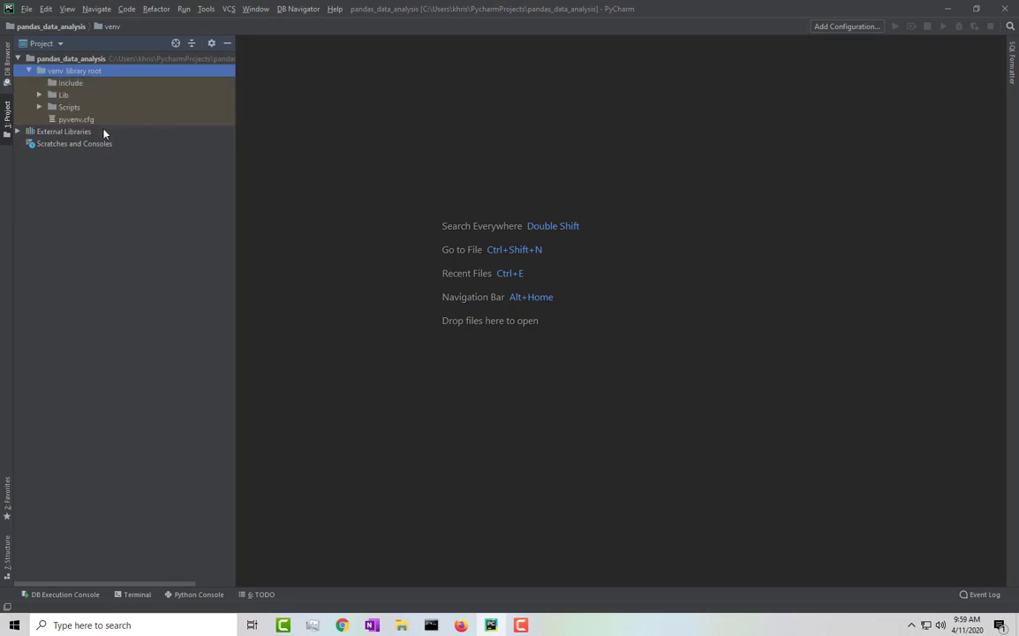
pyautogui.moveTo(114, 90)
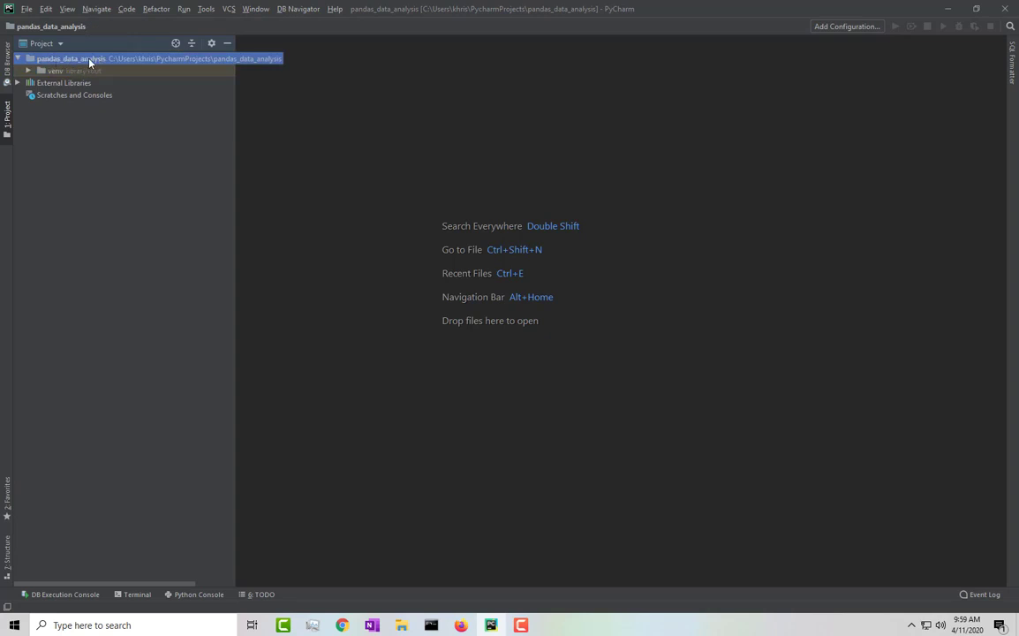
pyautogui.rightClick(70, 58)
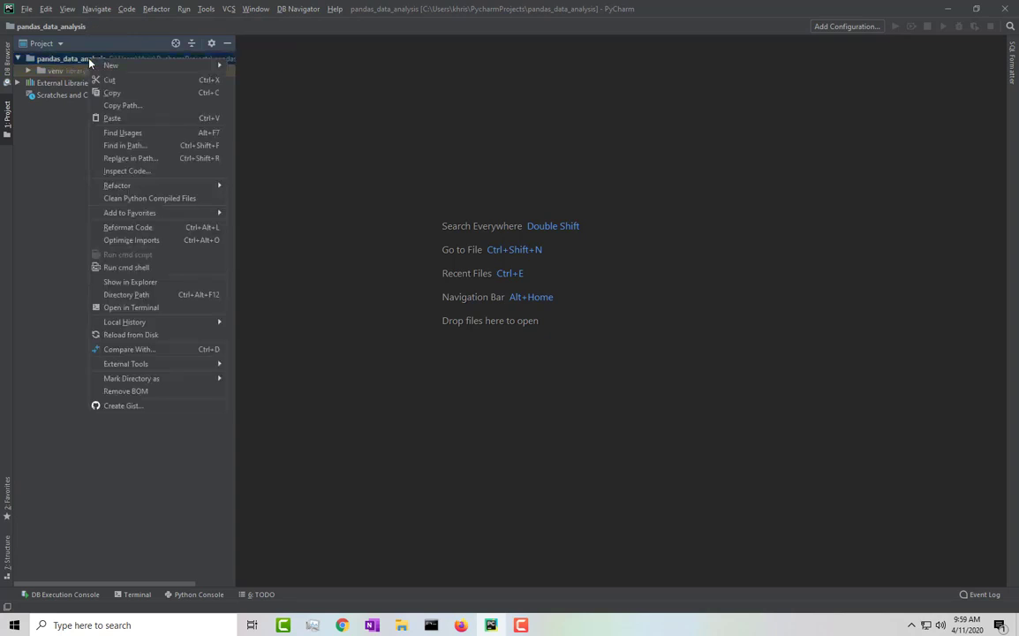
pyautogui.moveTo(111, 66)
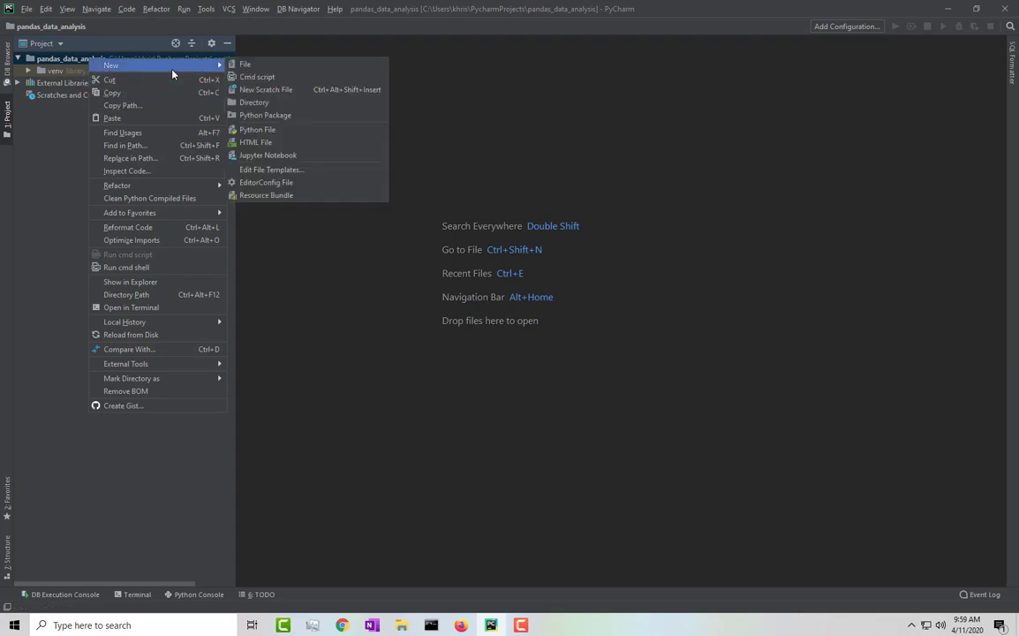
pyautogui.moveTo(258, 129)
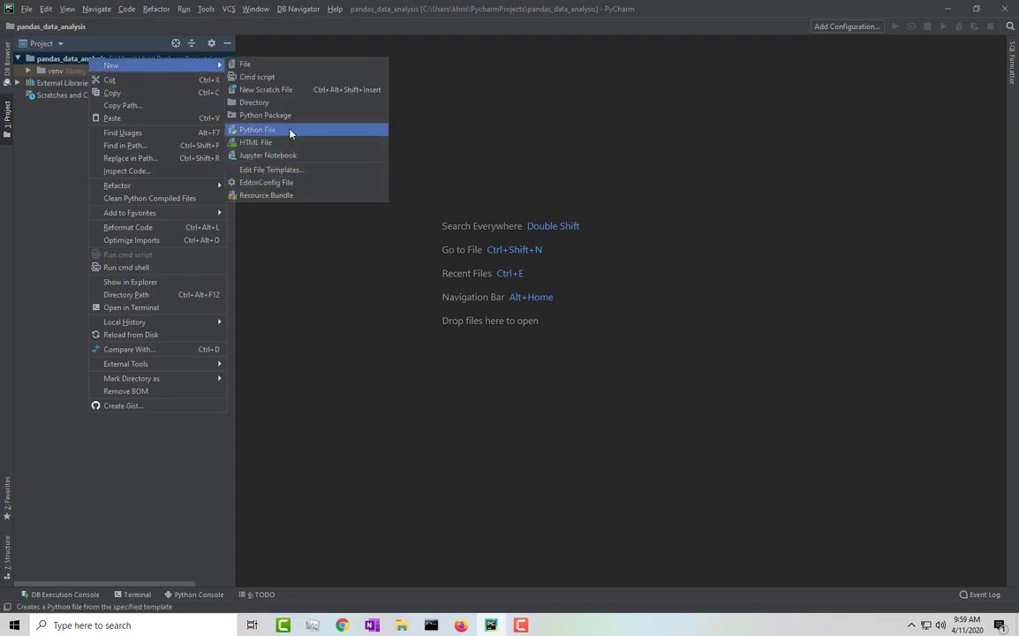
pyautogui.click(257, 130)
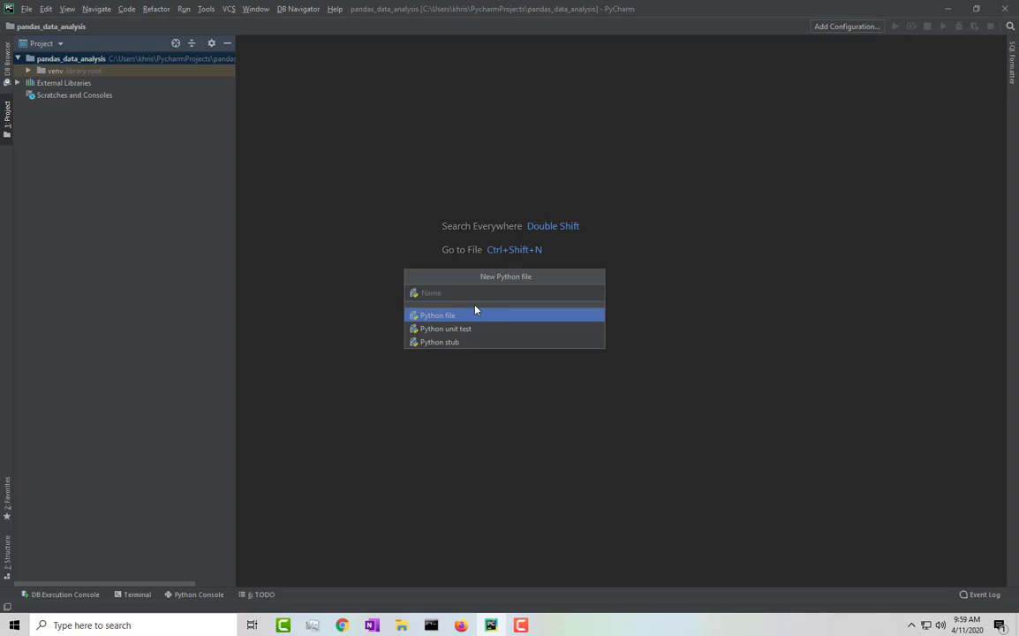
pyautogui.write('mai')
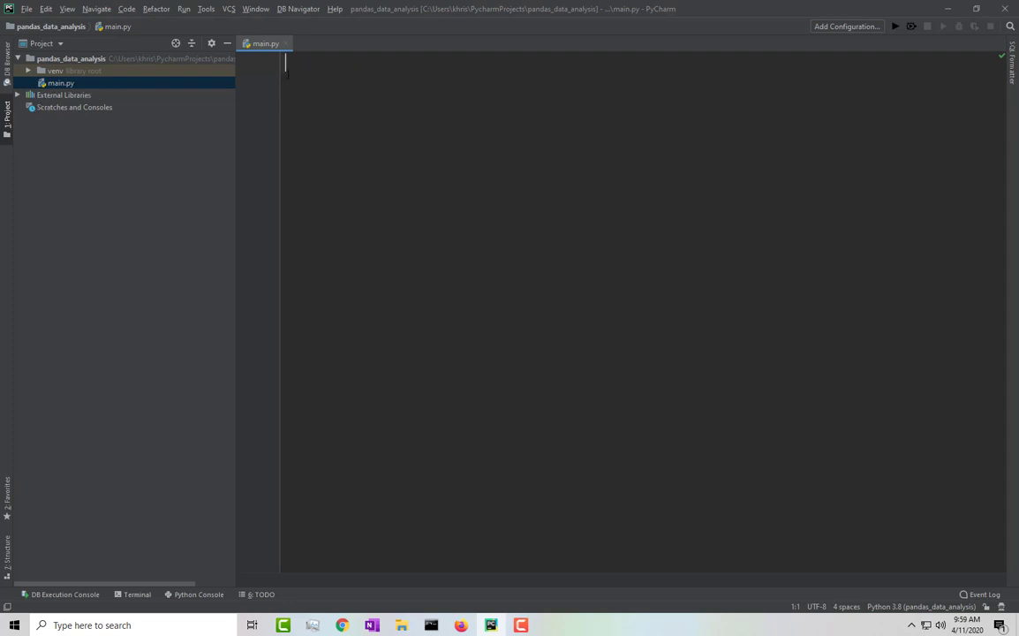
pyautogui.moveTo(189, 78)
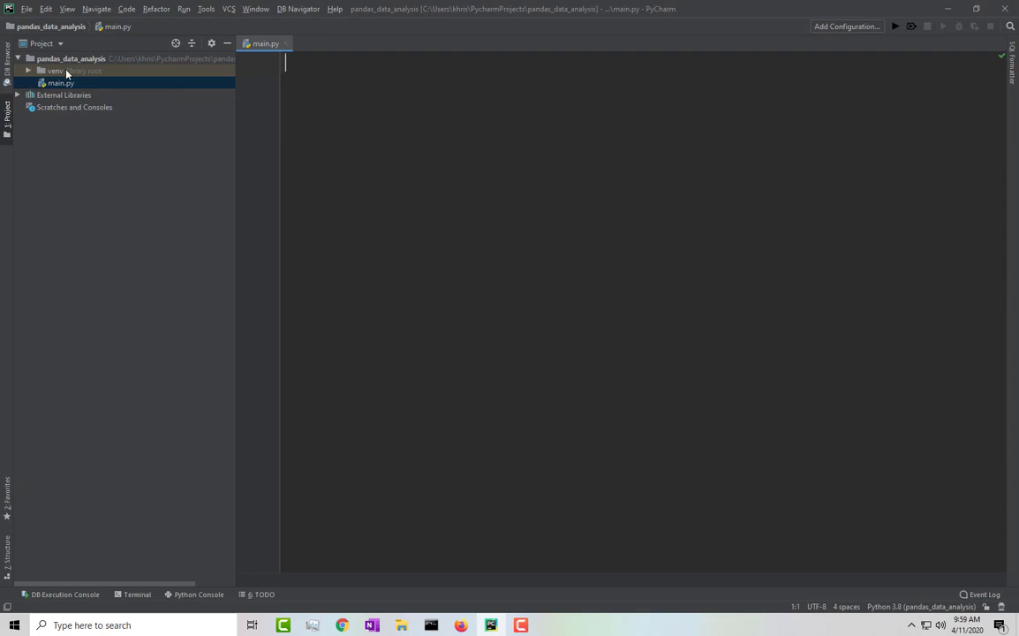
# Expand venv, Lib and site-packages to see pip, then show the Scripts contents.
pyautogui.click(74, 71)
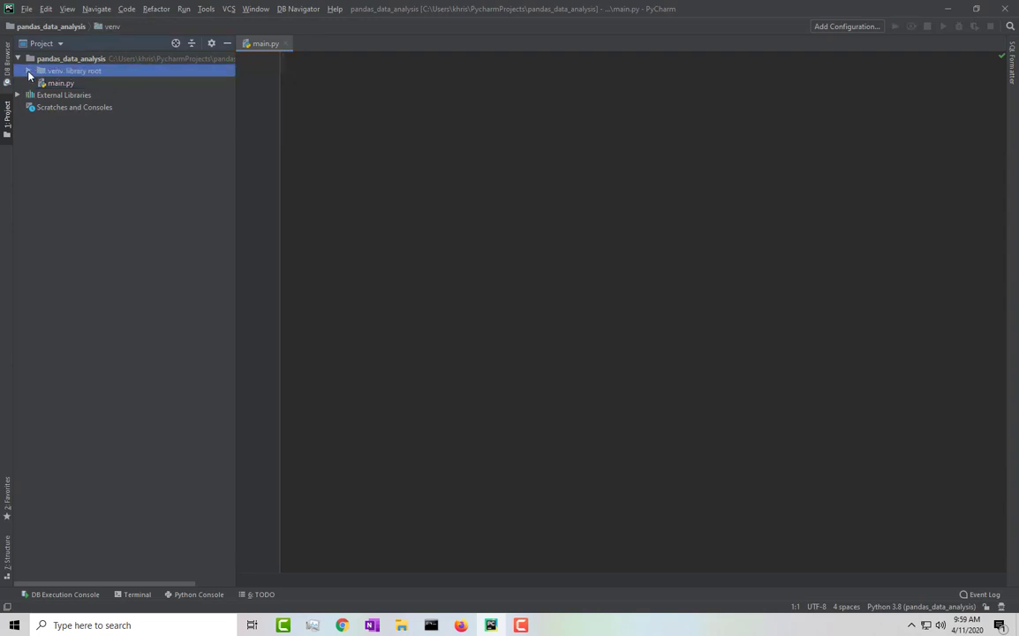
pyautogui.click(29, 71)
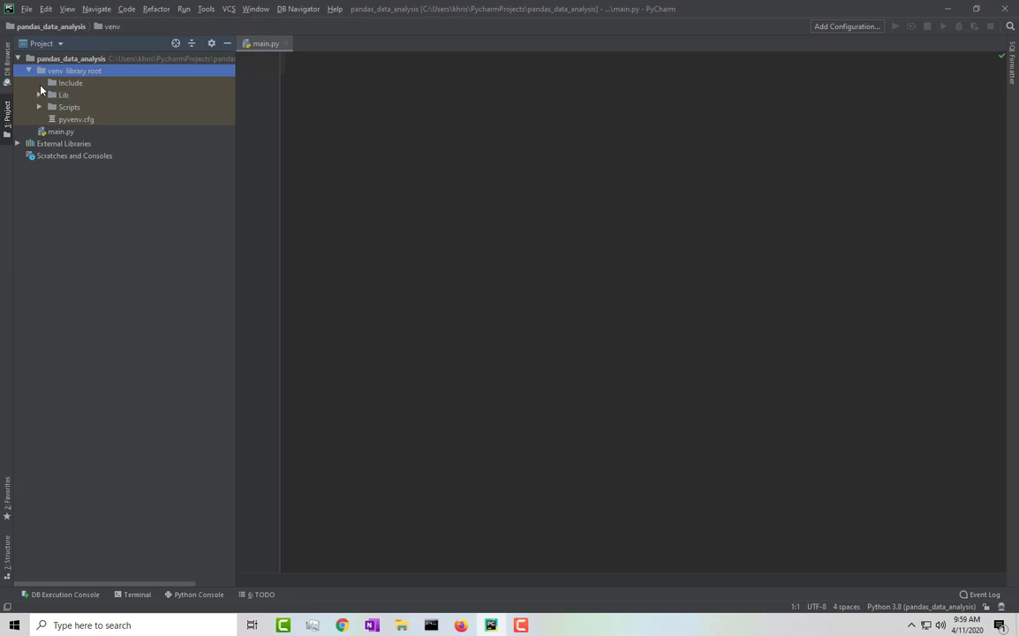
pyautogui.click(63, 95)
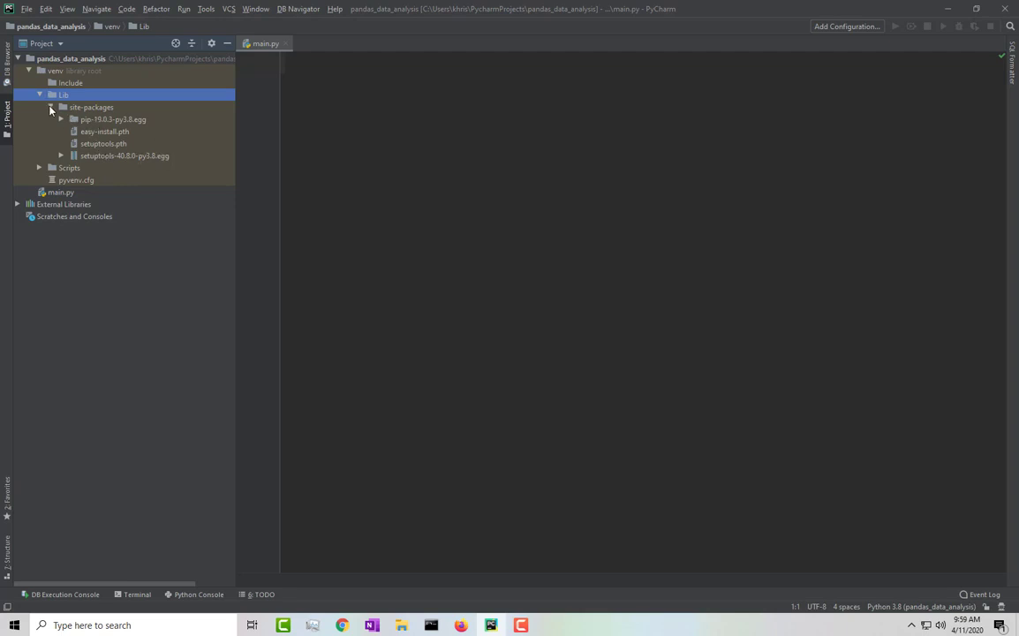
pyautogui.click(113, 119)
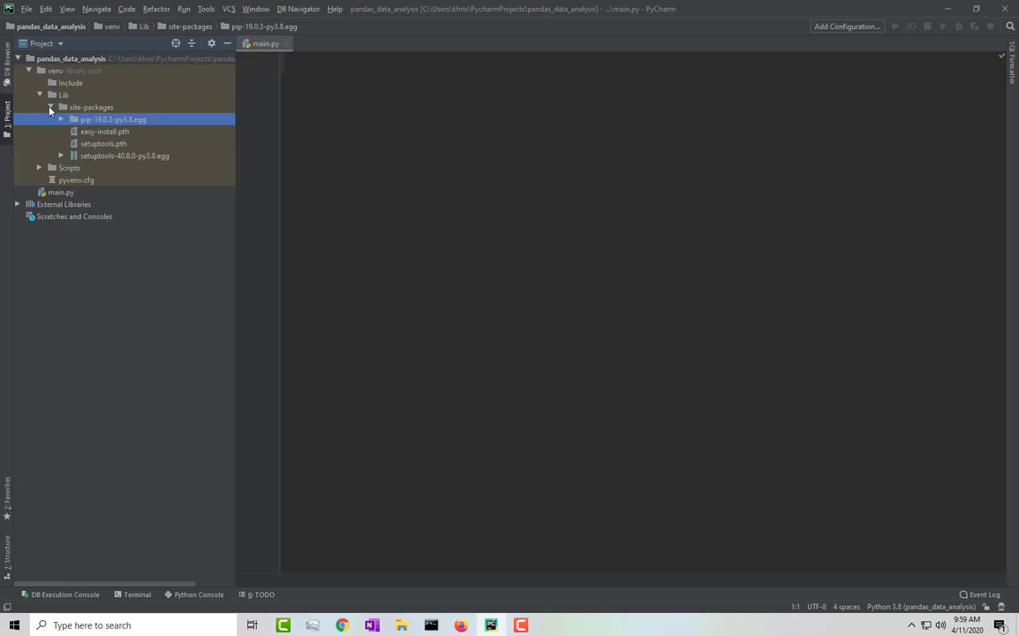
pyautogui.click(40, 120)
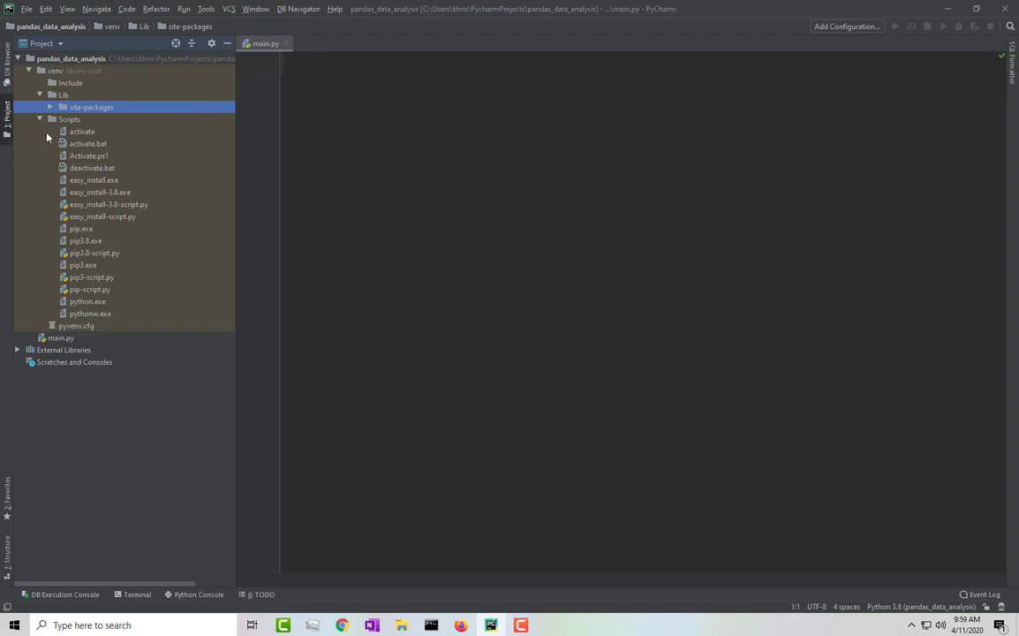
pyautogui.moveTo(161, 175)
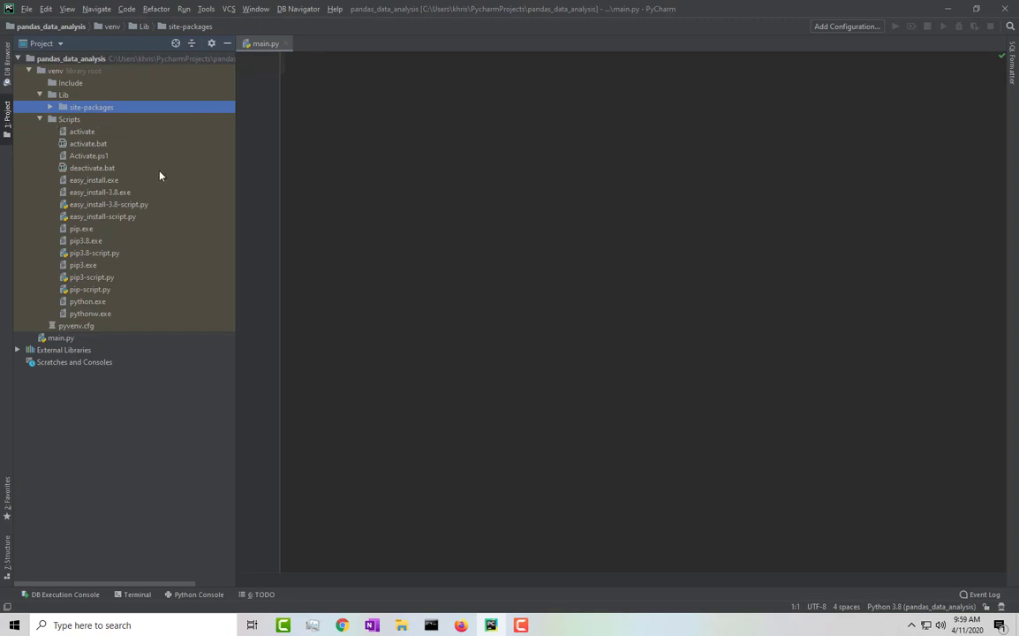
pyautogui.moveTo(302, 449)
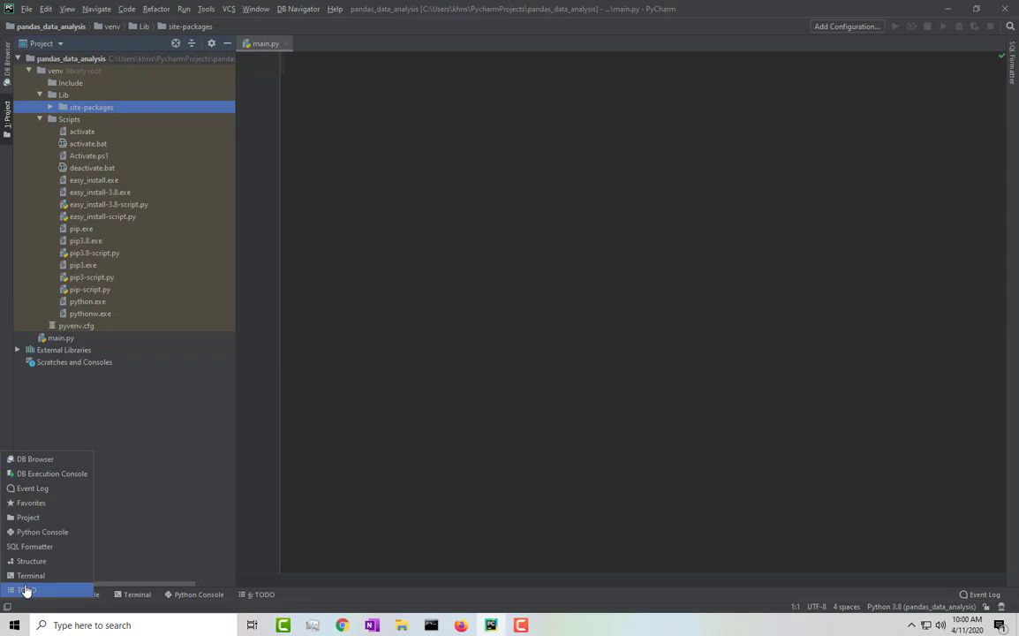
# In the Terminal, change into venv\Scripts using activate.bat's copied path.
pyautogui.click(30, 575)
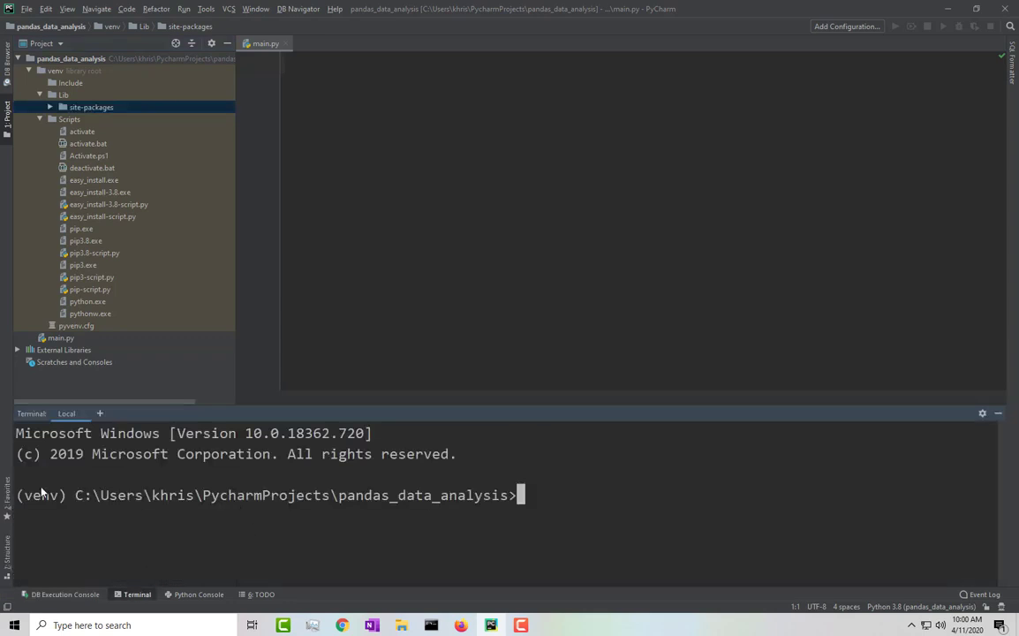
pyautogui.doubleClick(39, 495)
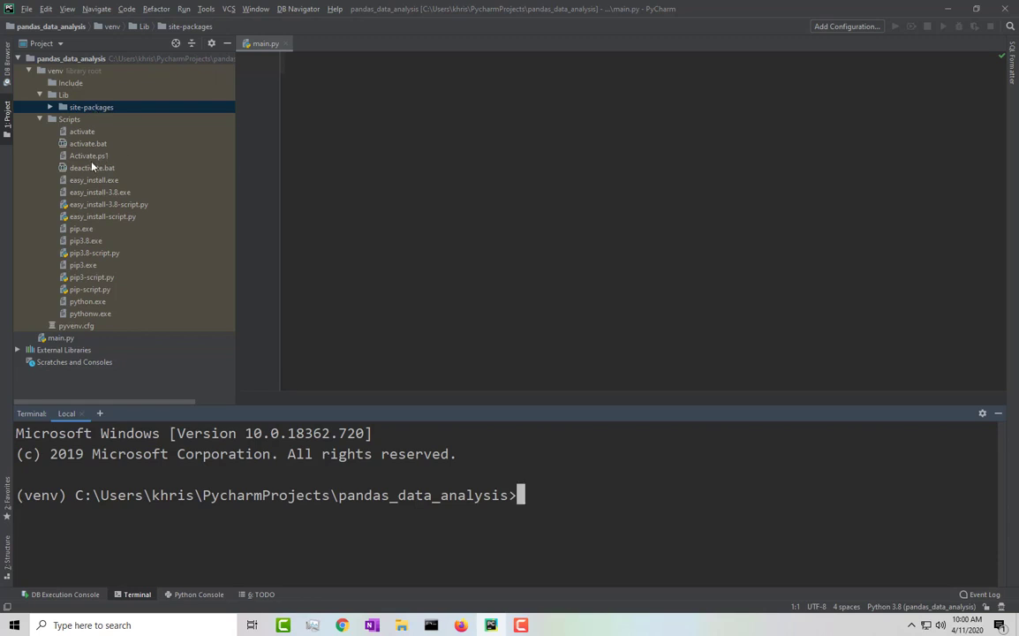
pyautogui.moveTo(524, 499)
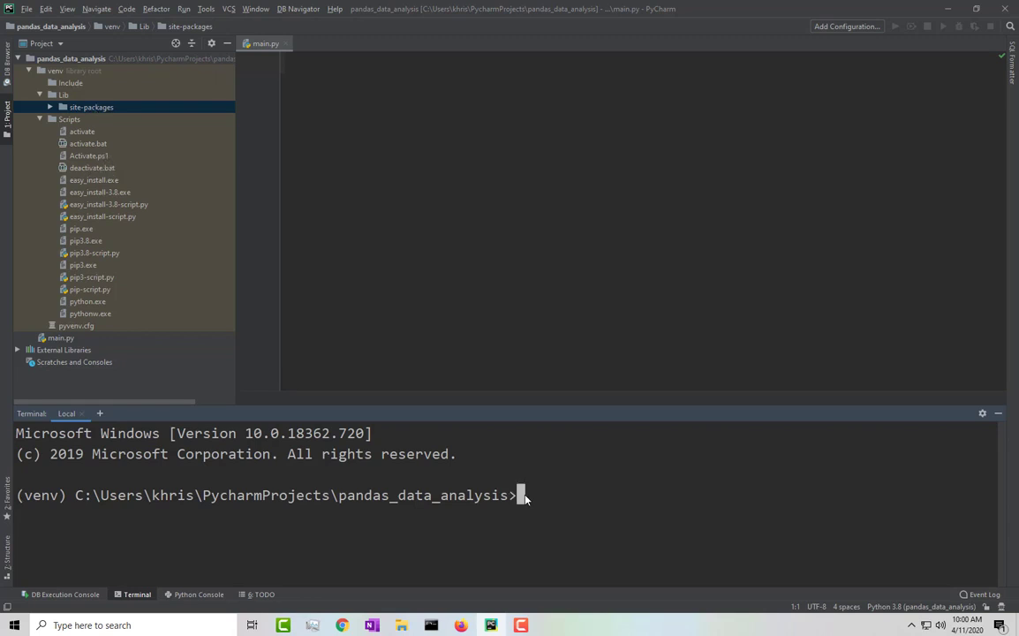
pyautogui.moveTo(138, 156)
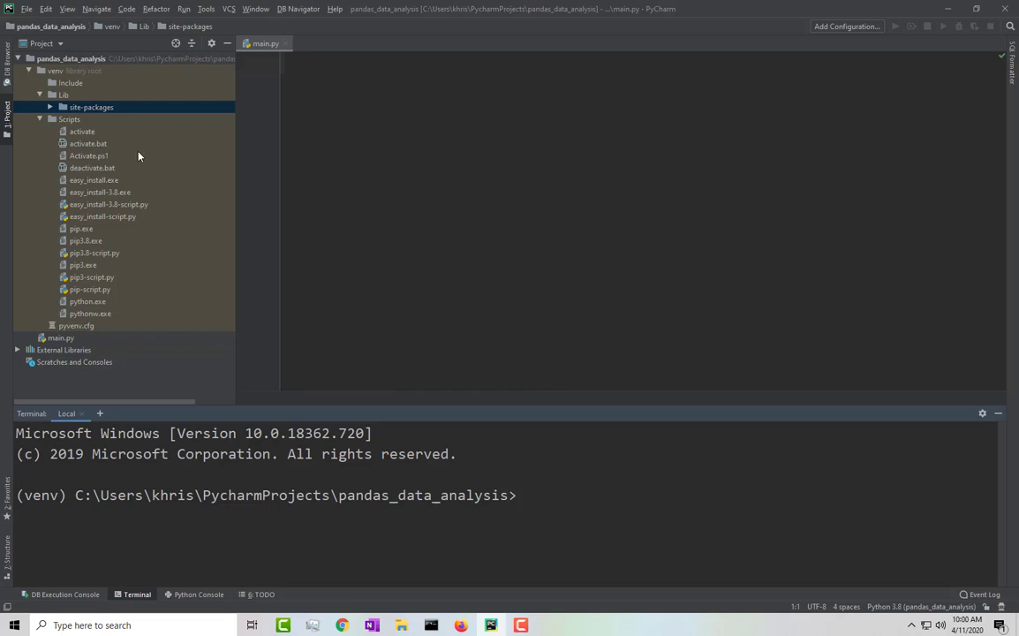
pyautogui.rightClick(88, 143)
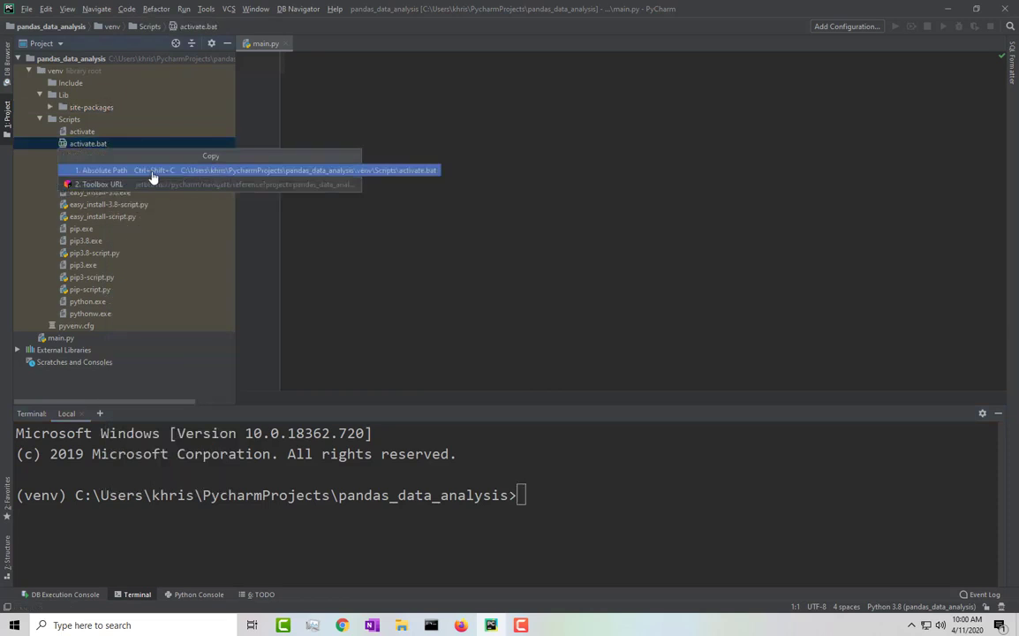
pyautogui.click(104, 169)
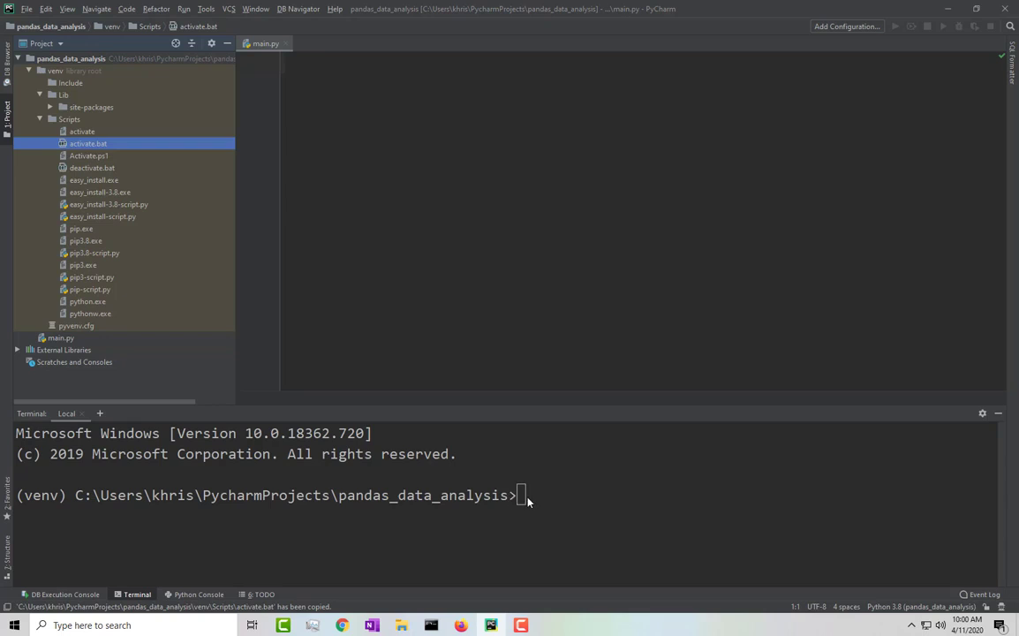
pyautogui.rightClick(539, 494)
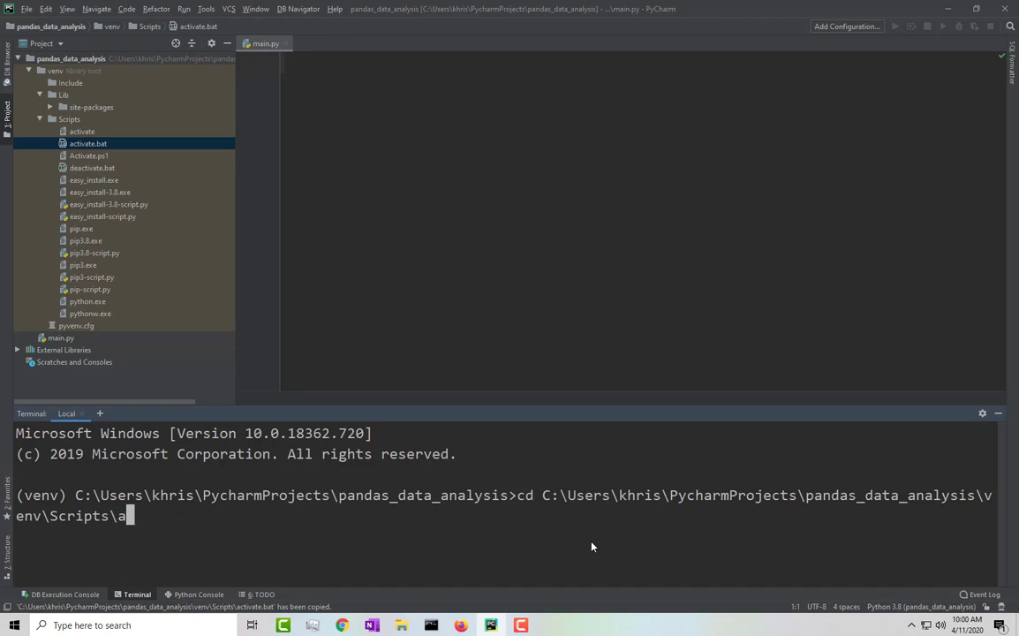
pyautogui.press('backspace')
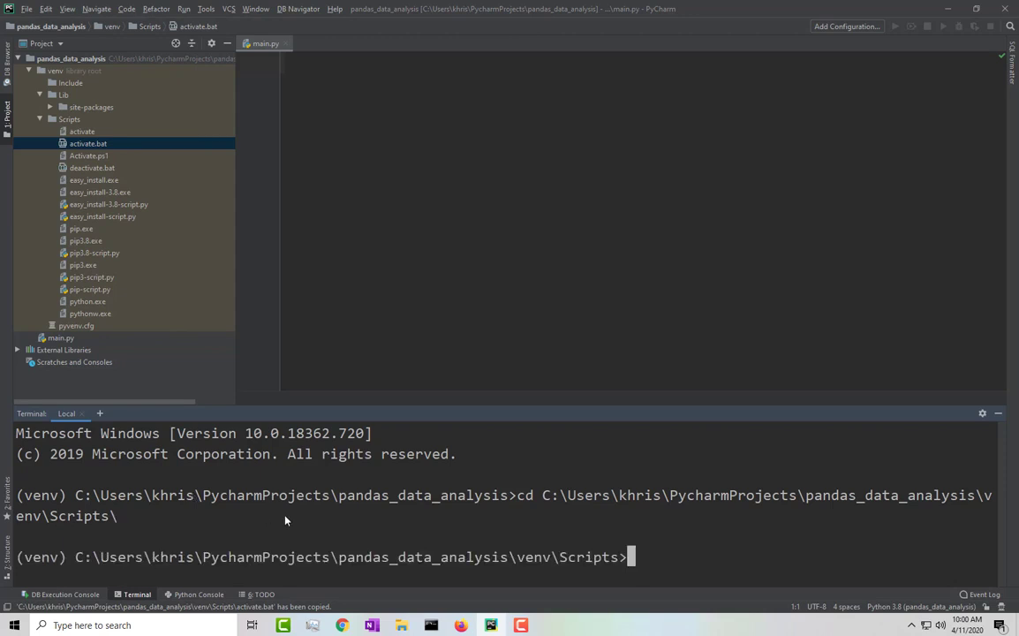
# Run activate.bat to activate the venv and collapse the Scripts folder.
pyautogui.write('activa')
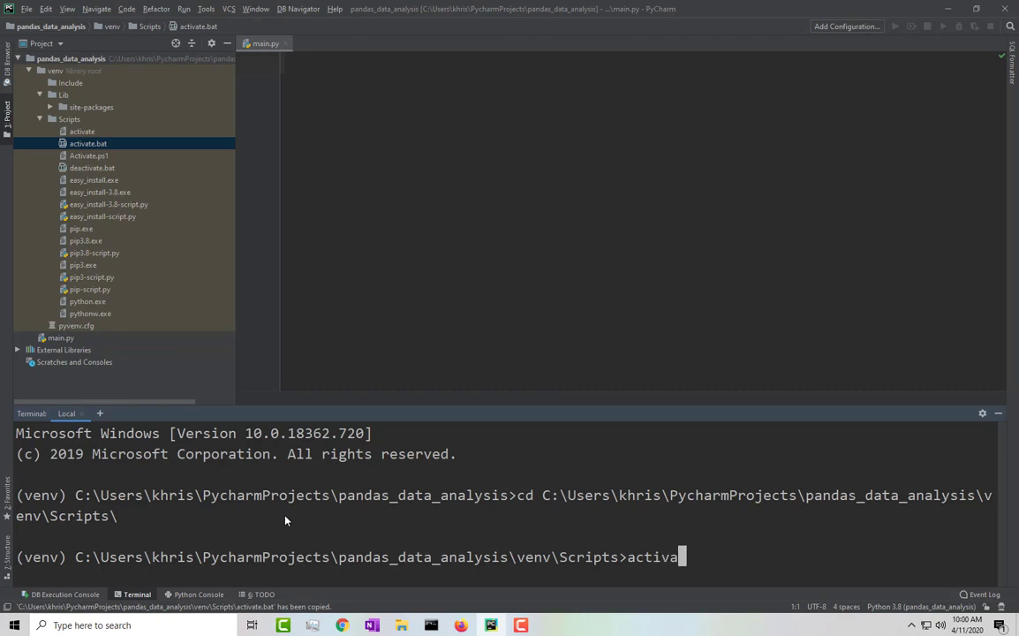
pyautogui.write('te.ba')
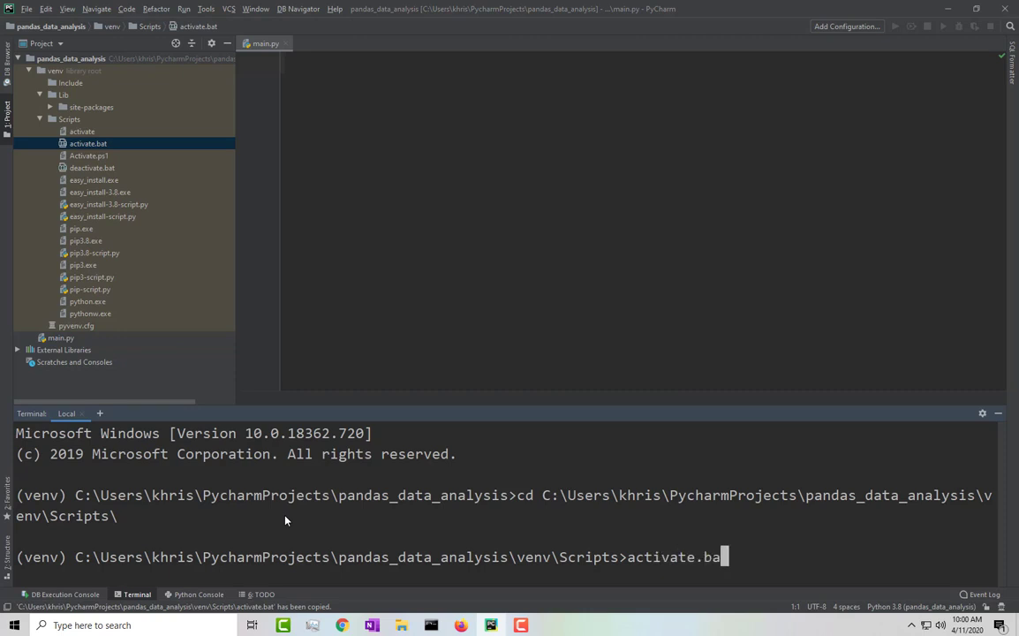
pyautogui.press('enter')
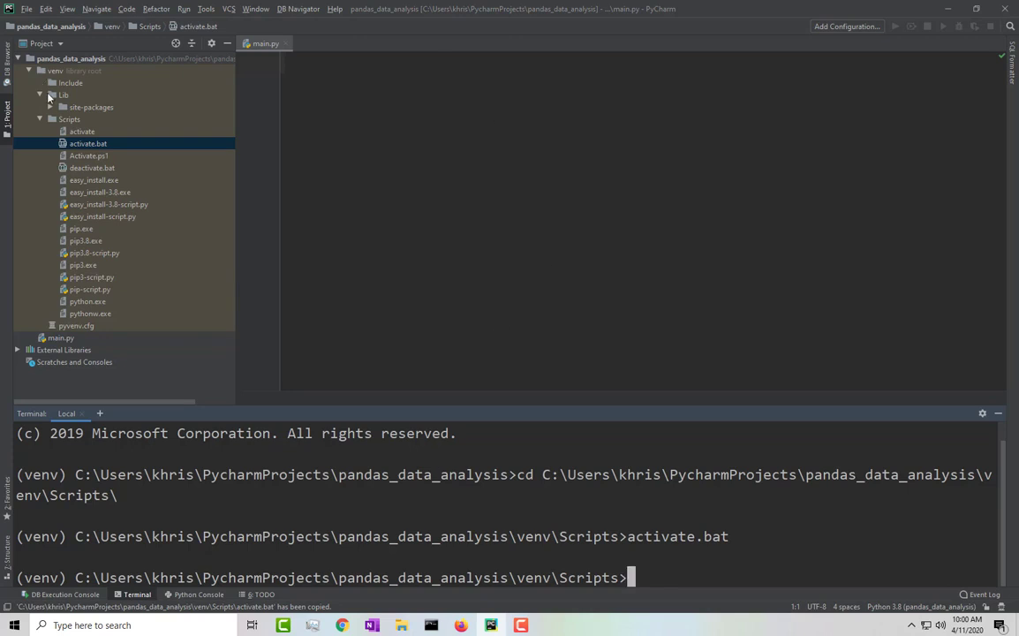
pyautogui.click(40, 120)
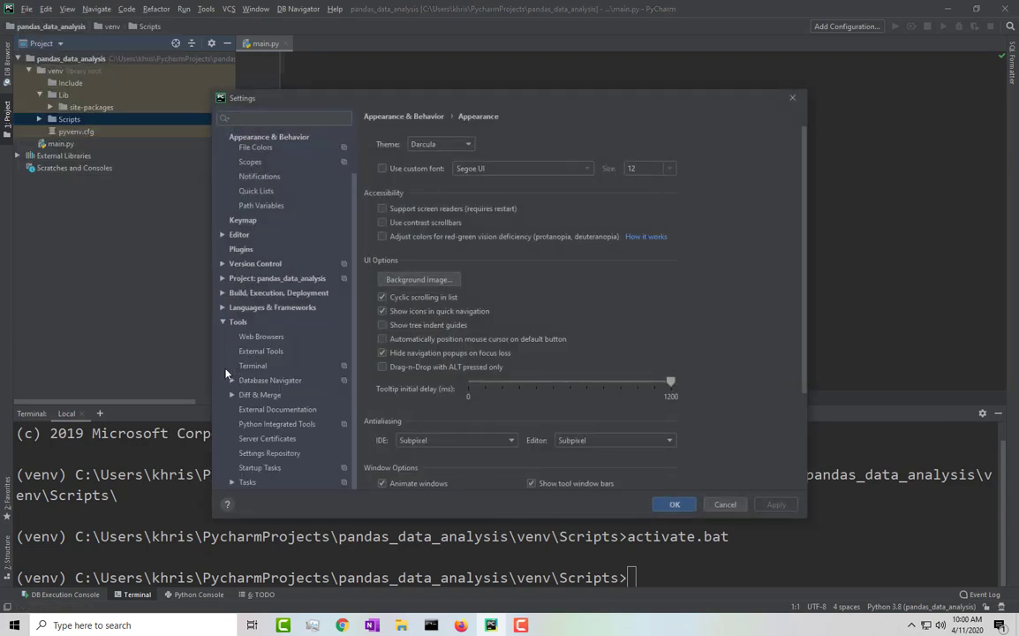
pyautogui.click(253, 365)
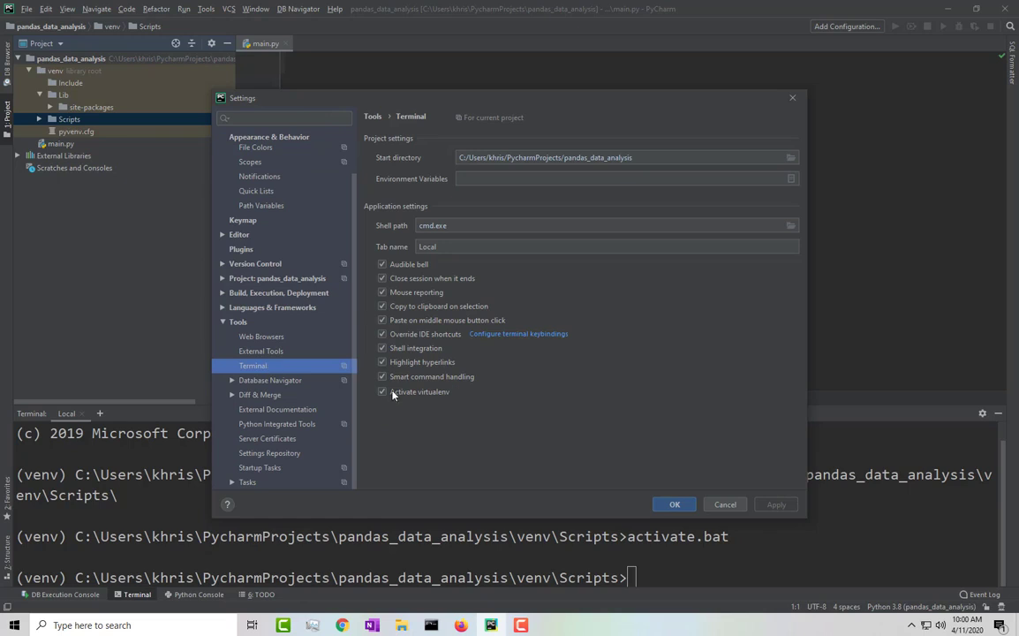
pyautogui.moveTo(440, 398)
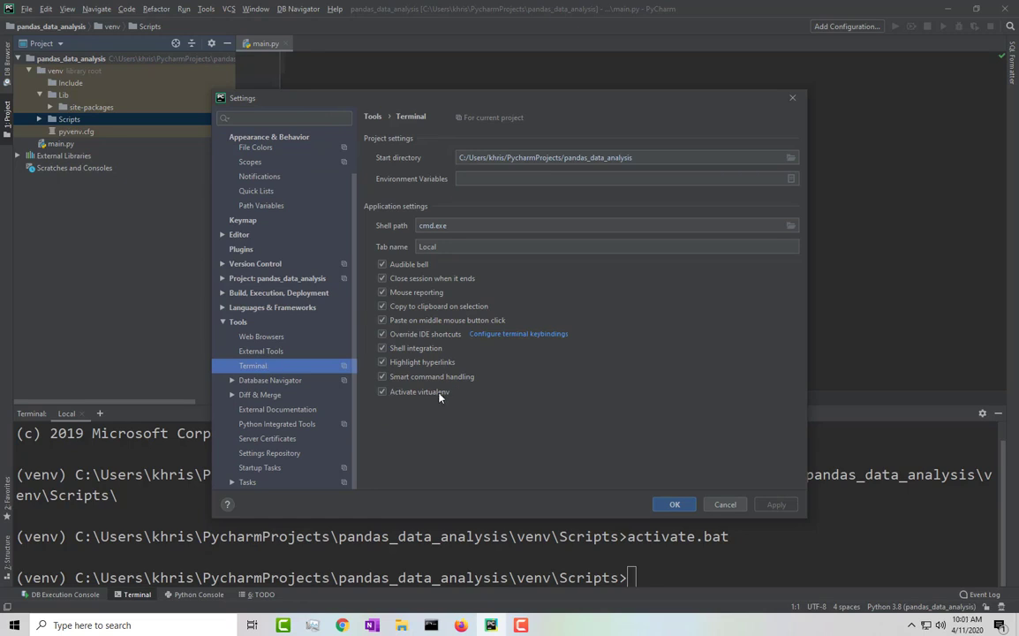
pyautogui.click(382, 392)
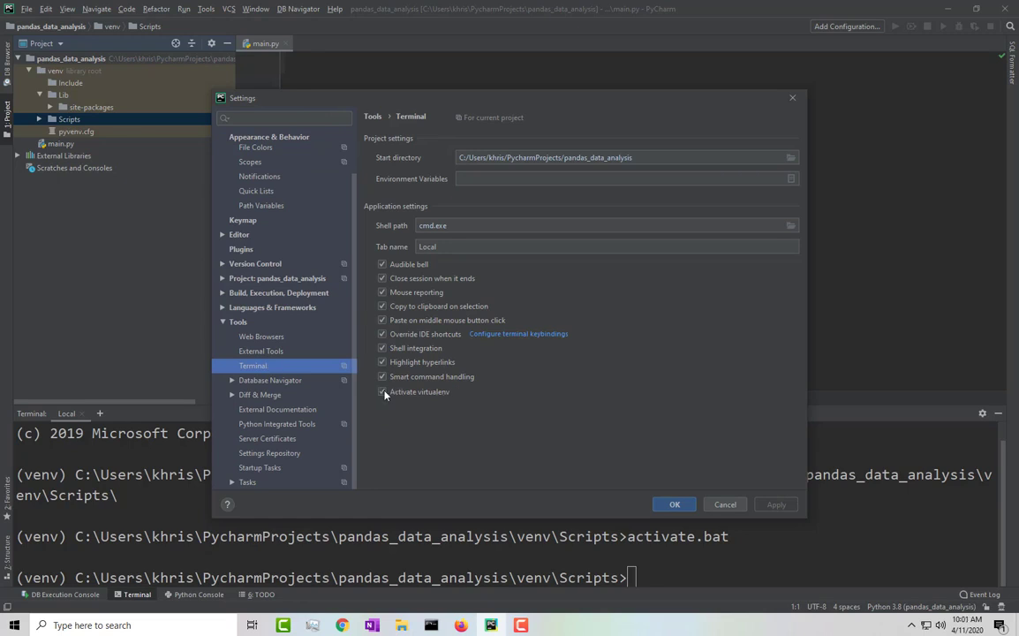
pyautogui.click(382, 392)
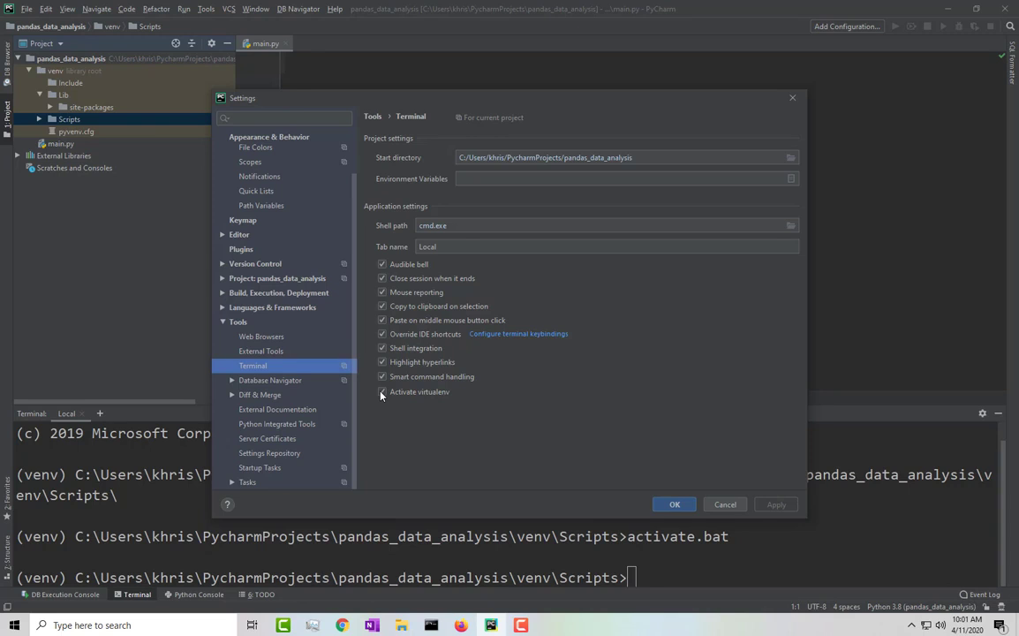
pyautogui.click(382, 392)
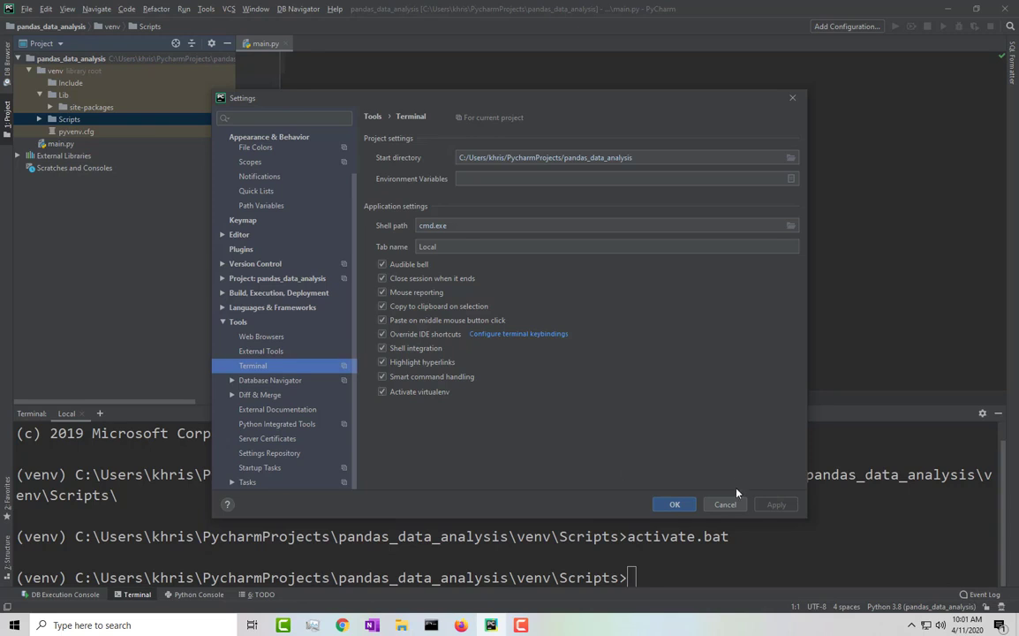
pyautogui.click(674, 504)
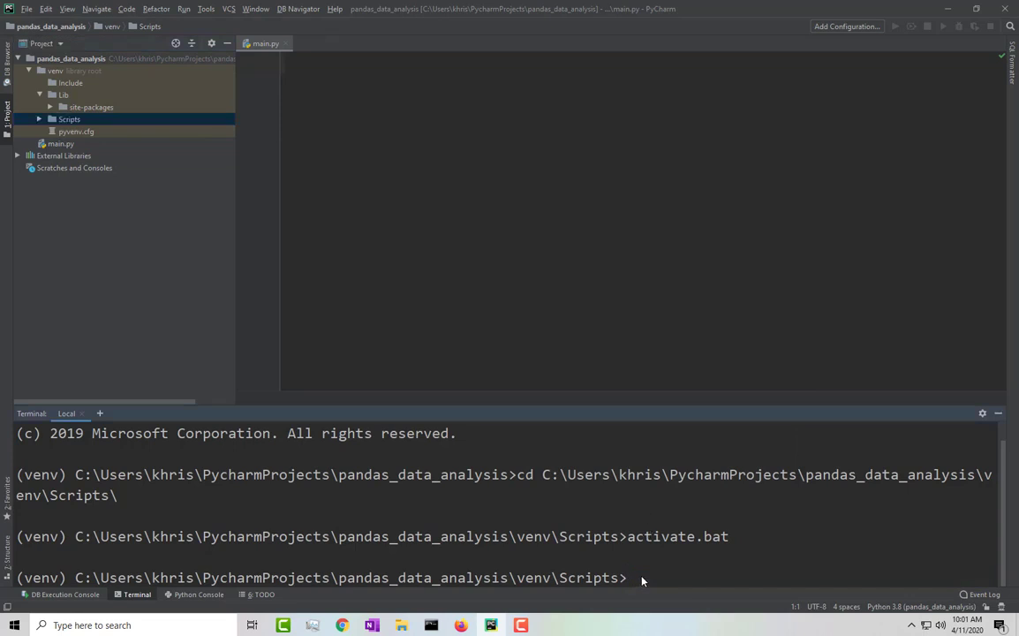
# Run pip list to show pip 19.0.3 and setuptools 40.8.0.
pyautogui.write('cd')
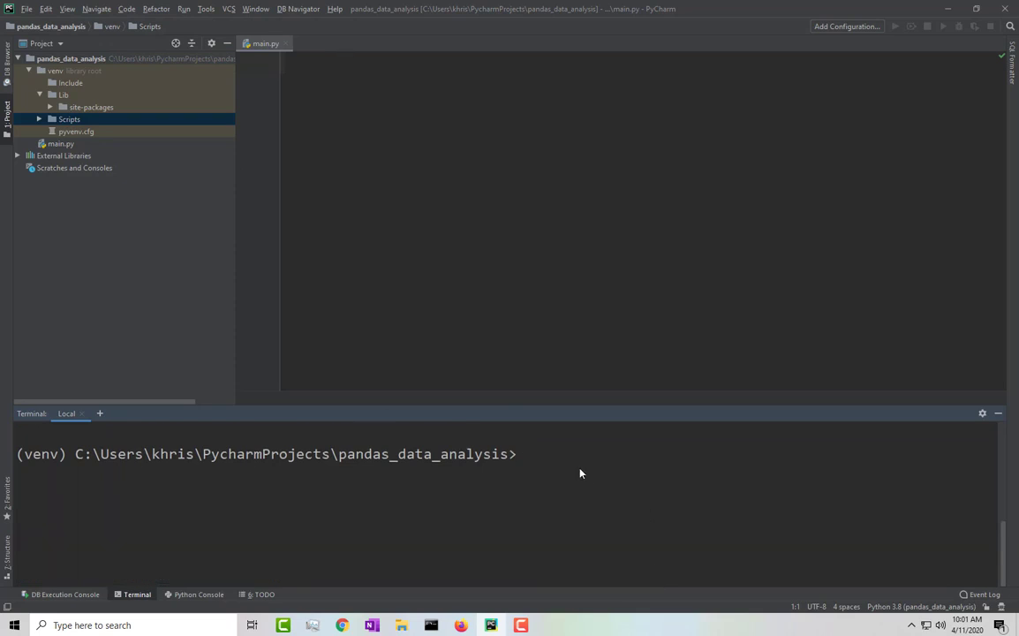
pyautogui.moveTo(521, 464)
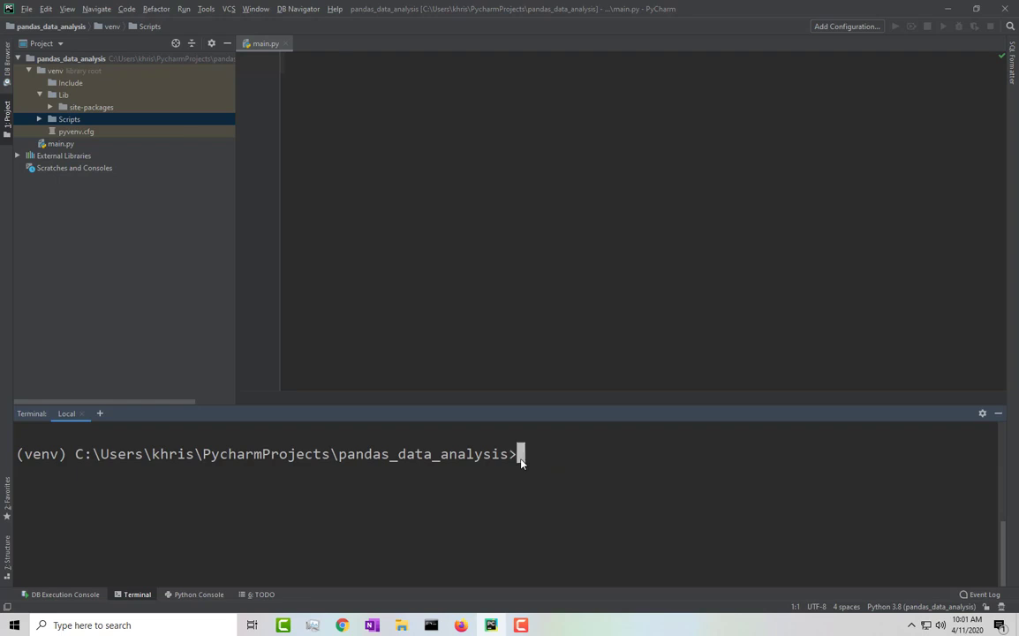
pyautogui.write('pip')
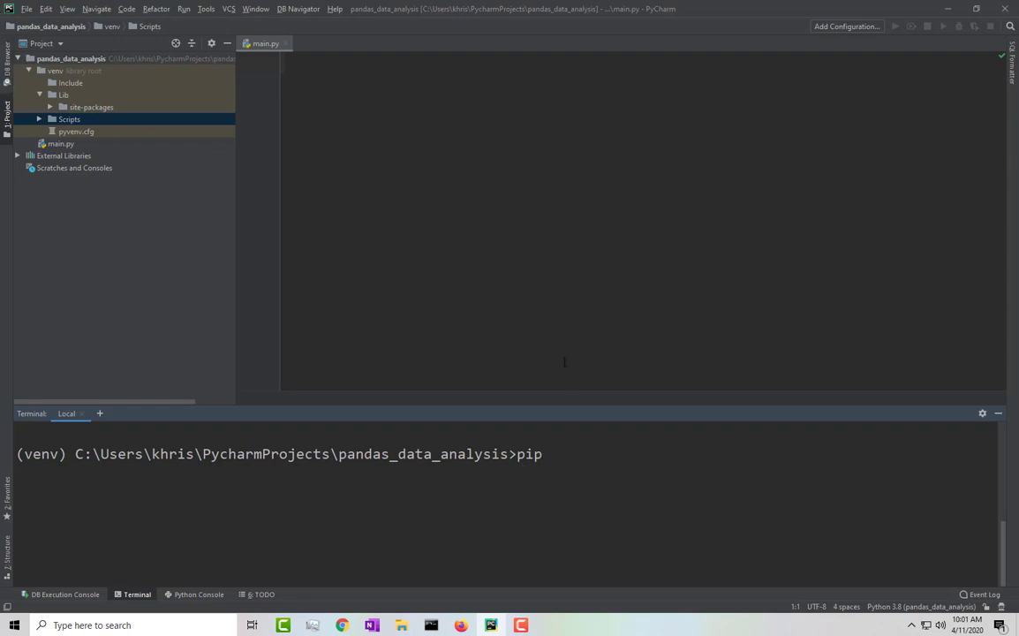
pyautogui.moveTo(115, 314)
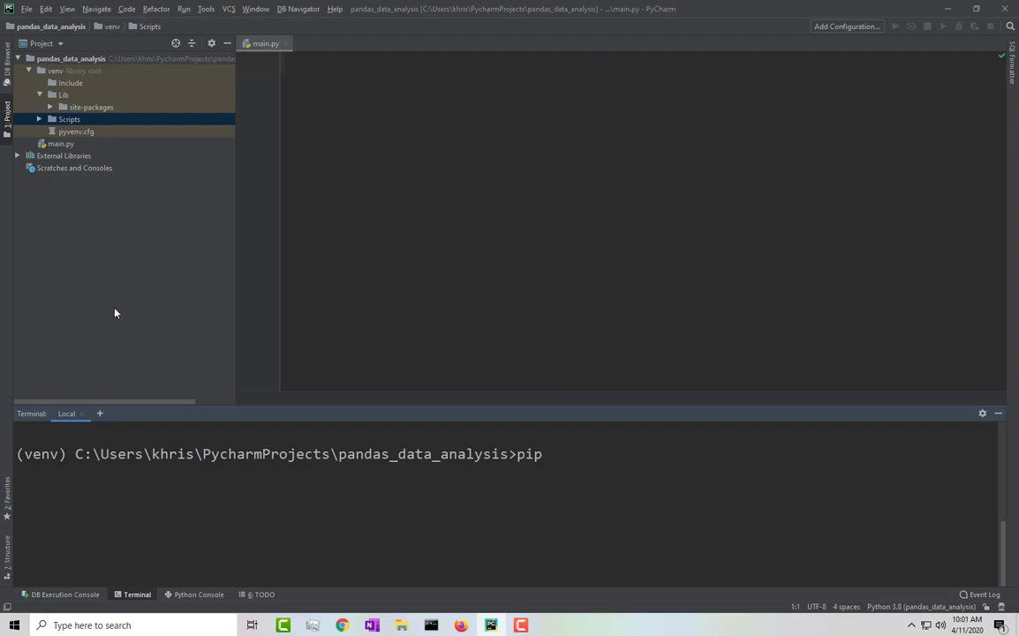
pyautogui.moveTo(287, 413)
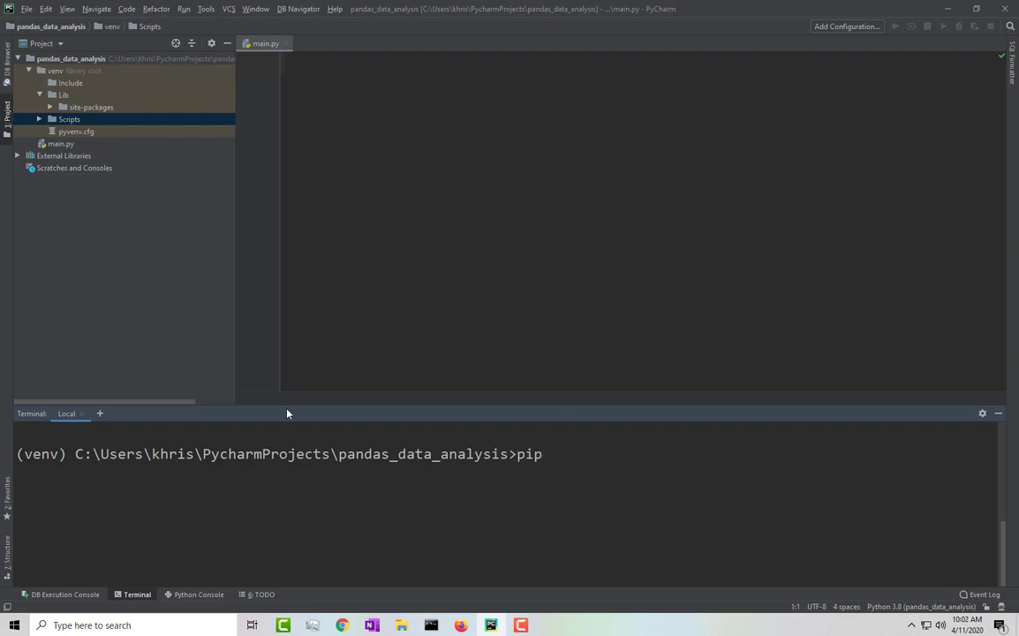
pyautogui.moveTo(573, 473)
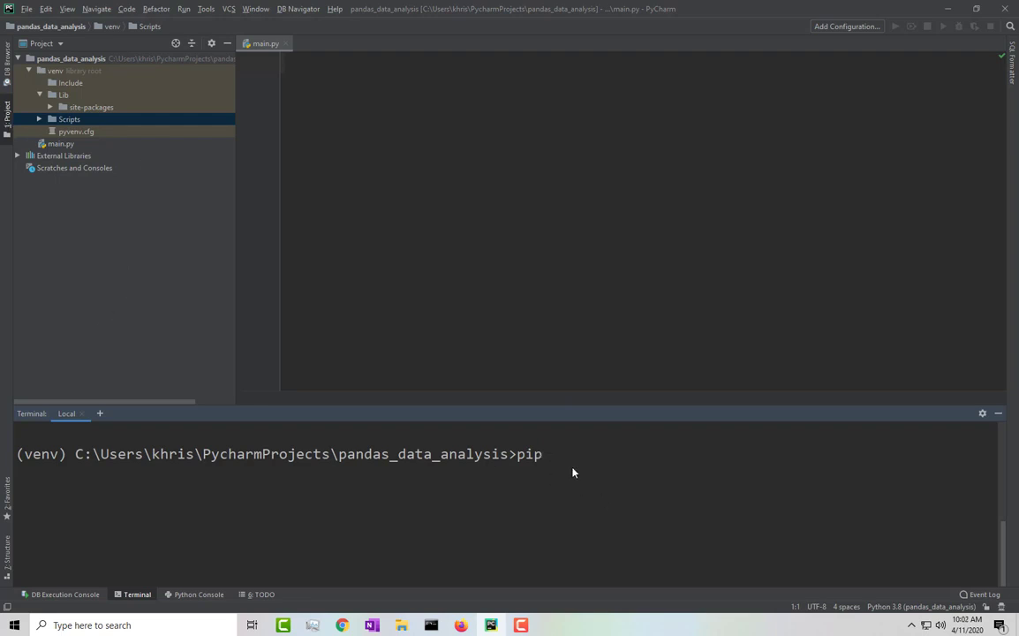
pyautogui.write('l')
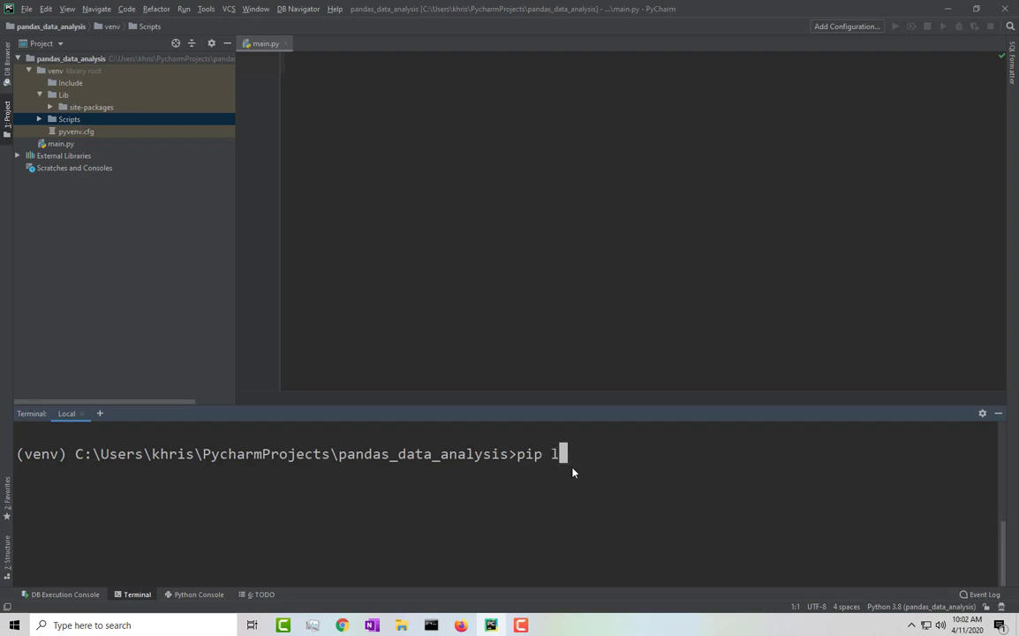
pyautogui.write('ist')
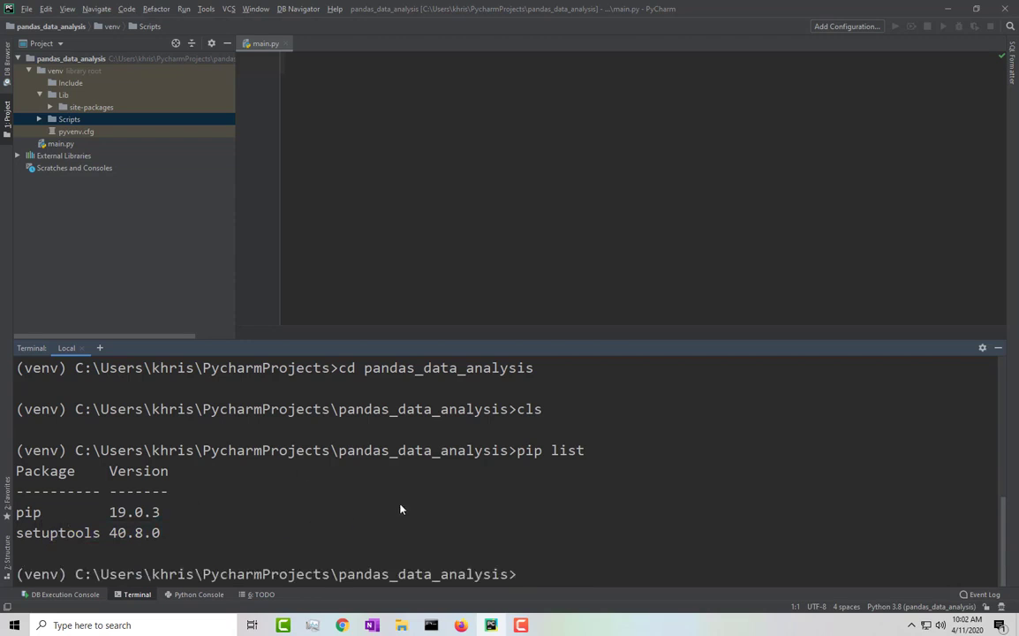
pyautogui.moveTo(528, 580)
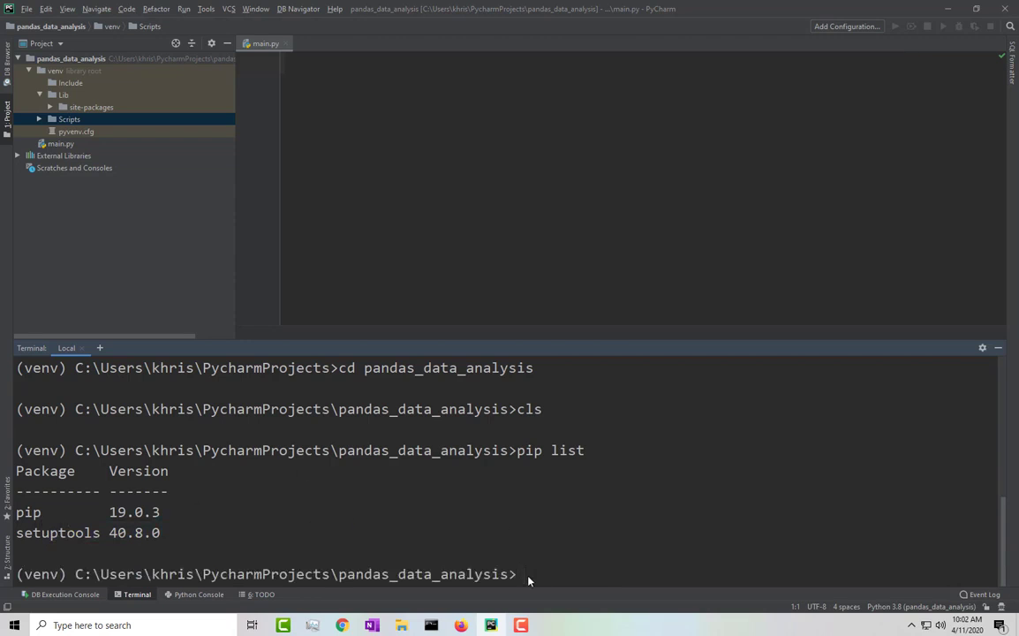
# Run pip install pip --upgrade, which ends in an AttributeError.
pyautogui.write('pip')
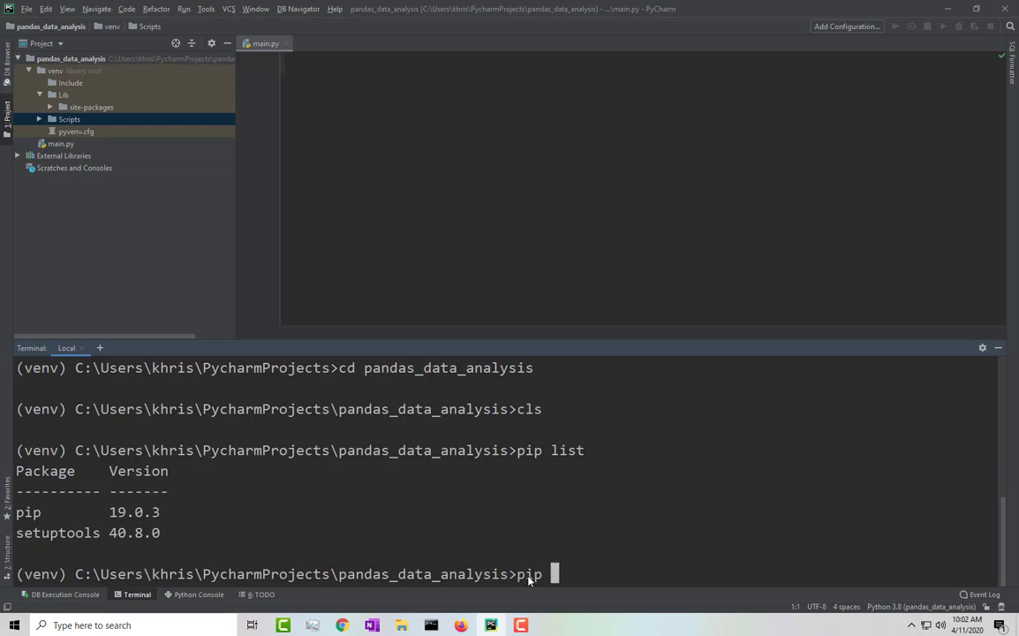
pyautogui.write('install')
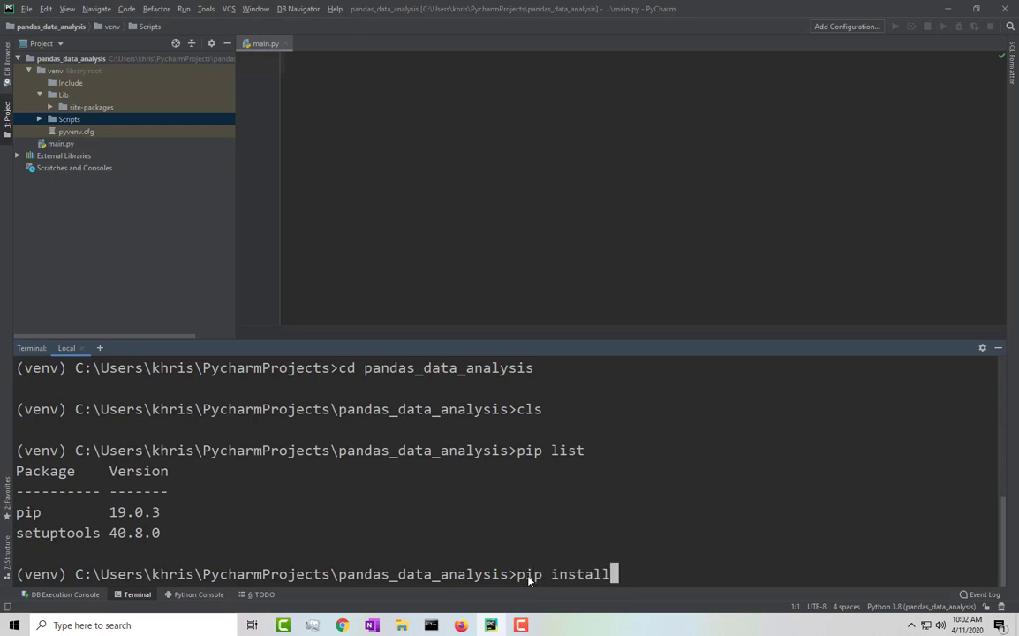
pyautogui.write('pi')
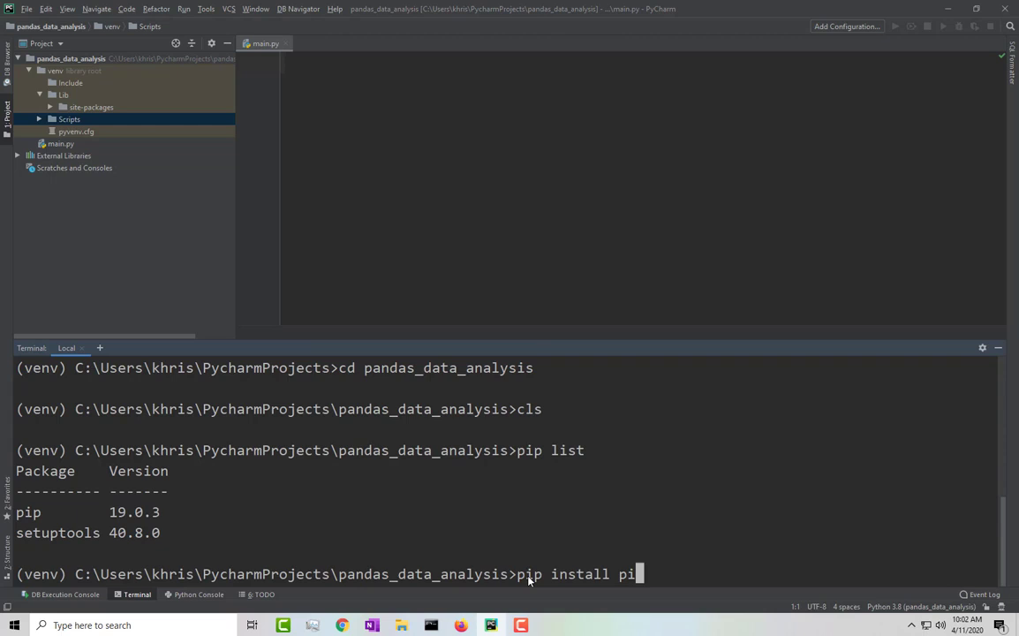
pyautogui.write('--')
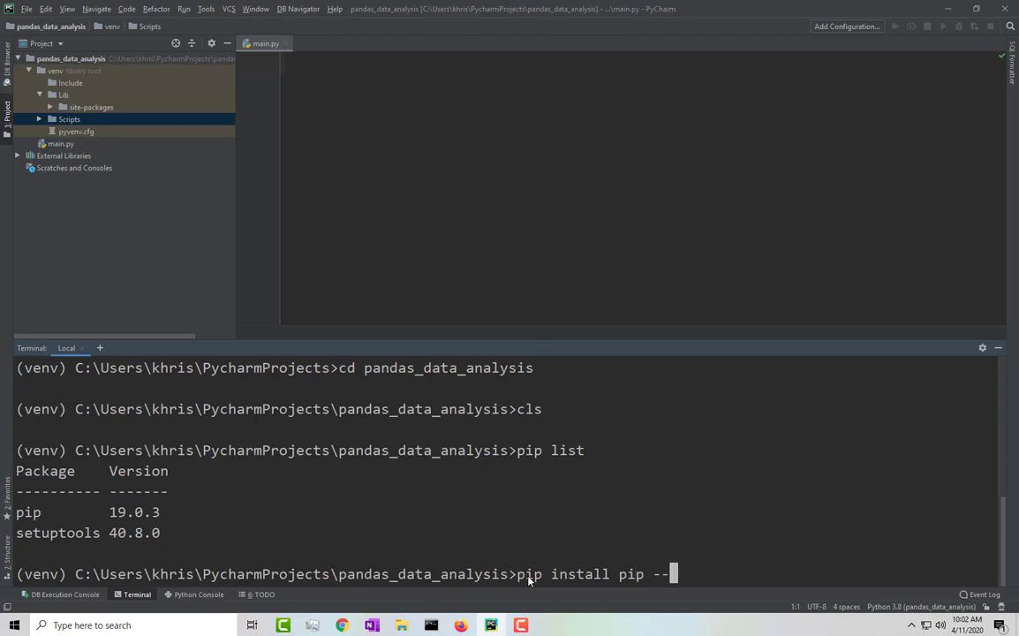
pyautogui.write('upgrade')
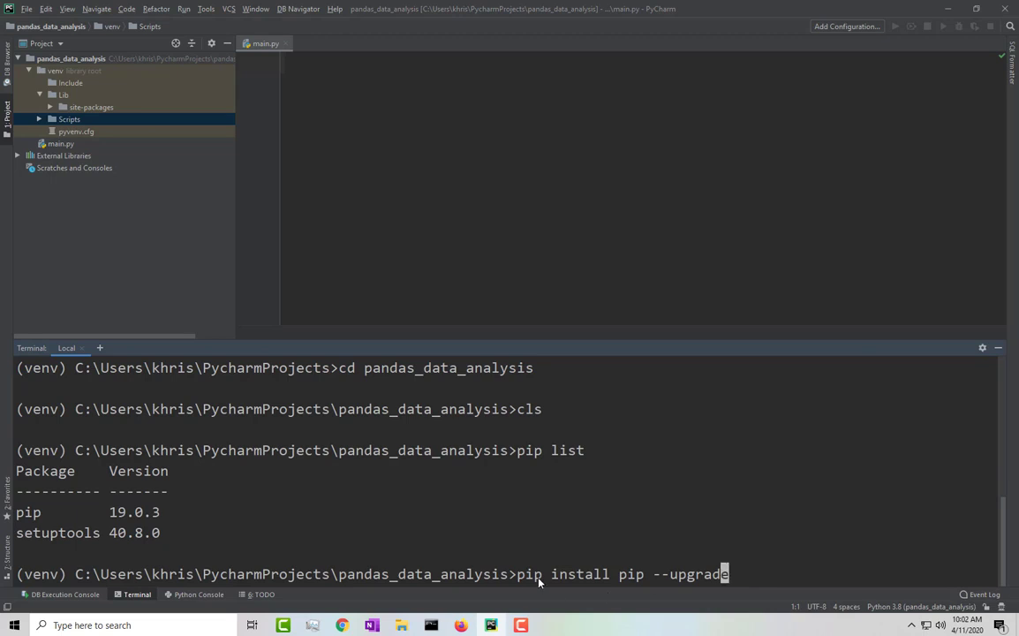
pyautogui.press('Home')
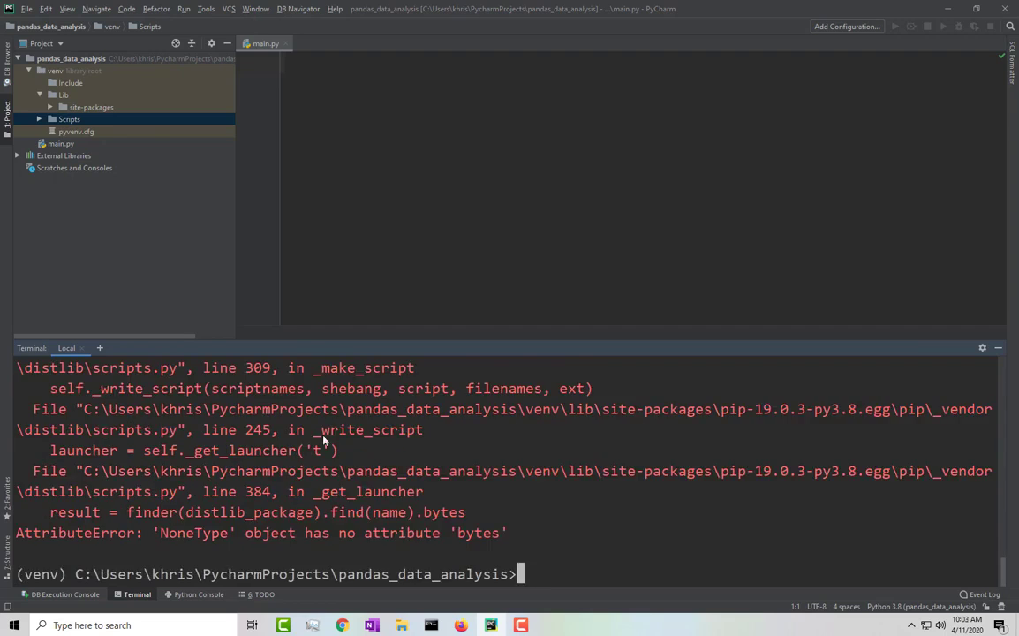
pyautogui.moveTo(561, 571)
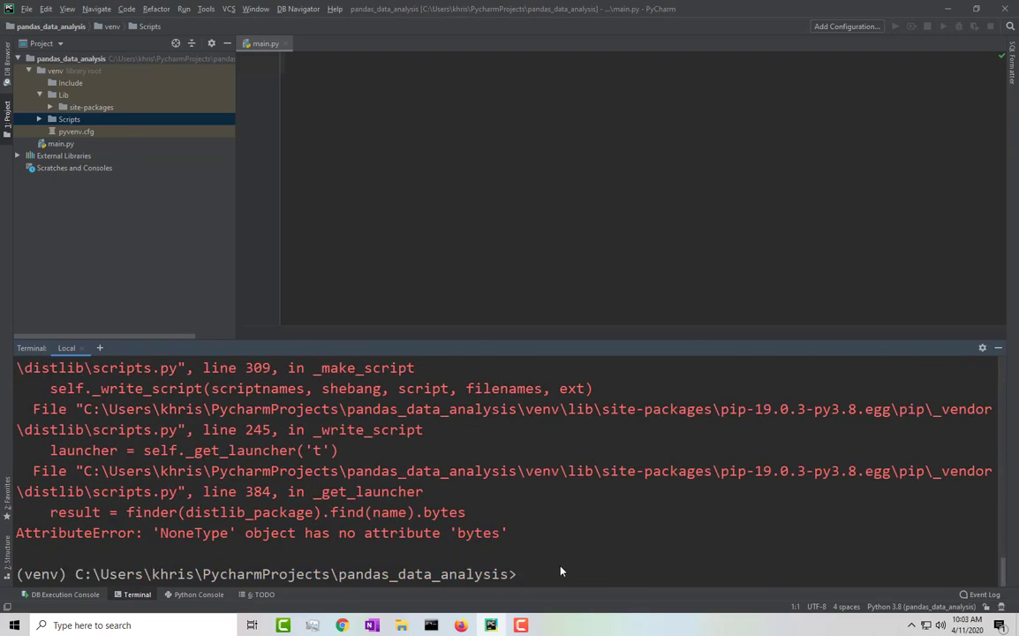
# Run 'python -m pip install pip==19.3.1' to replace pip 20.0.2.
pyautogui.write('pip')
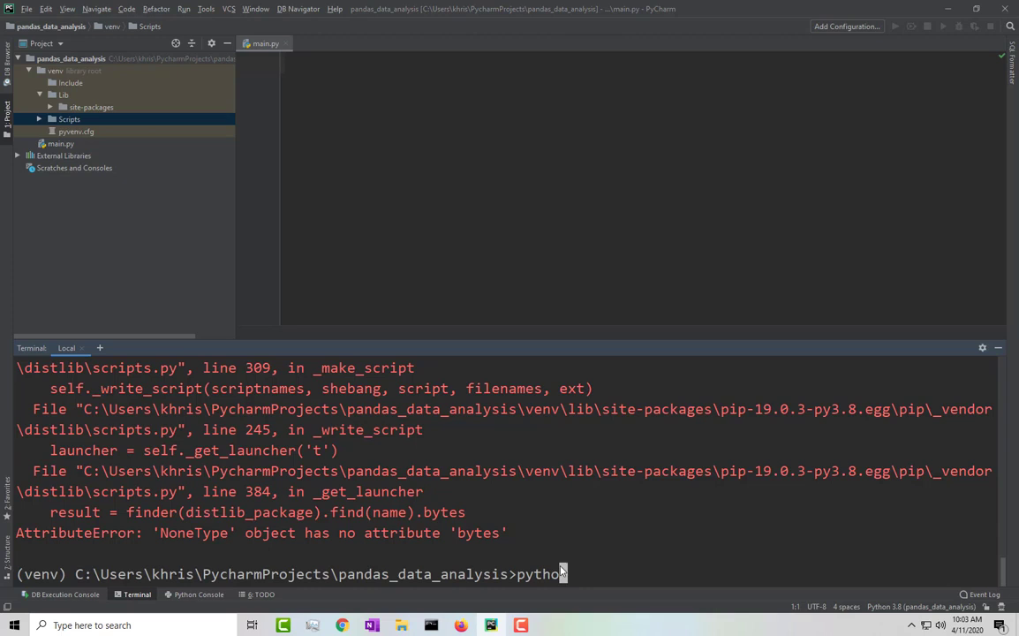
pyautogui.write('-m')
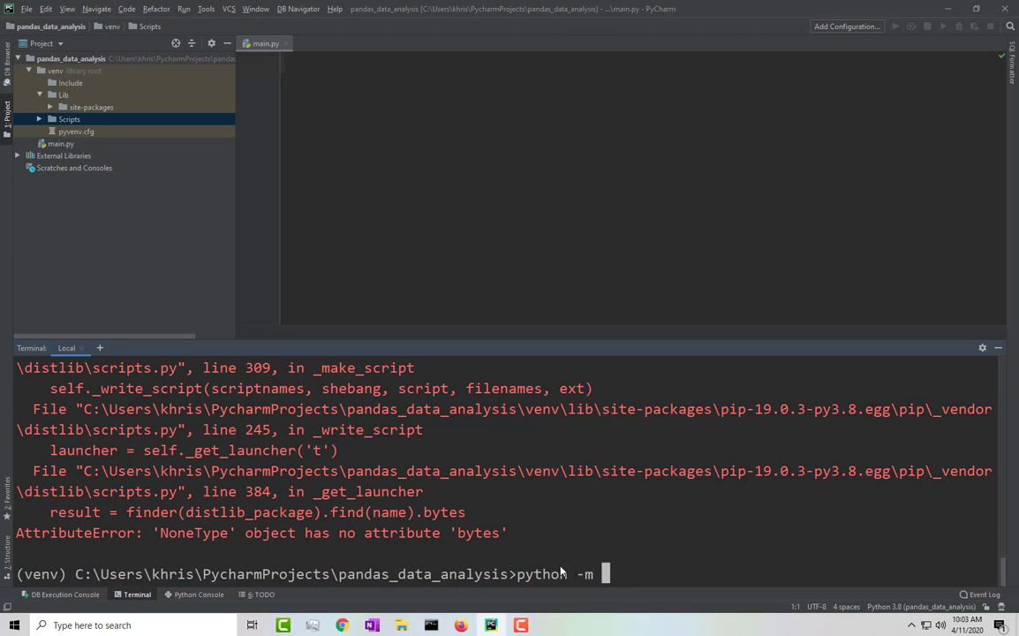
pyautogui.write('pip')
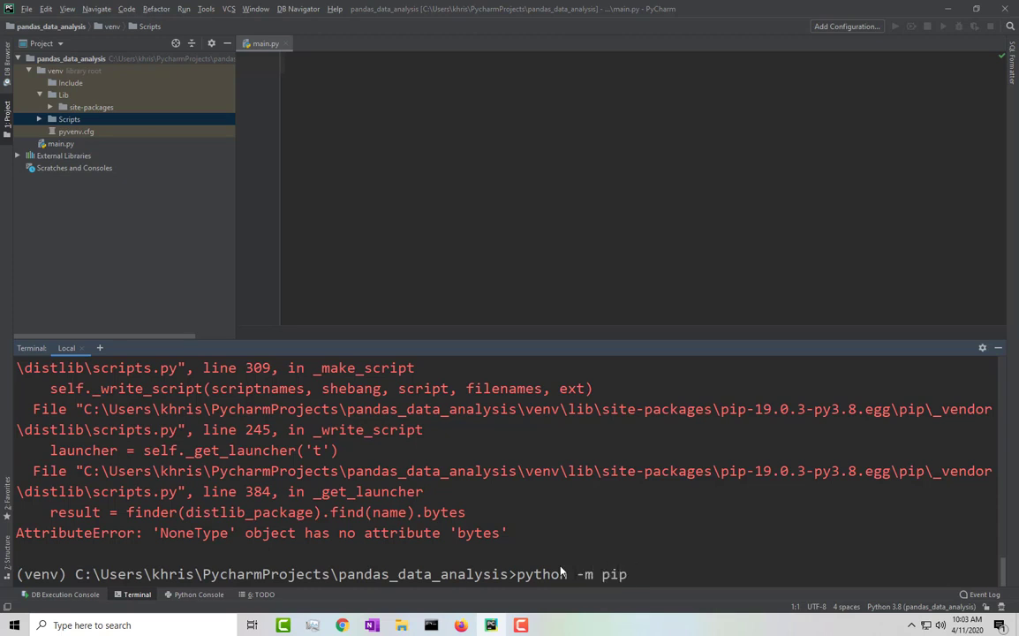
pyautogui.write('install')
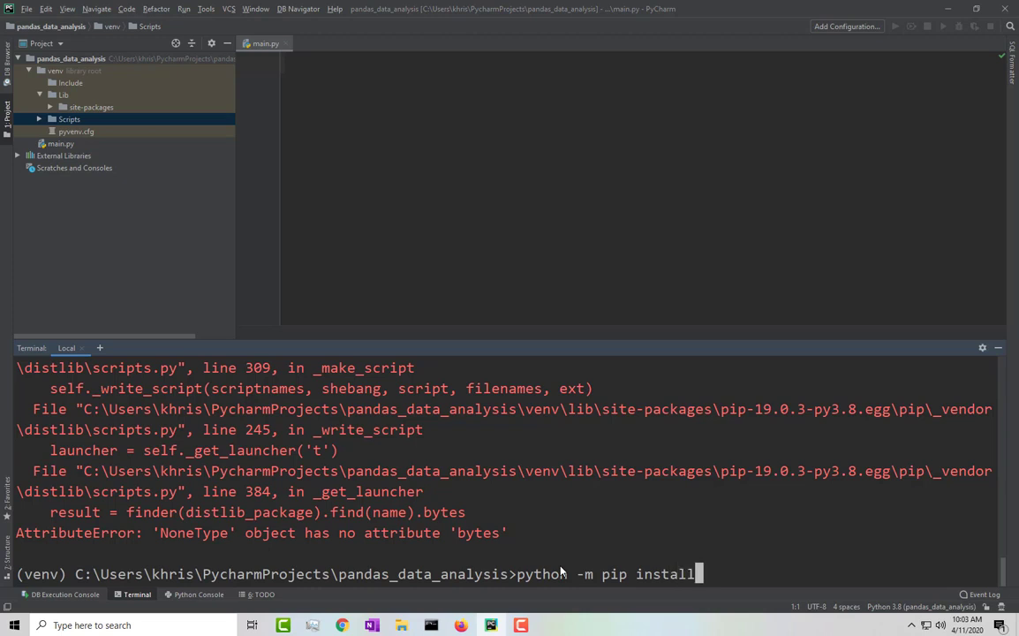
pyautogui.write('pip')
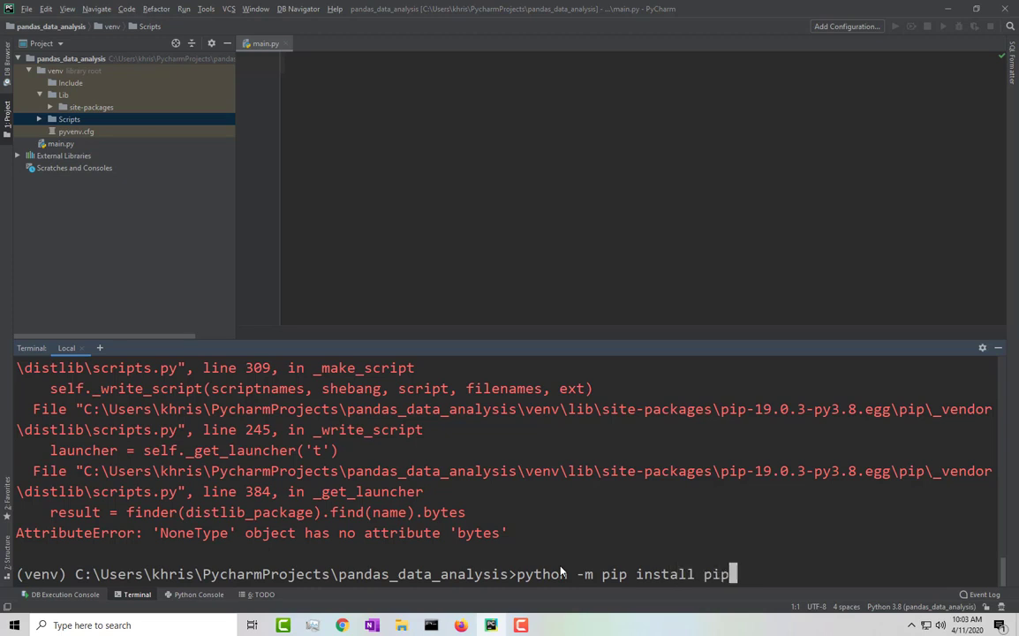
pyautogui.write('==')
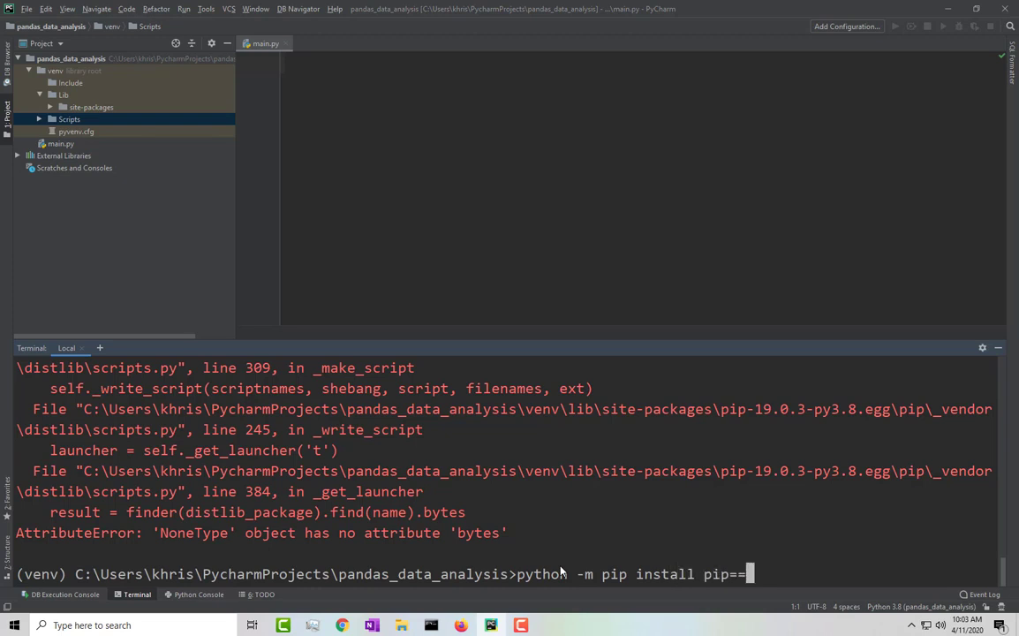
pyautogui.write('19')
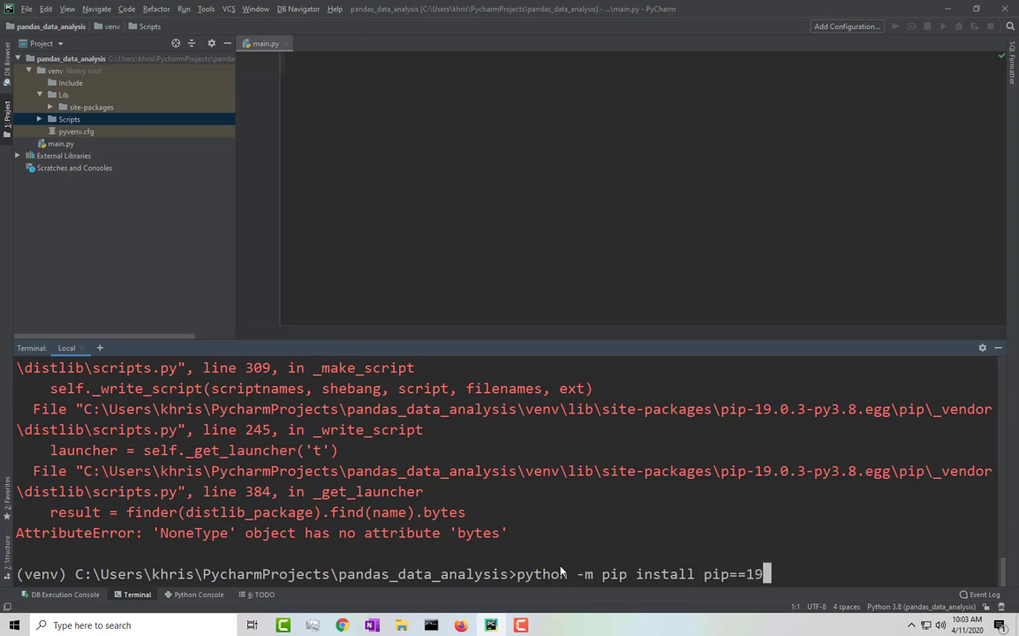
pyautogui.write('.3.1')
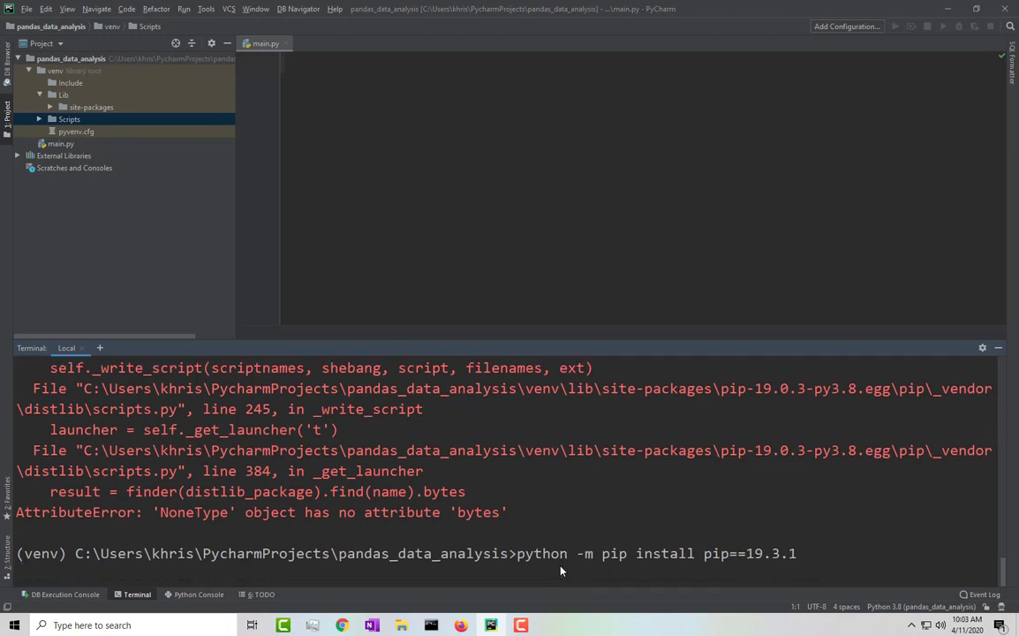
pyautogui.press('enter')
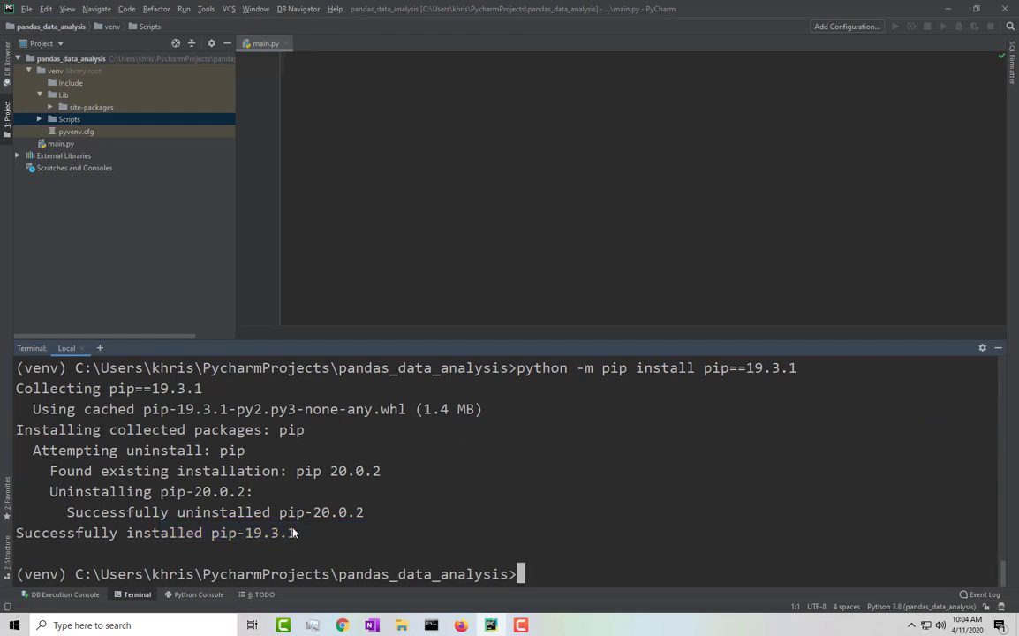
pyautogui.moveTo(307, 521)
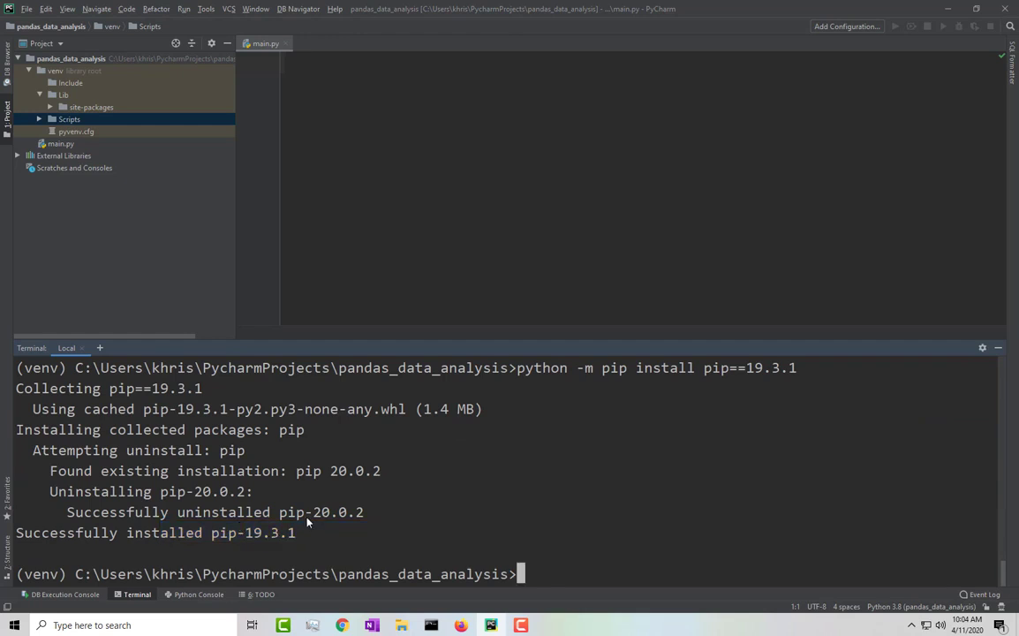
pyautogui.doubleClick(347, 471)
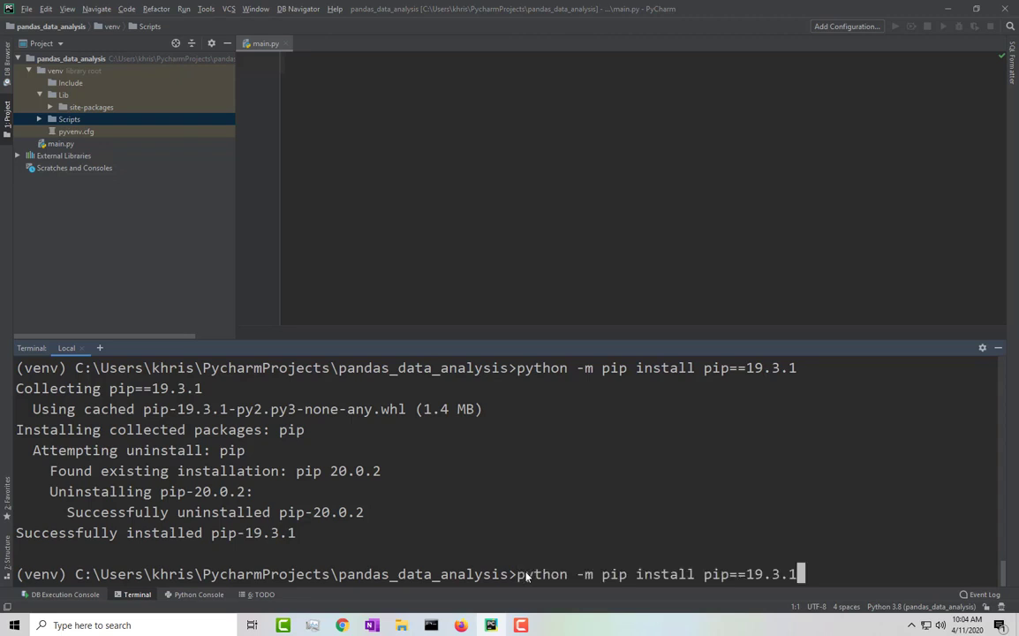
# Edit the recalled pip command and clear the terminal to the venv prompt.
pyautogui.press('BackSpace')
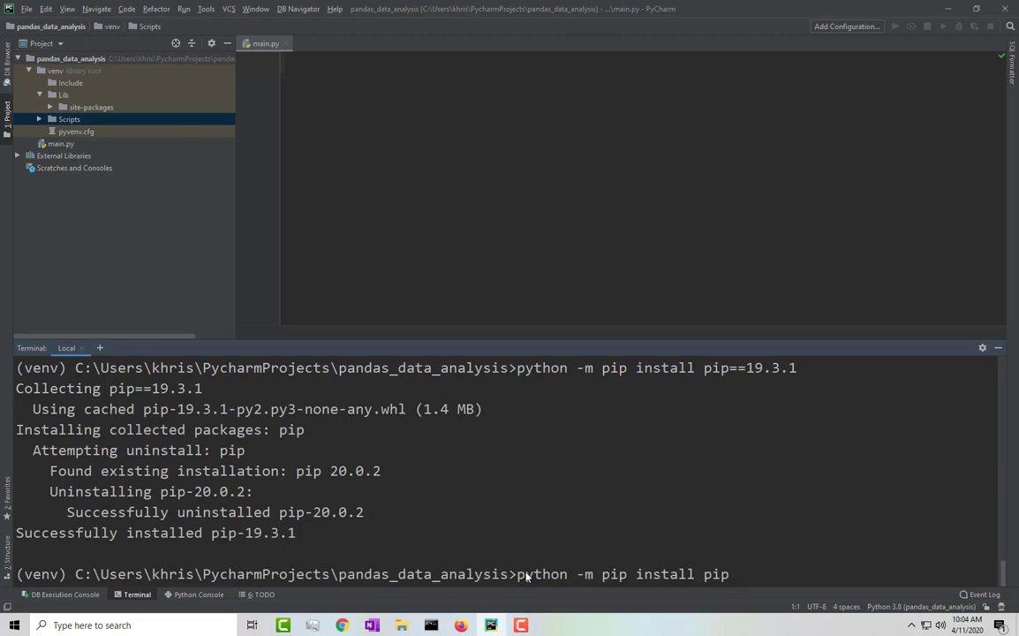
pyautogui.write('--up')
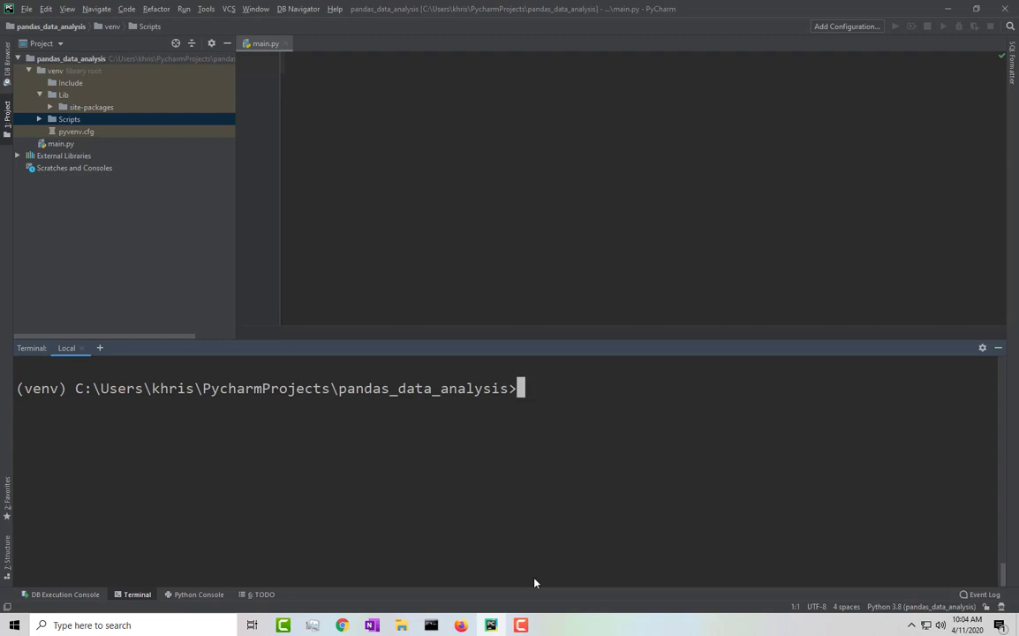
# Run 'pip install pandas', installing pandas 1.0.3 with numpy 1.18.2, pytz, dateutil and six.
pyautogui.write('pip')
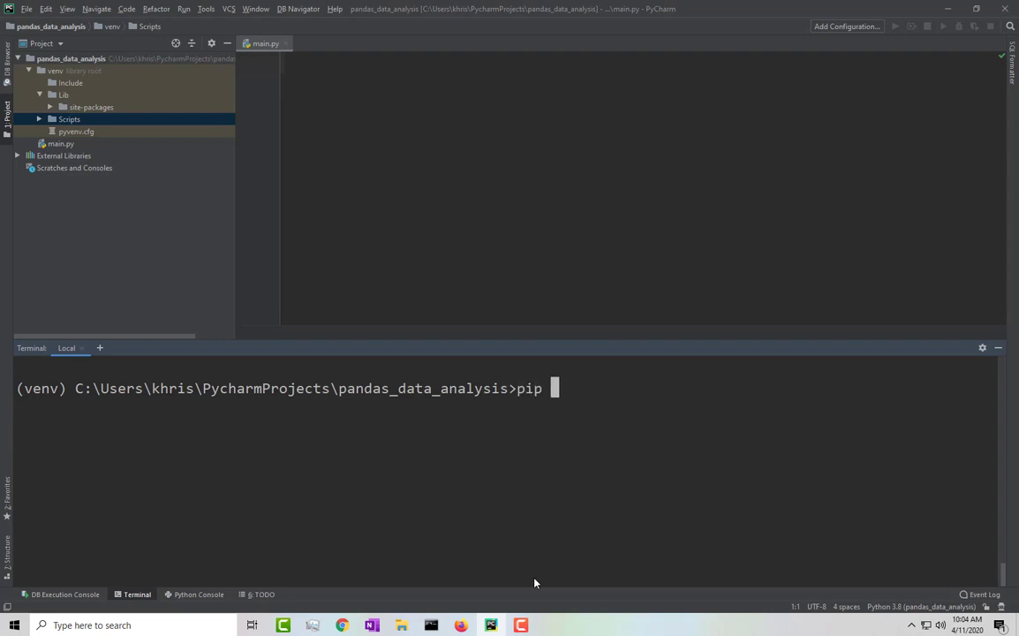
pyautogui.write('install')
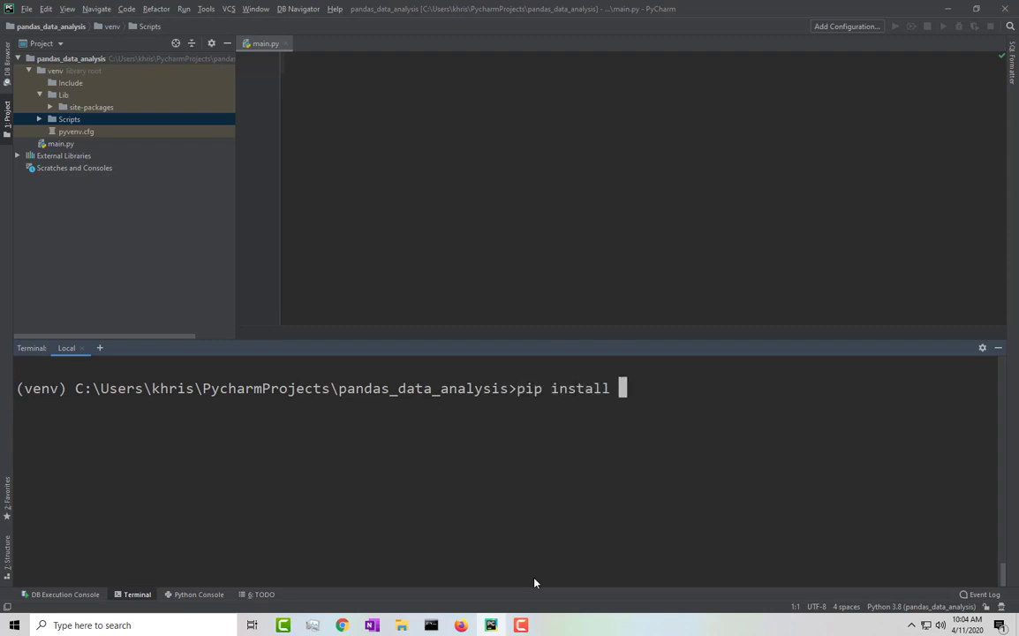
pyautogui.write('pandas')
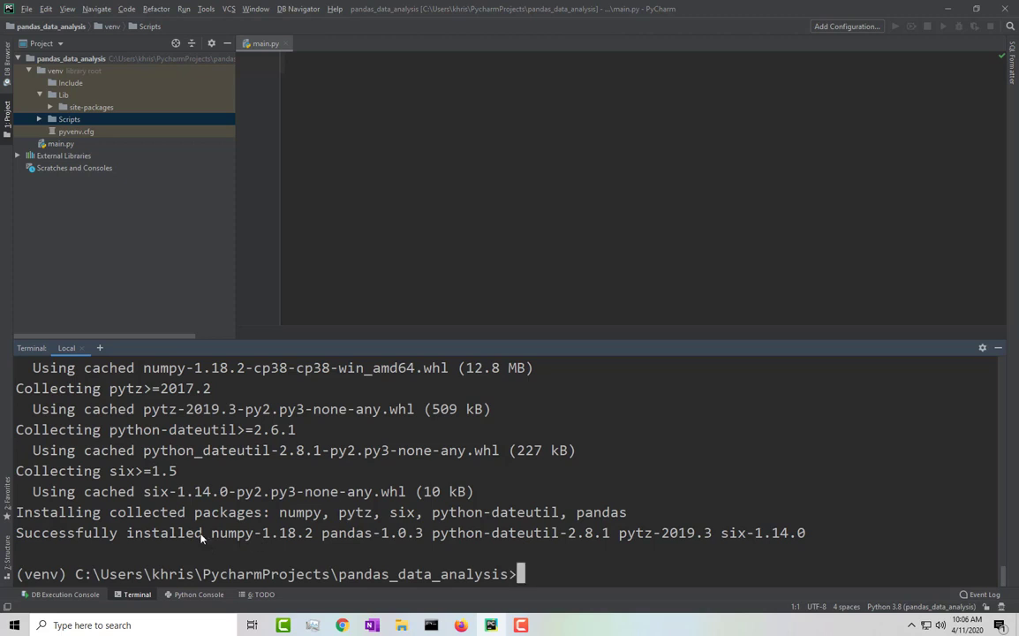
pyautogui.doubleClick(452, 532)
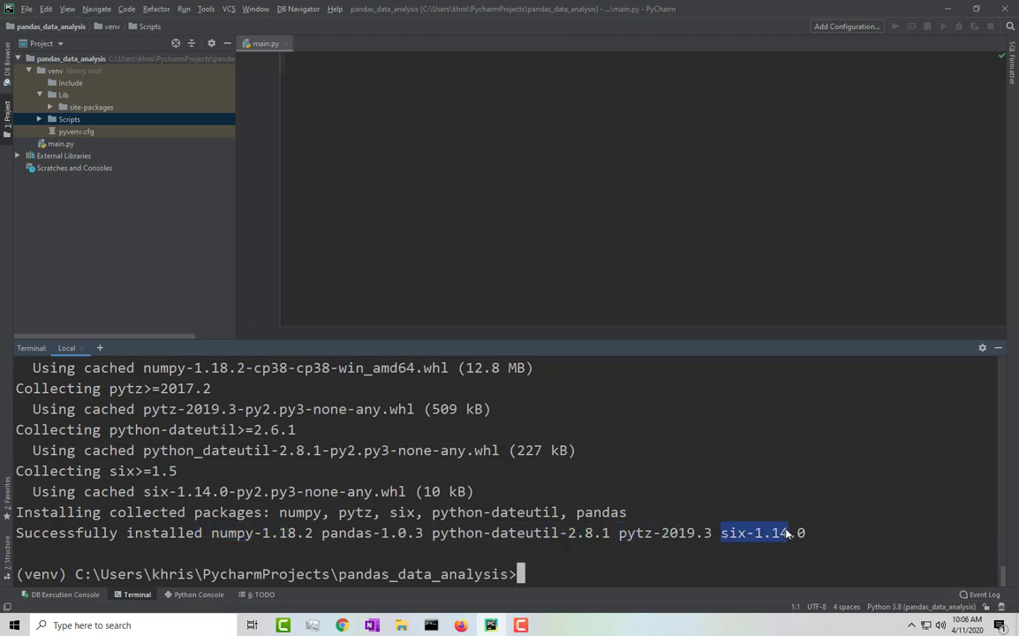
pyautogui.moveTo(484, 534)
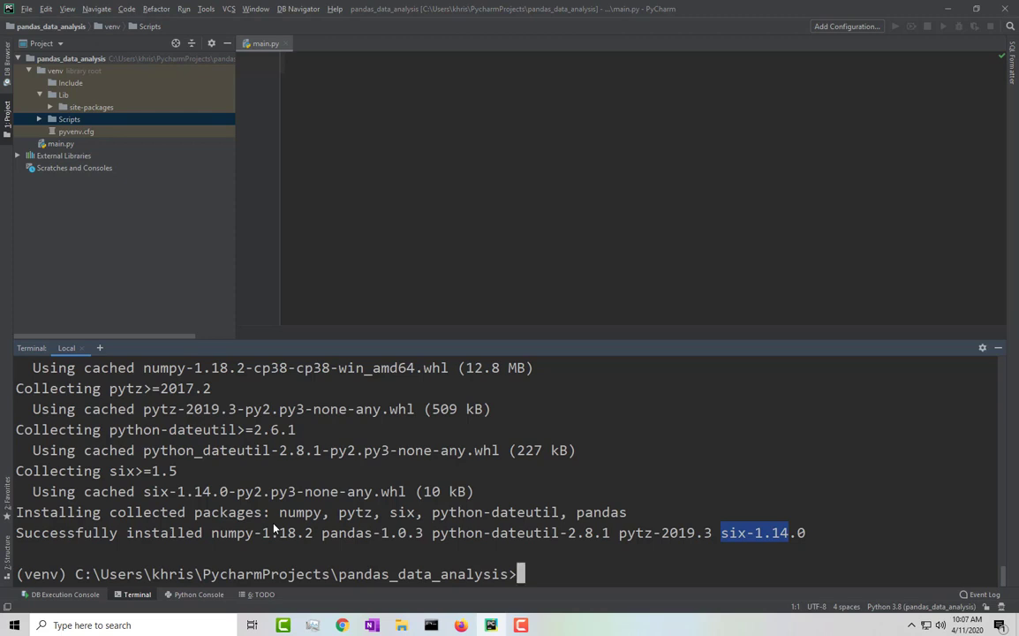
pyautogui.moveTo(557, 554)
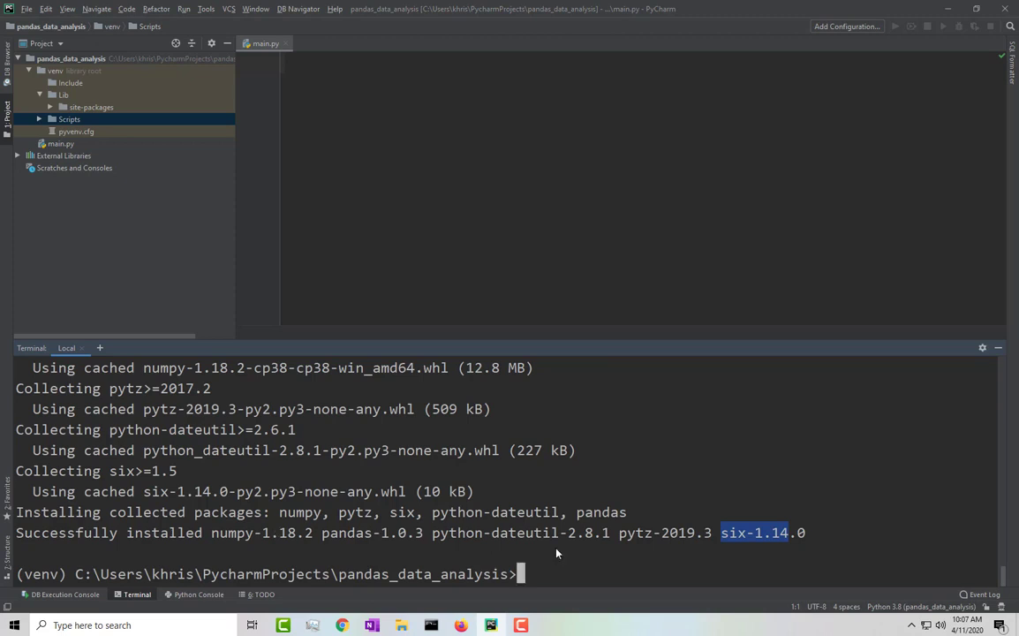
pyautogui.moveTo(503, 566)
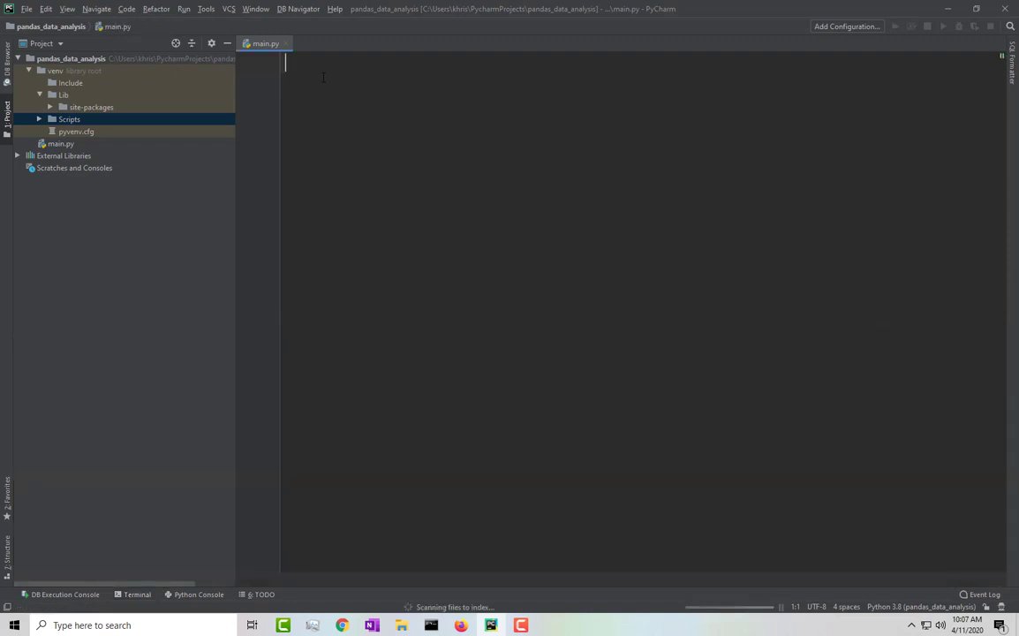
# Add the line 'import pandas as pd' to main.py.
pyautogui.write('import')
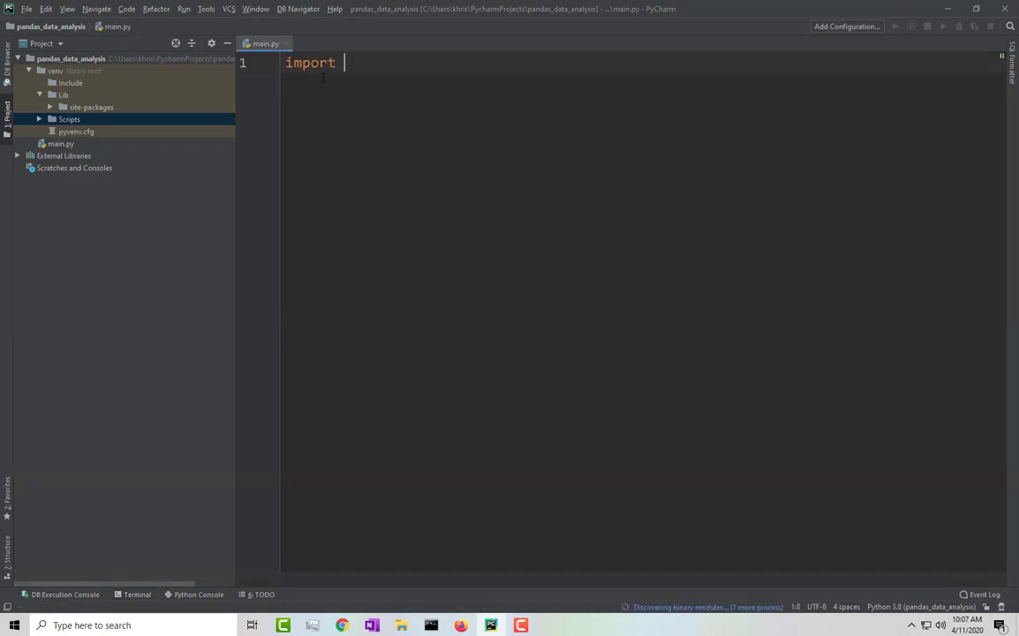
pyautogui.write('pandas')
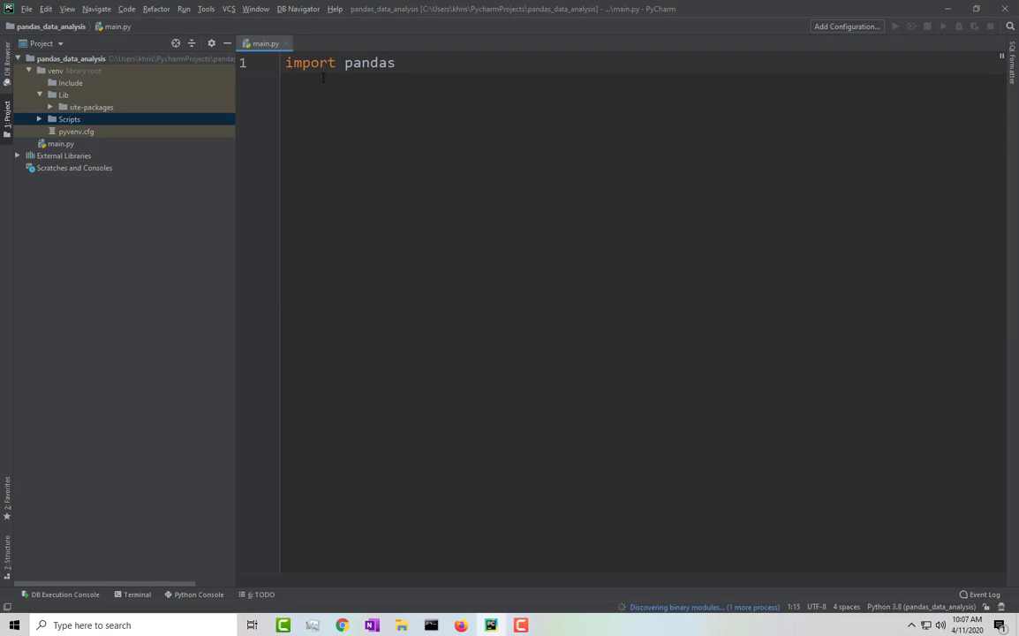
pyautogui.write('as')
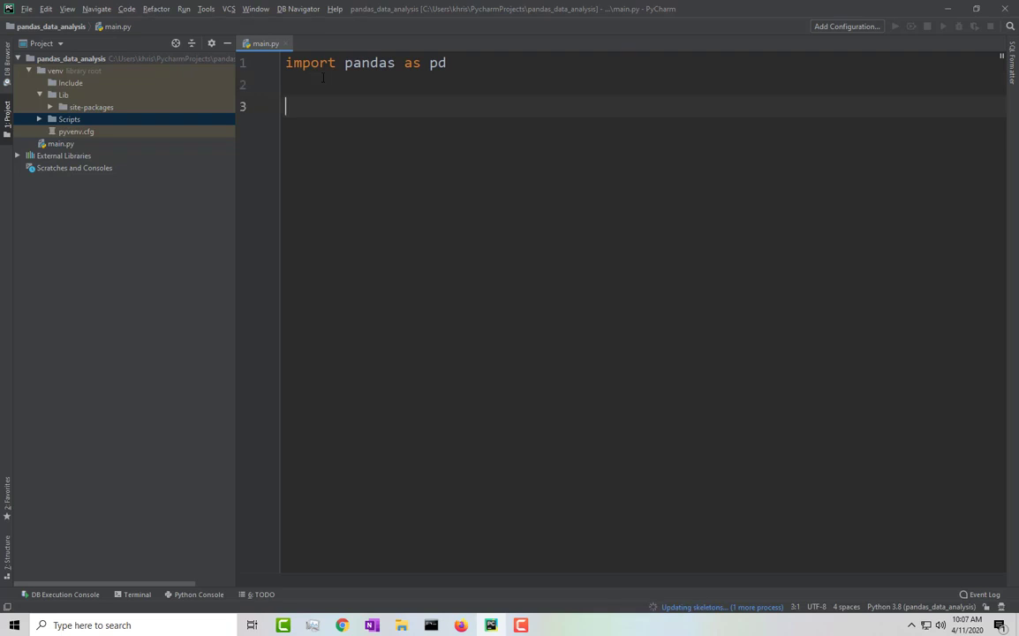
# Write a pd.read_csv() call a few lines below, inserting read_csv from code completion.
pyautogui.write('pd.')
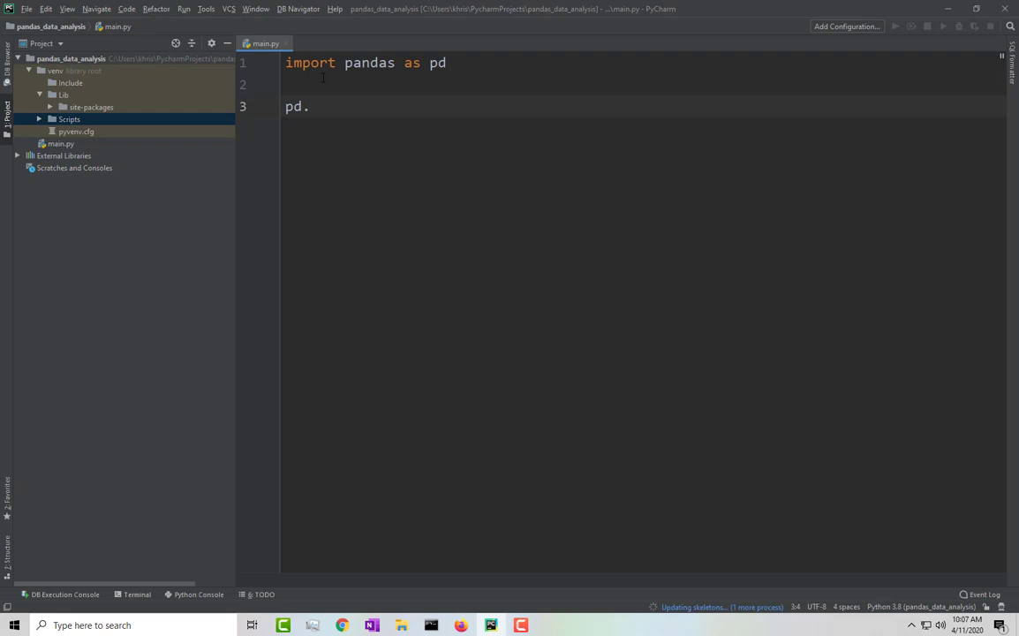
pyautogui.write('D')
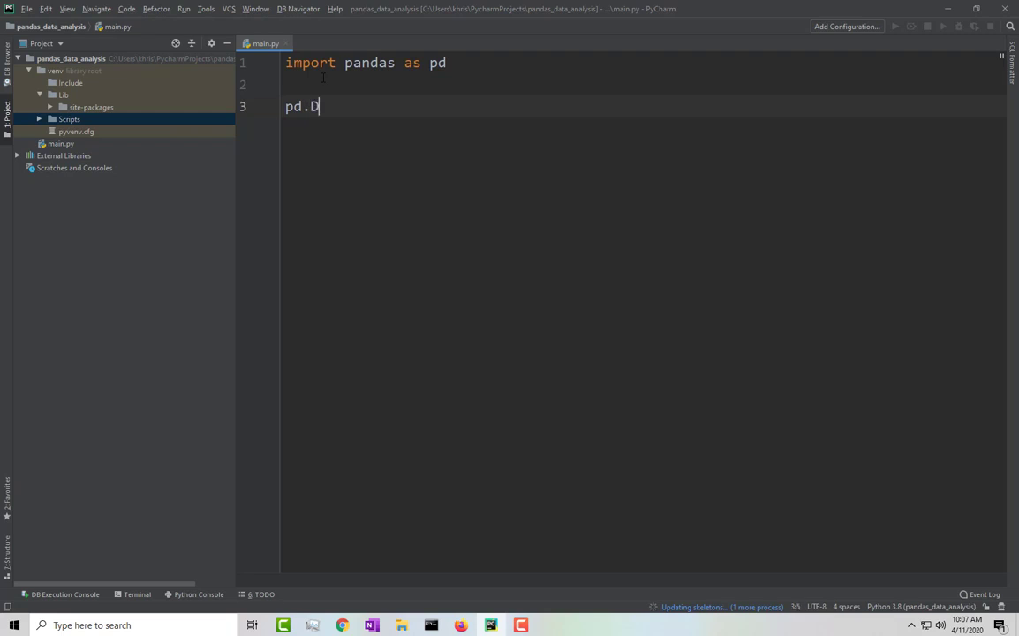
pyautogui.write('re')
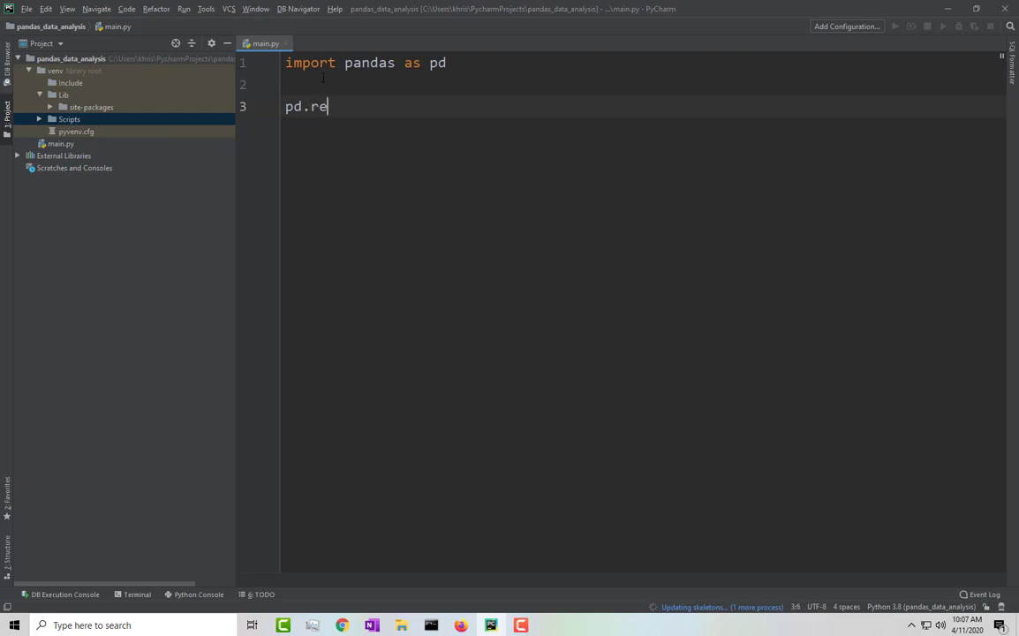
pyautogui.write('ad')
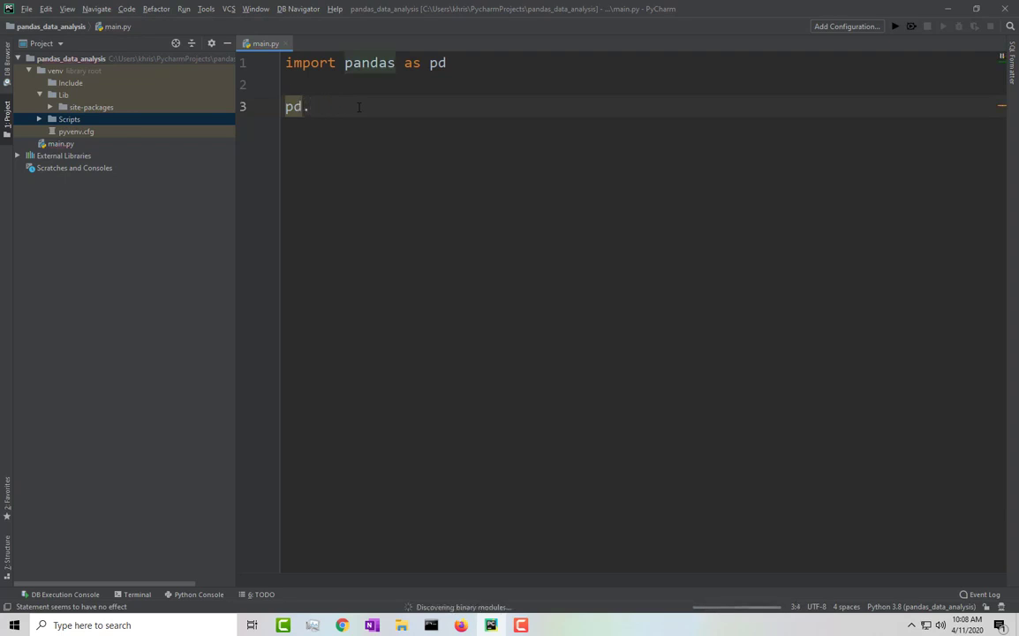
pyautogui.write('re')
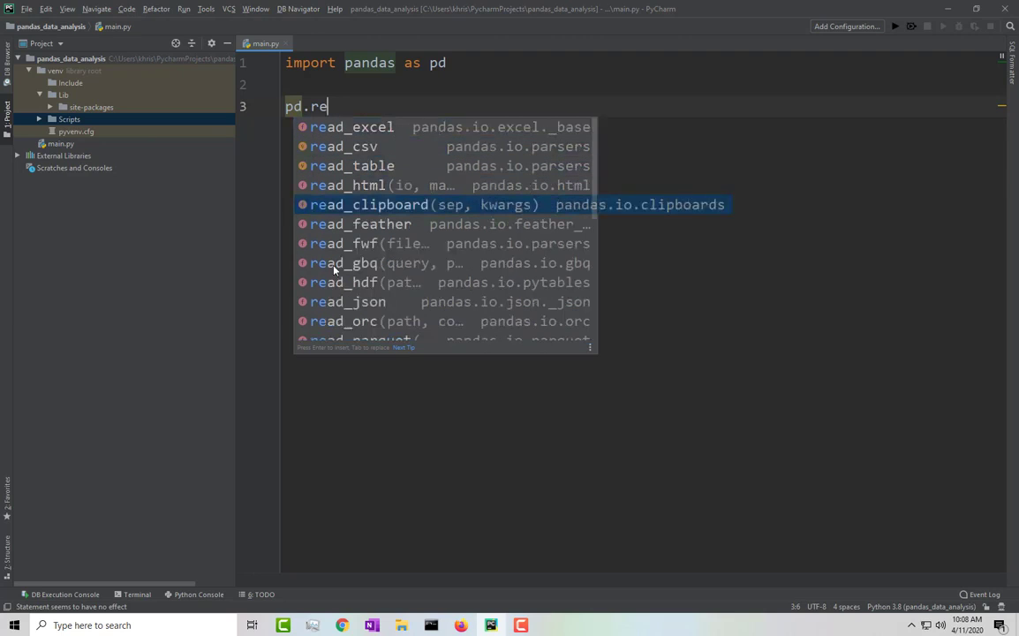
pyautogui.moveTo(361, 227)
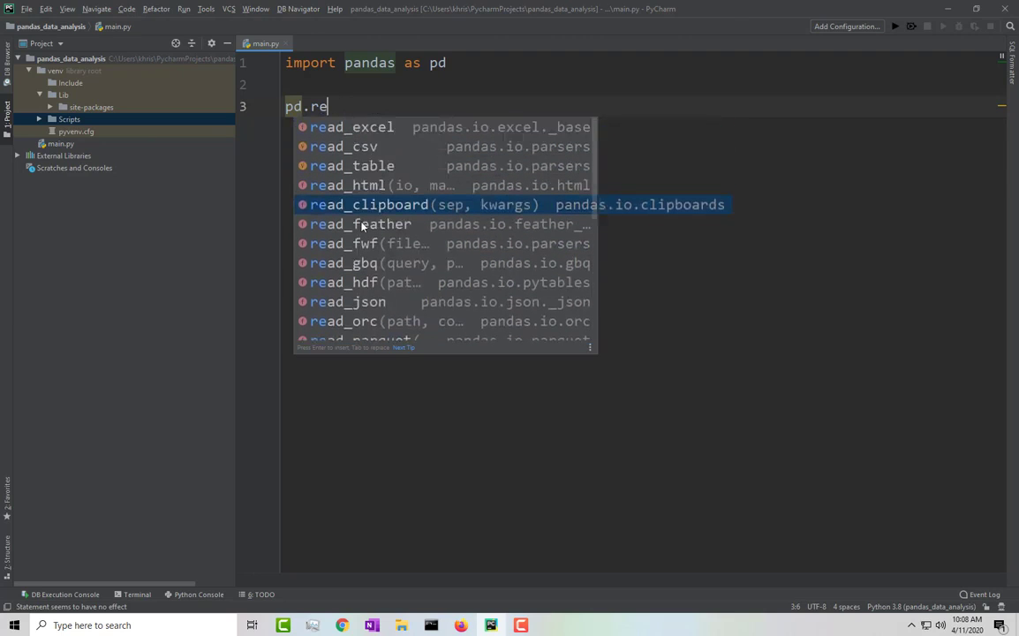
pyautogui.press('up')
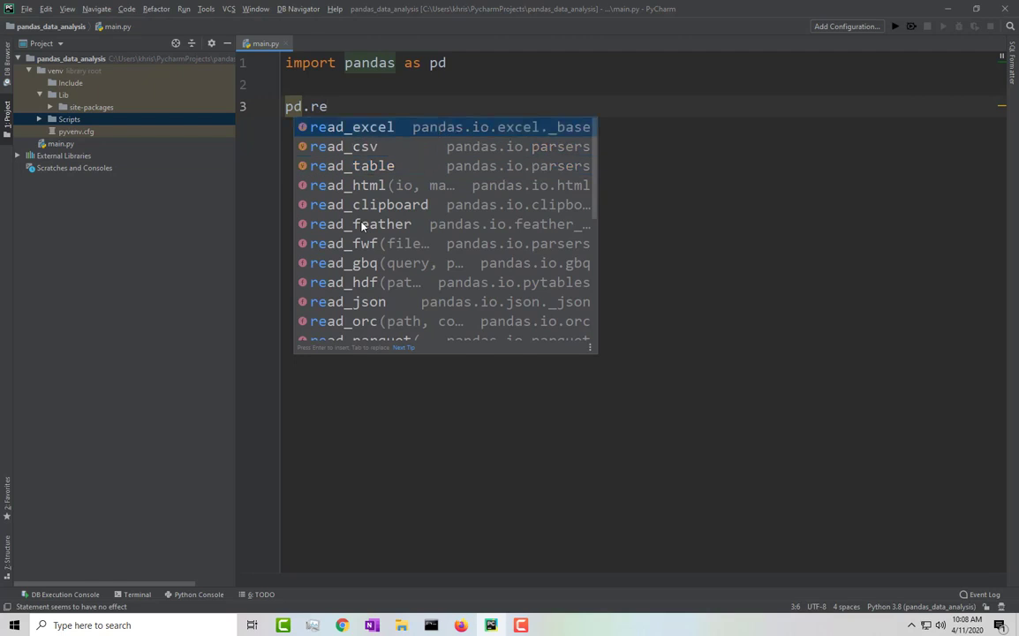
pyautogui.press('Down')
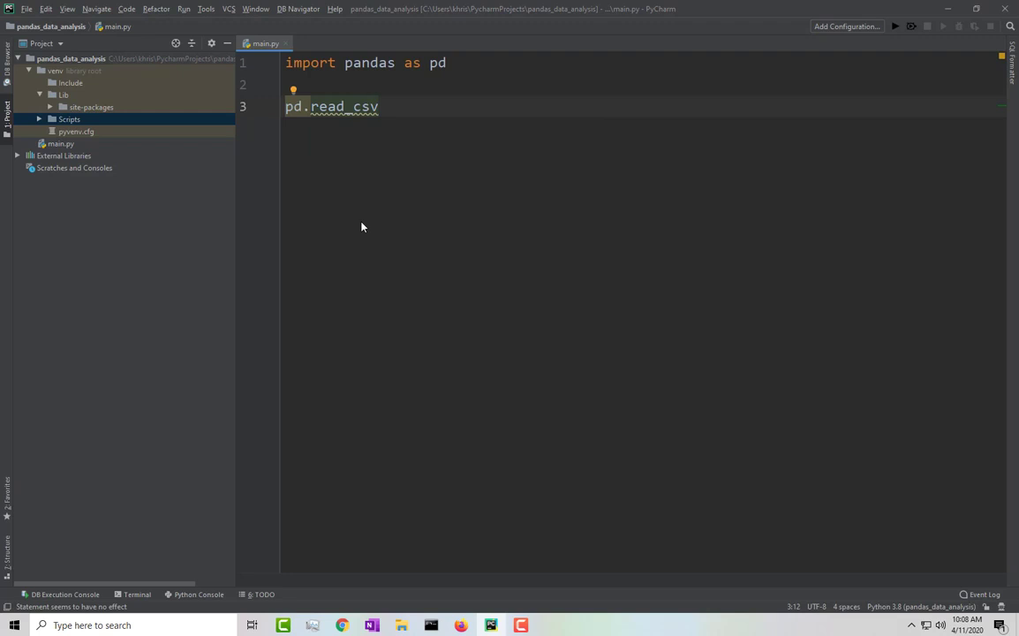
pyautogui.write('()')
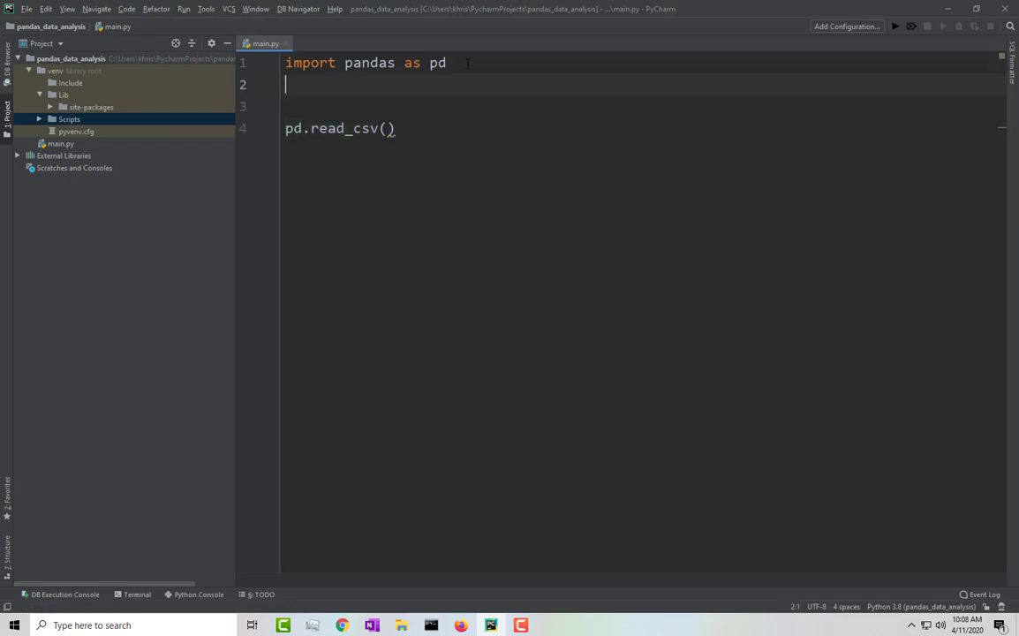
# Type a partial 'from ... inst' import on line 2 and show quick-fixes for its unresolved reference.
pyautogui.write('from pop')
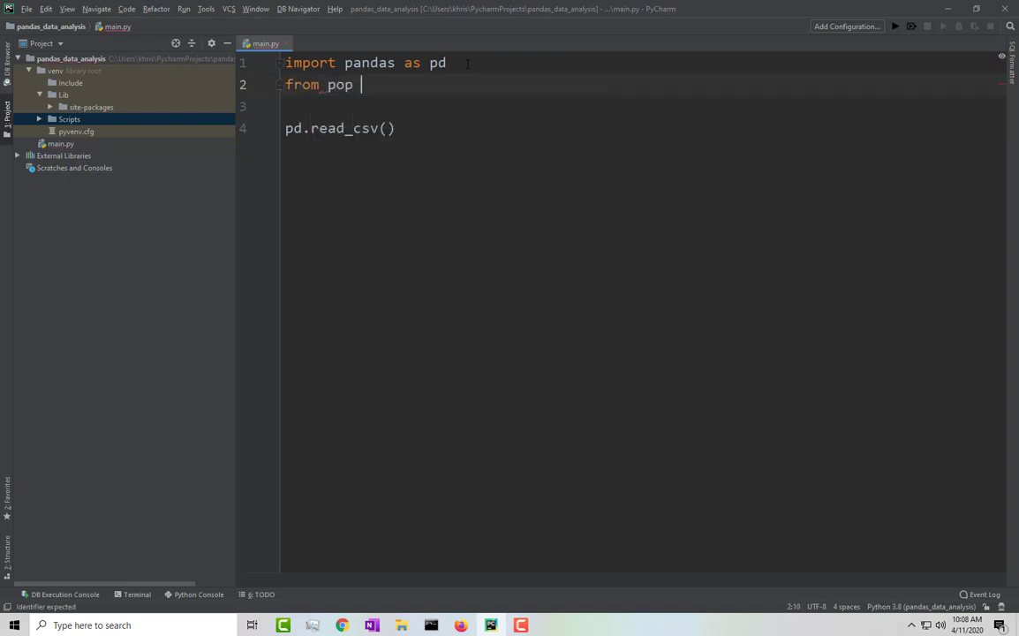
pyautogui.write('inst')
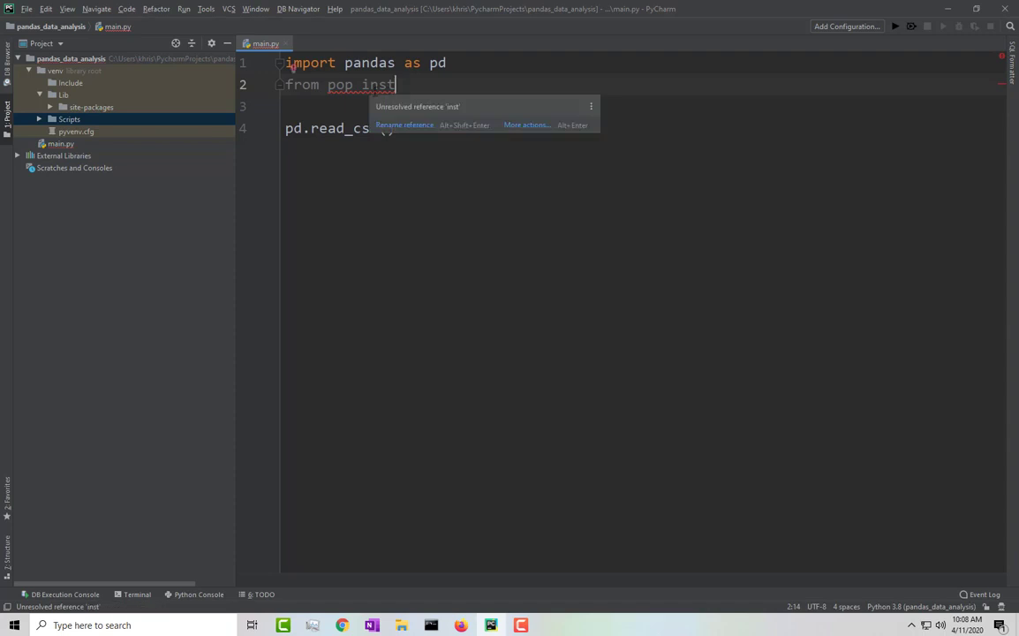
pyautogui.moveTo(404, 124)
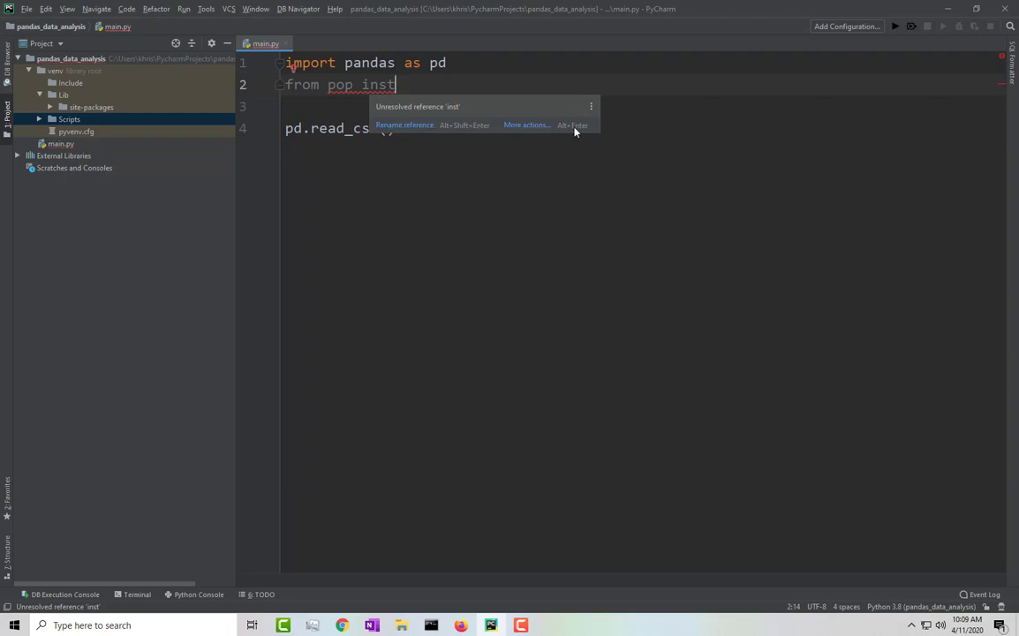
pyautogui.click(526, 124)
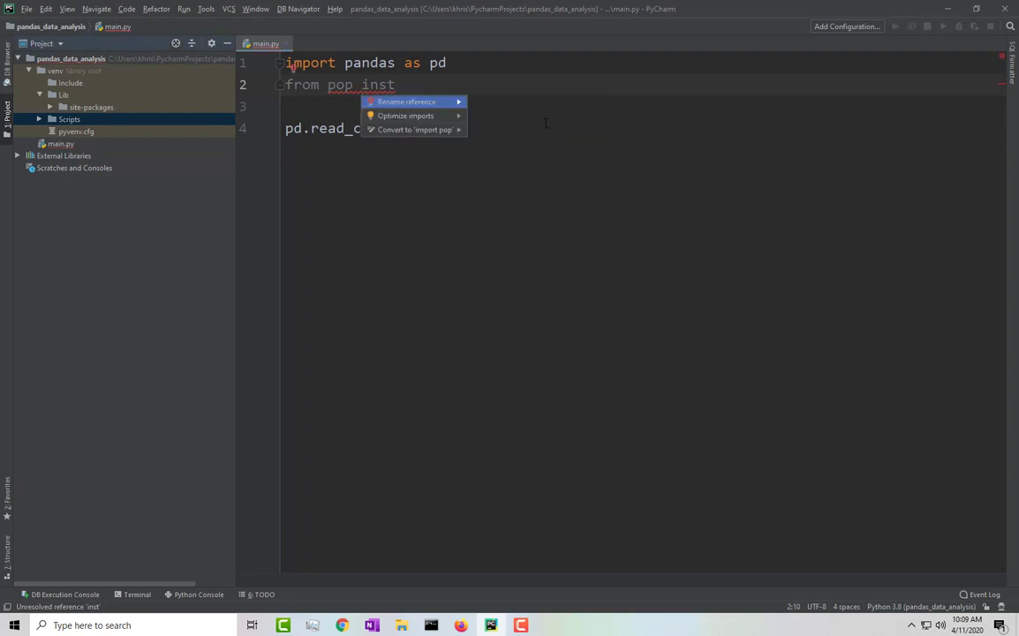